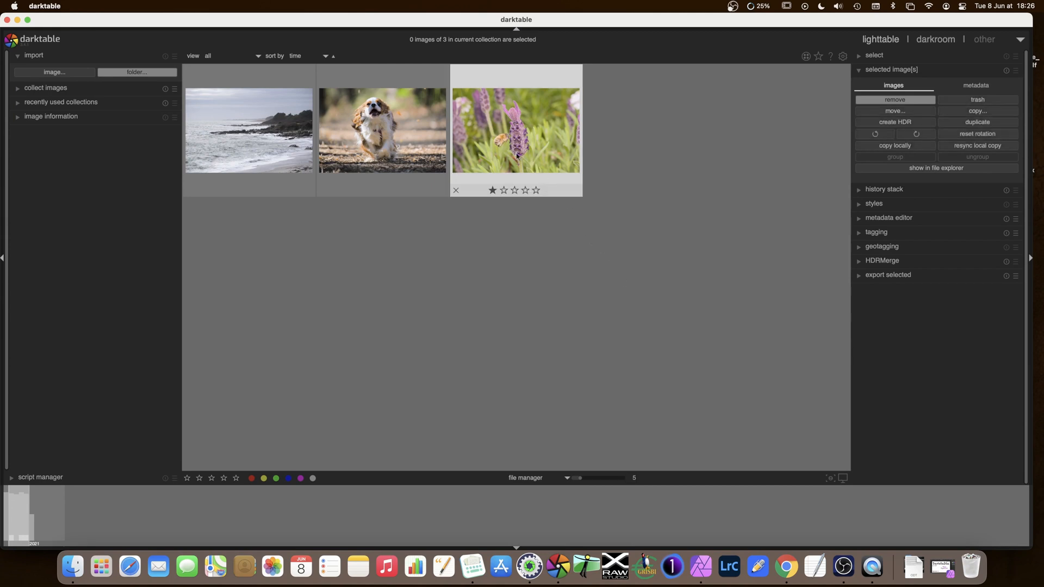
pyautogui.moveTo(516, 144)
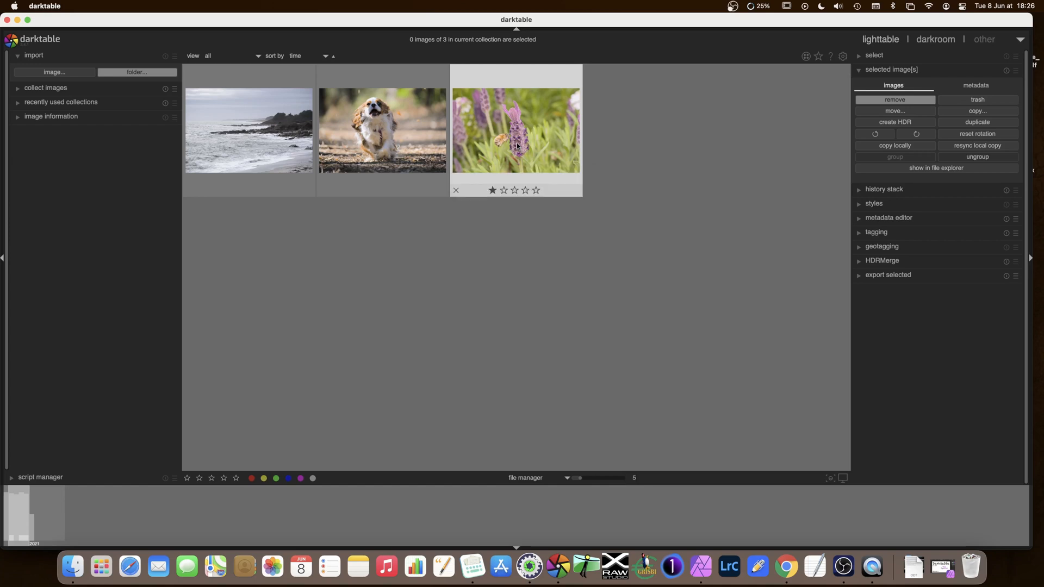
# Open the lavender-and-bee photo from the lighttable into the darkroom
pyautogui.doubleClick(516, 129)
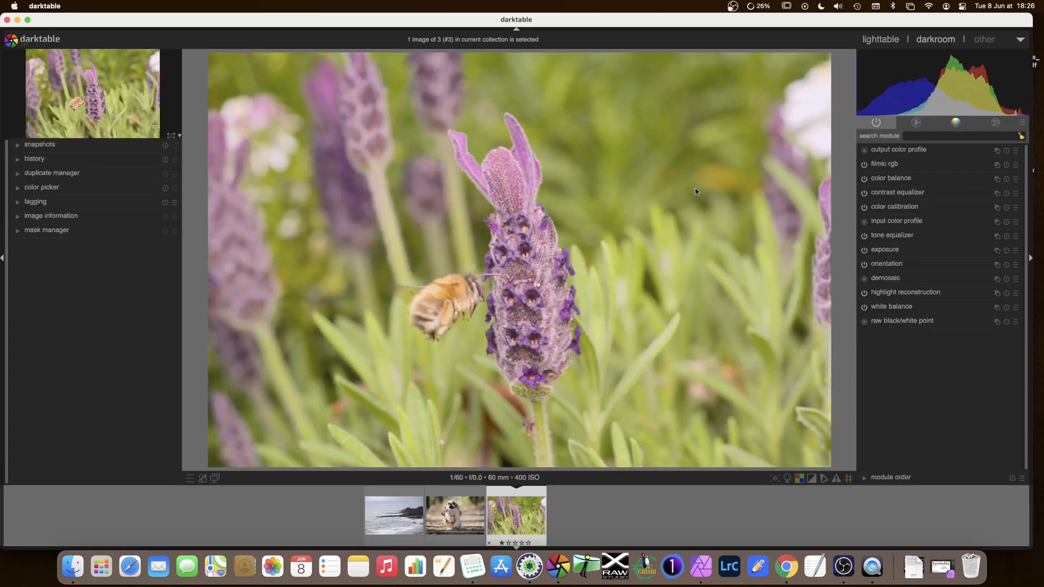
pyautogui.moveTo(885, 348)
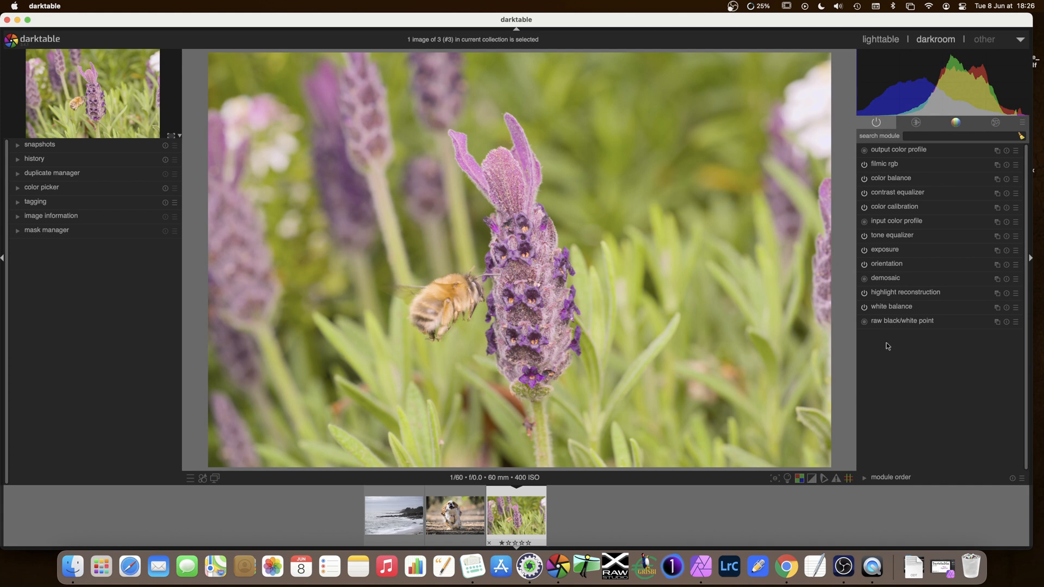
pyautogui.moveTo(889, 333)
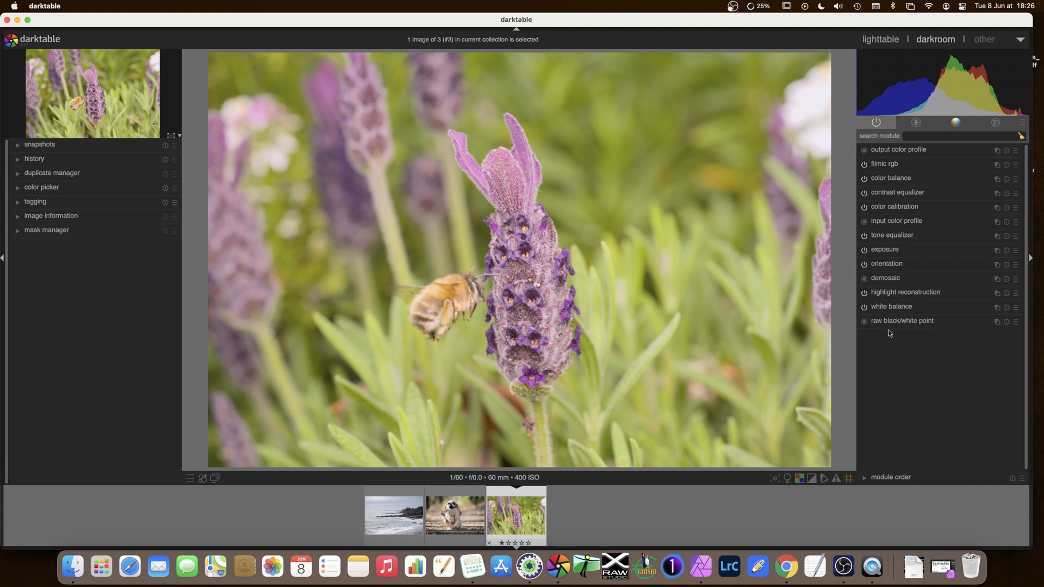
pyautogui.moveTo(900, 325)
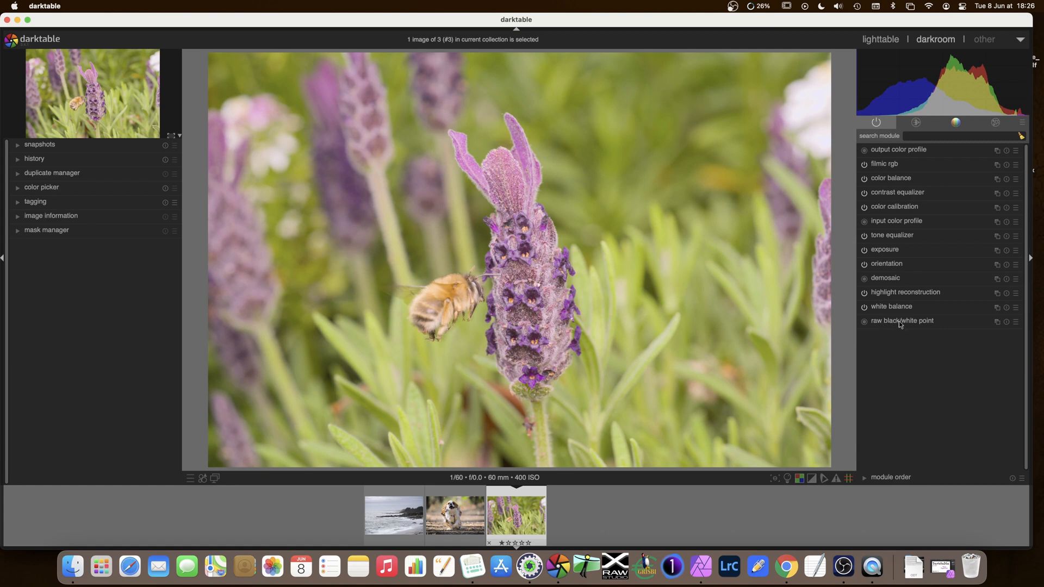
pyautogui.moveTo(883, 202)
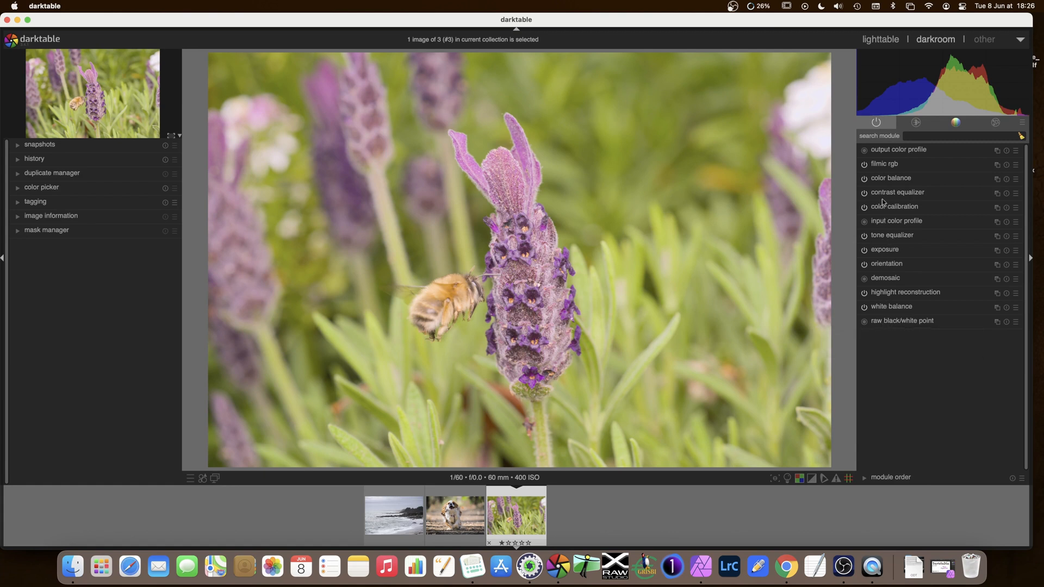
pyautogui.moveTo(916, 152)
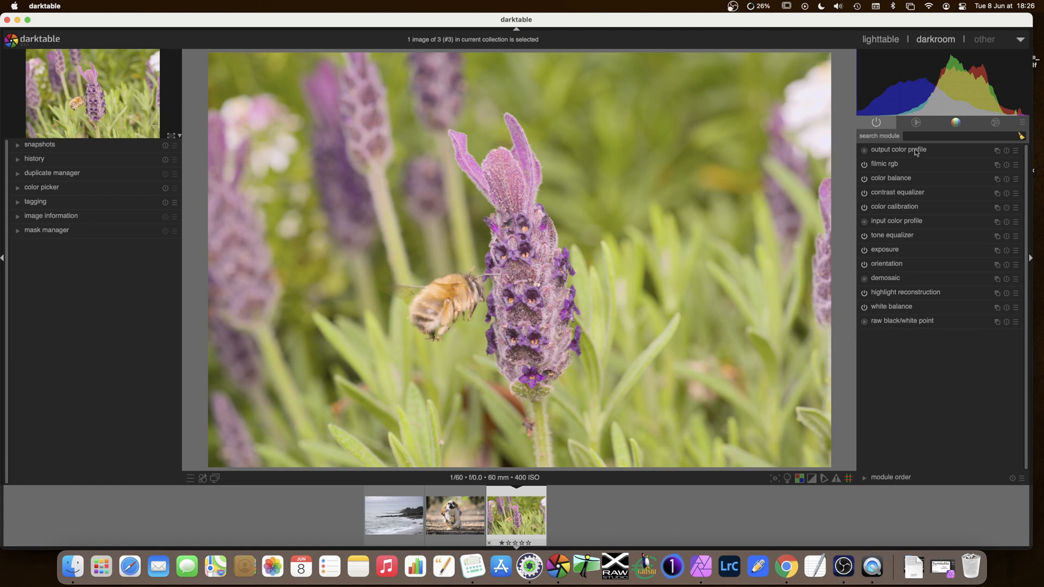
pyautogui.moveTo(904, 193)
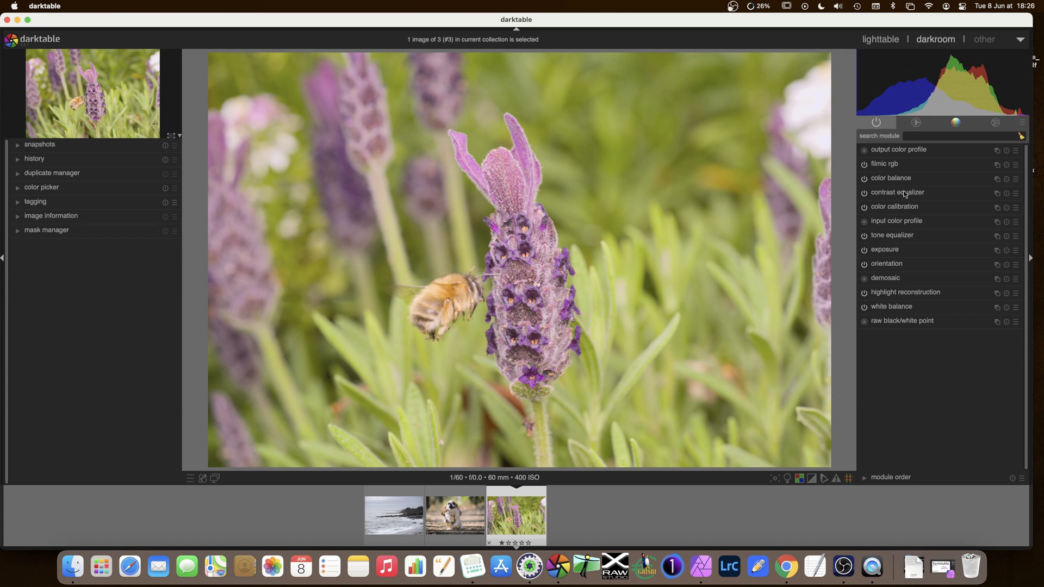
pyautogui.moveTo(794, 264)
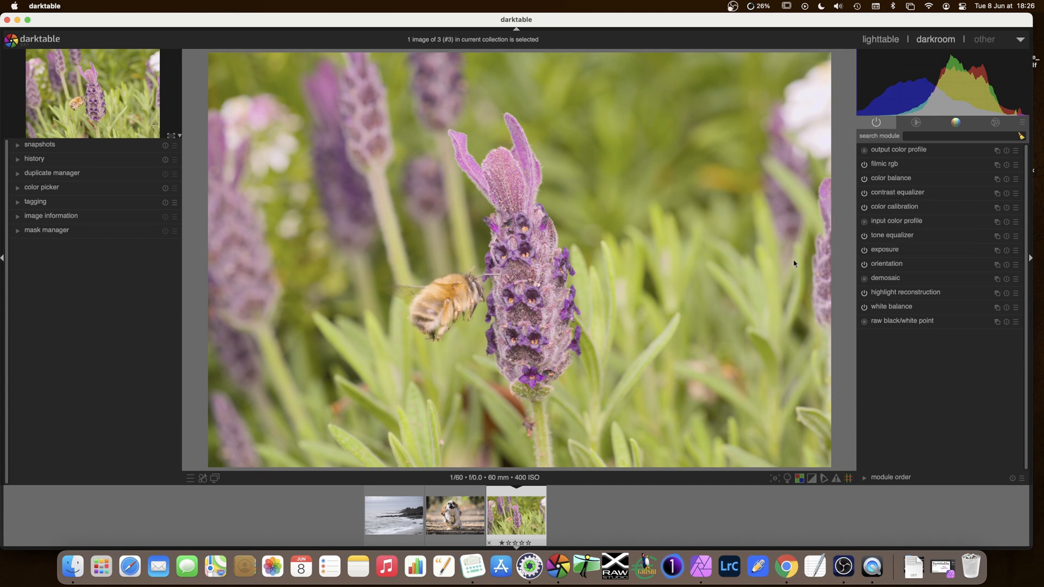
pyautogui.moveTo(491, 270)
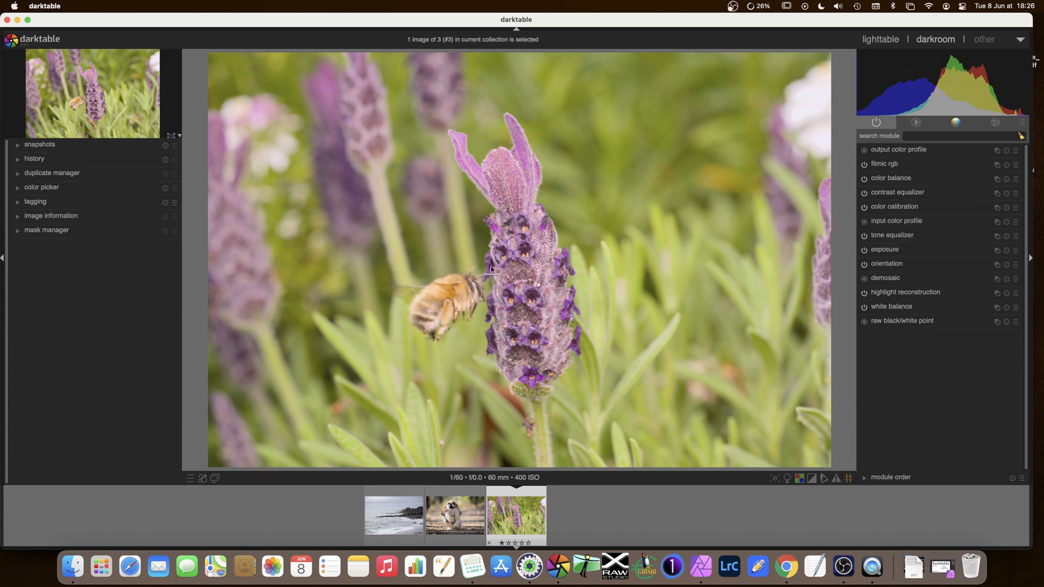
pyautogui.moveTo(480, 310)
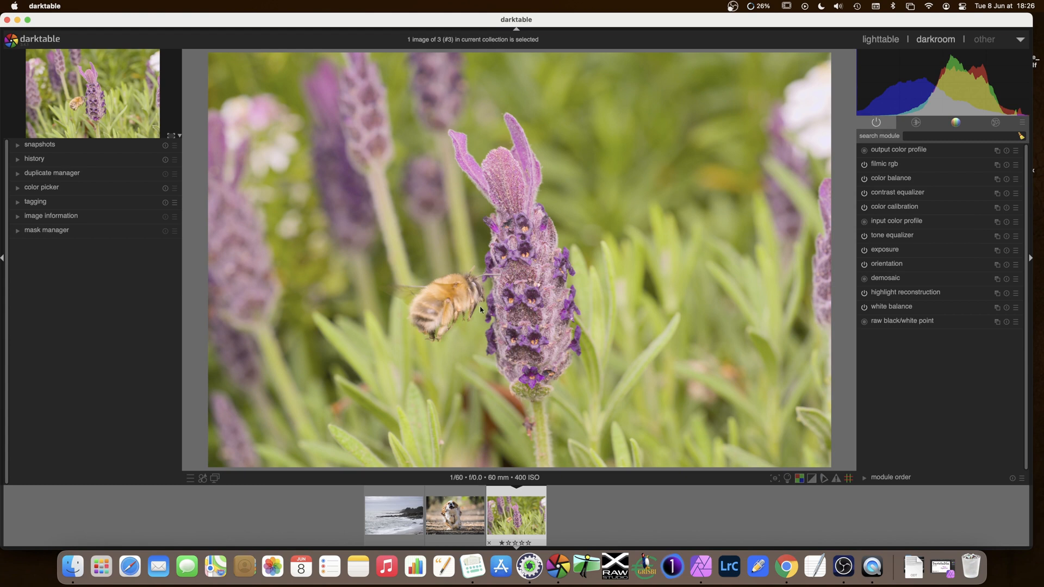
pyautogui.moveTo(615, 111)
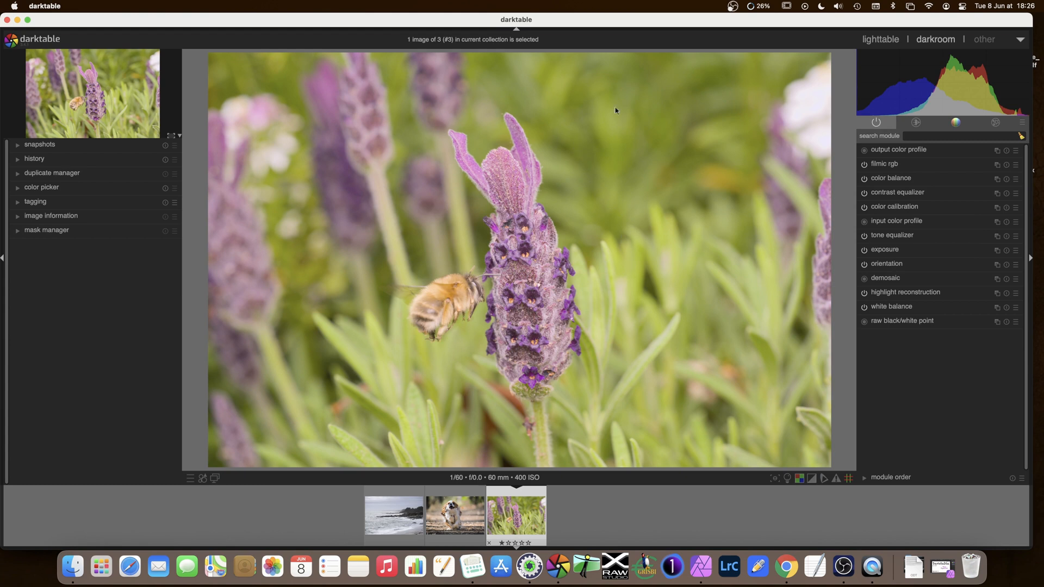
pyautogui.moveTo(756, 188)
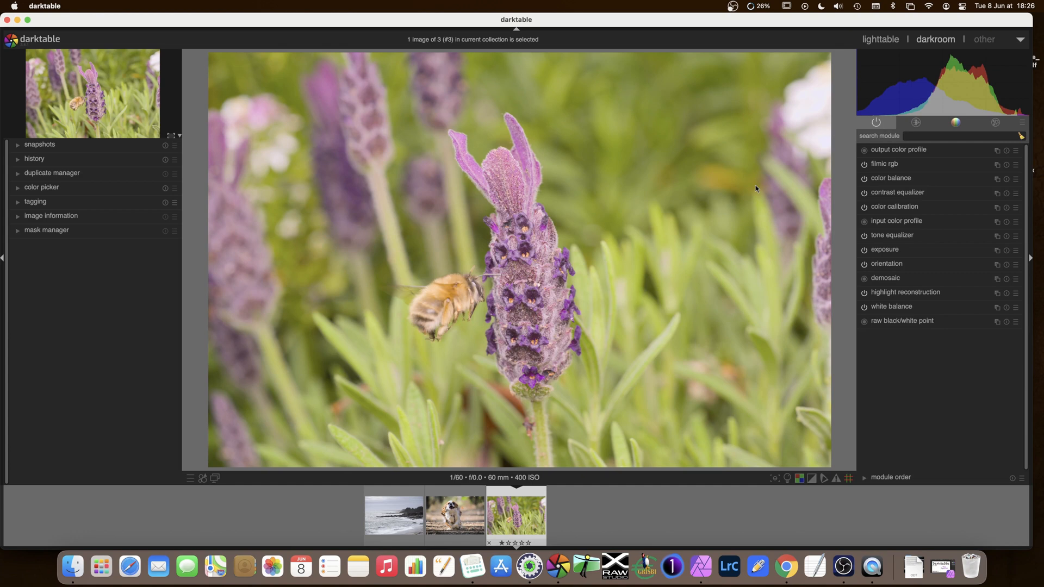
pyautogui.moveTo(752, 193)
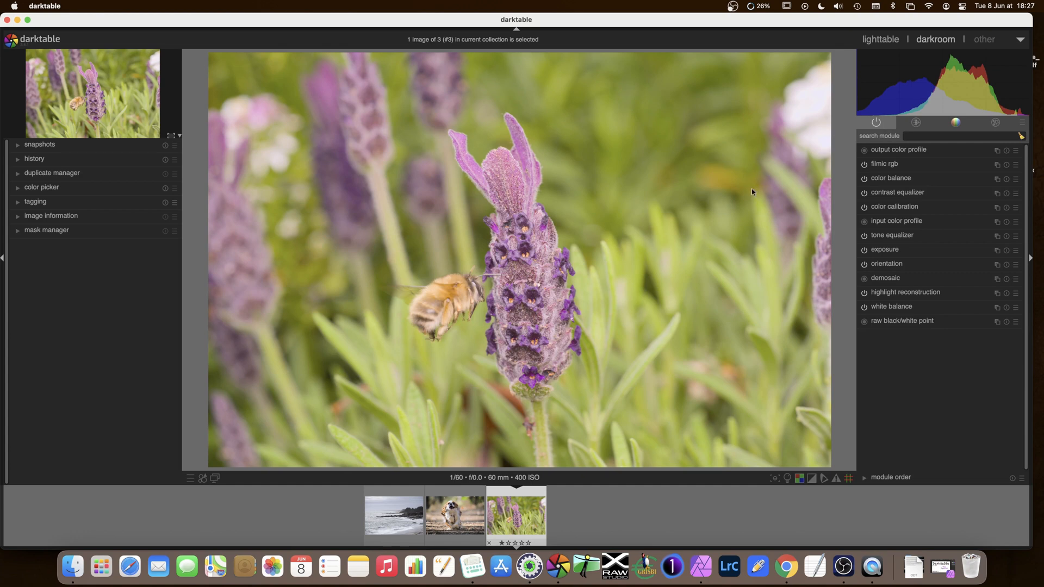
pyautogui.moveTo(688, 279)
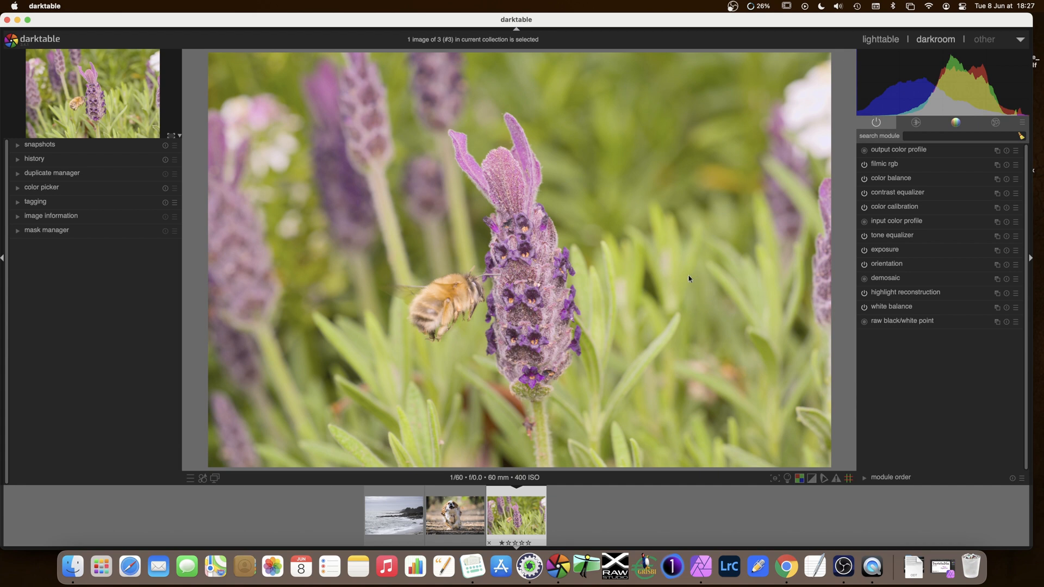
pyautogui.moveTo(827, 224)
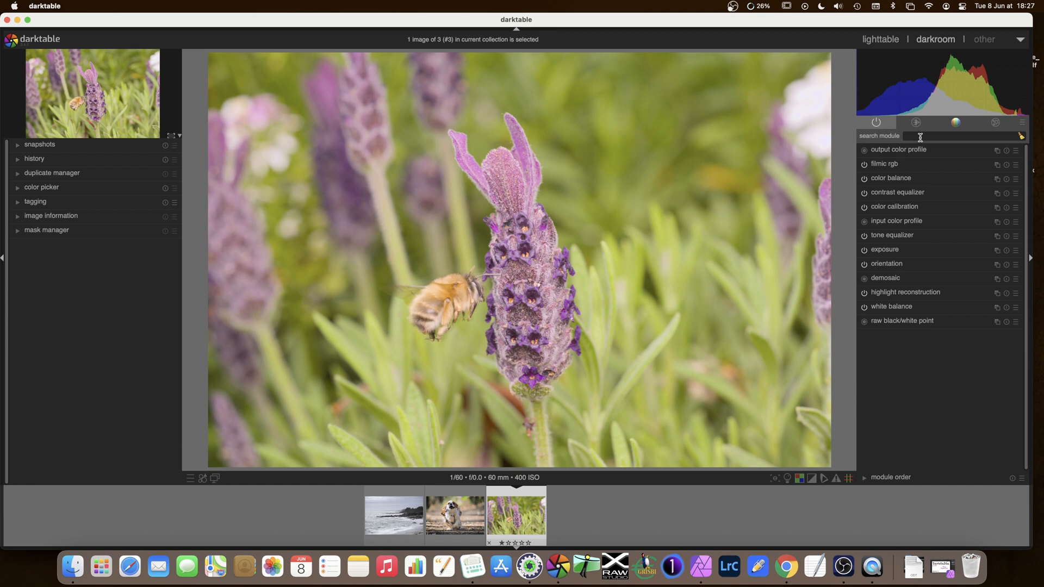
pyautogui.moveTo(938, 136)
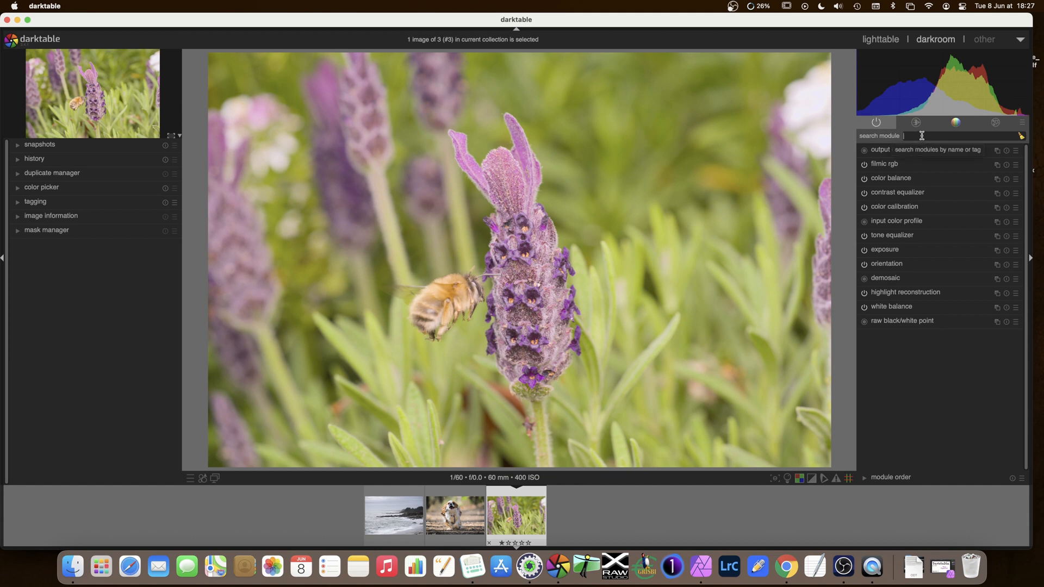
# Search modules for 'con', expand contrast equalizer, and bring up the module group presets menu
pyautogui.write('con')
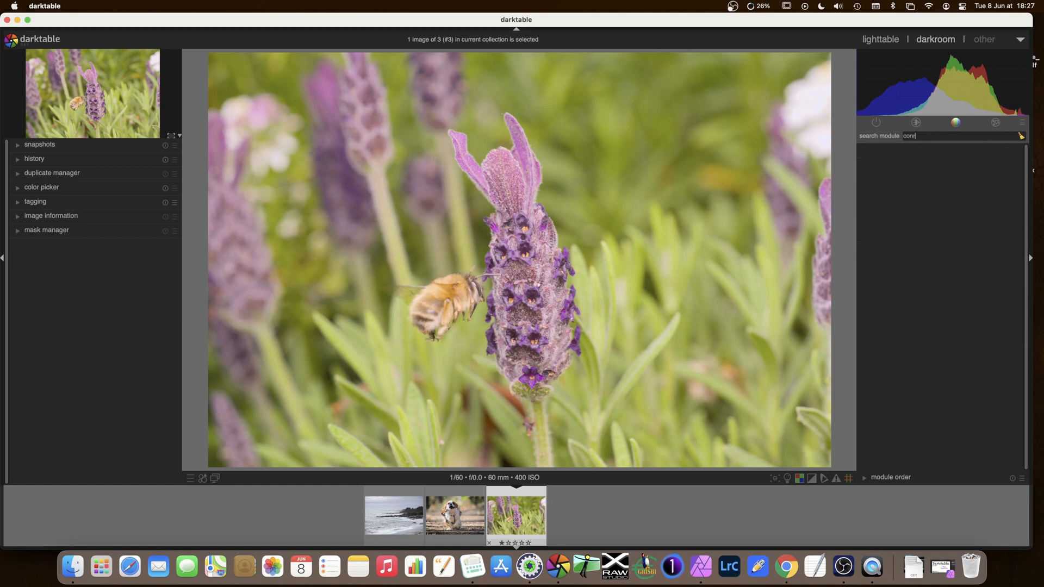
pyautogui.write('$')
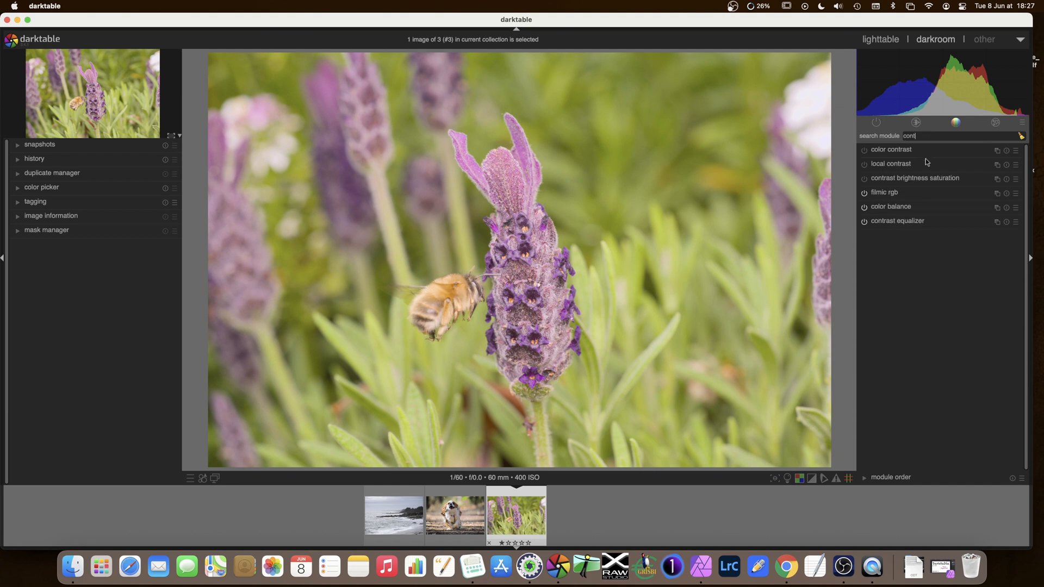
pyautogui.click(898, 221)
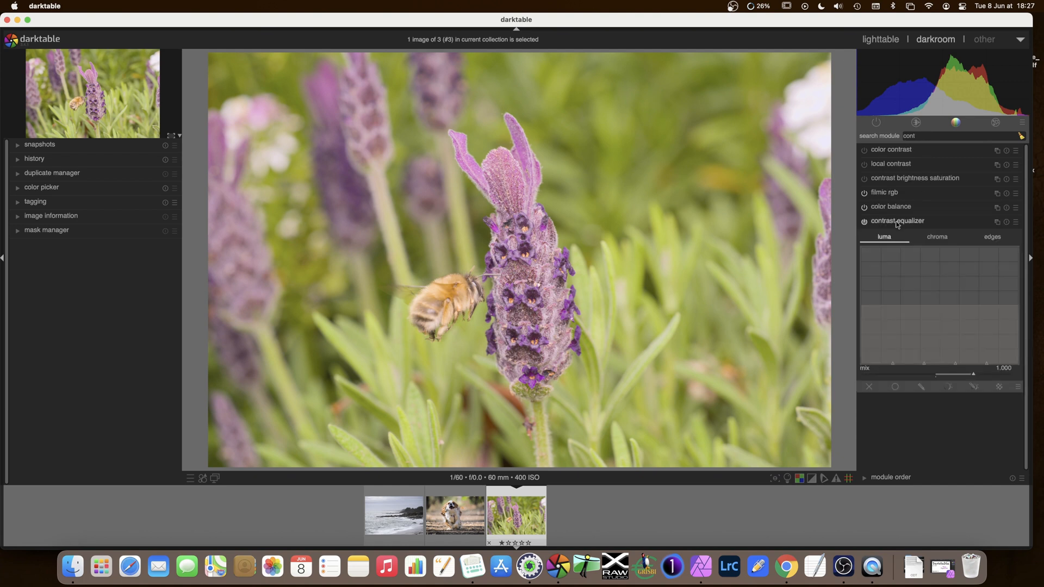
pyautogui.click(1023, 123)
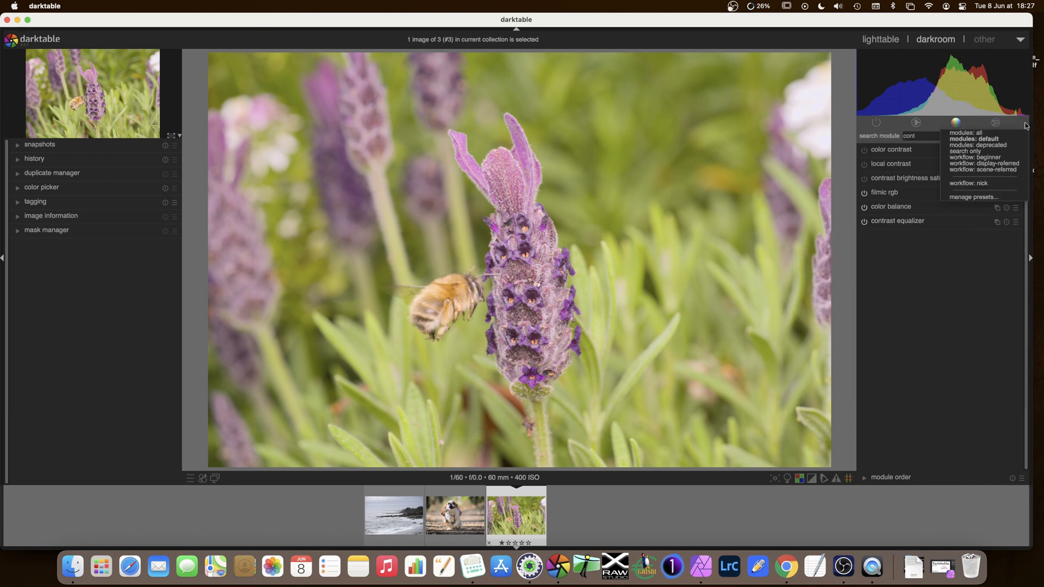
pyautogui.moveTo(980, 145)
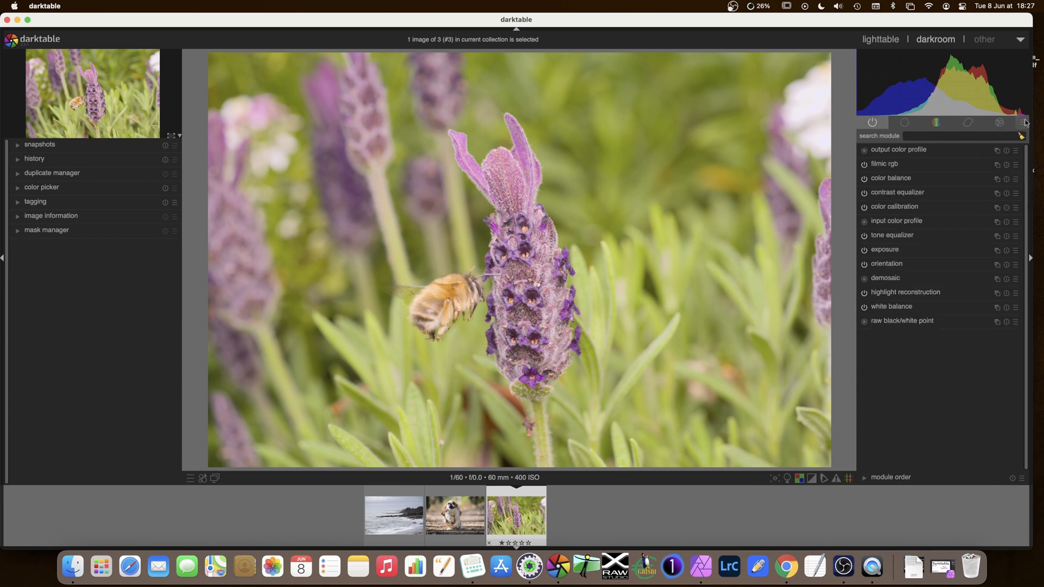
# Switch to the effects module group and expand contrast equalizer to its luma curve
pyautogui.click(1000, 123)
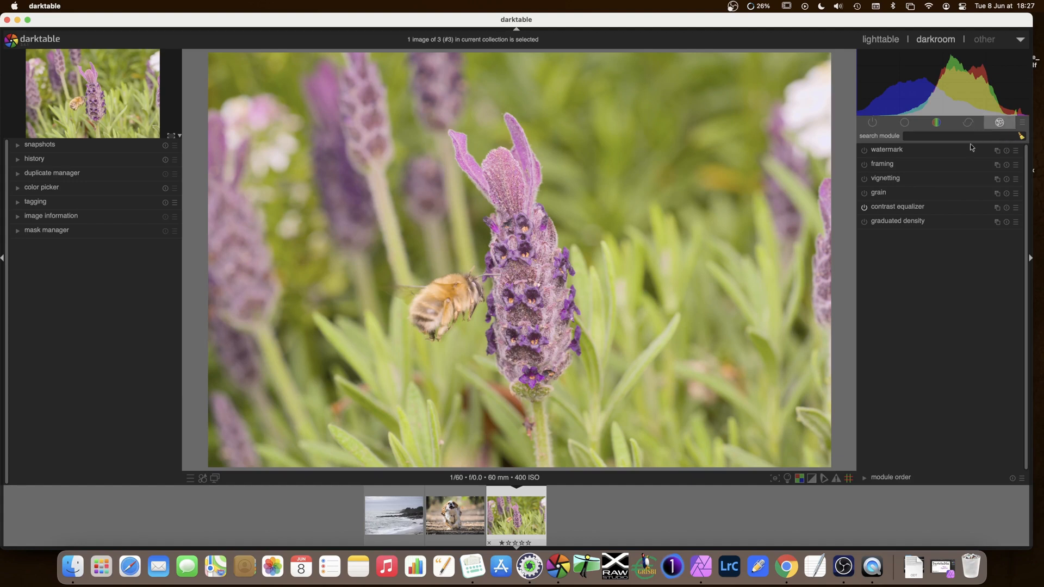
pyautogui.click(897, 206)
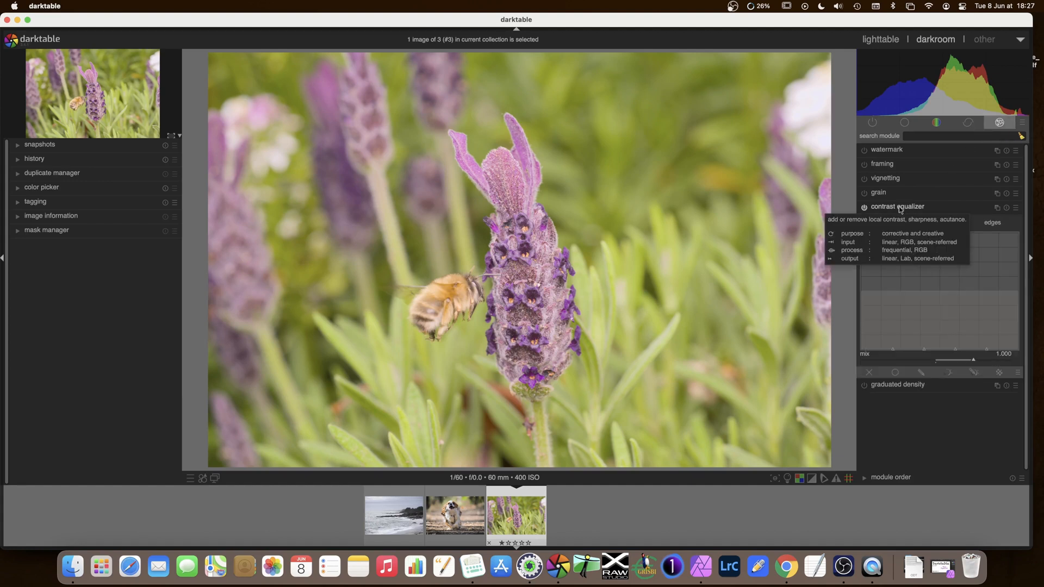
pyautogui.click(897, 207)
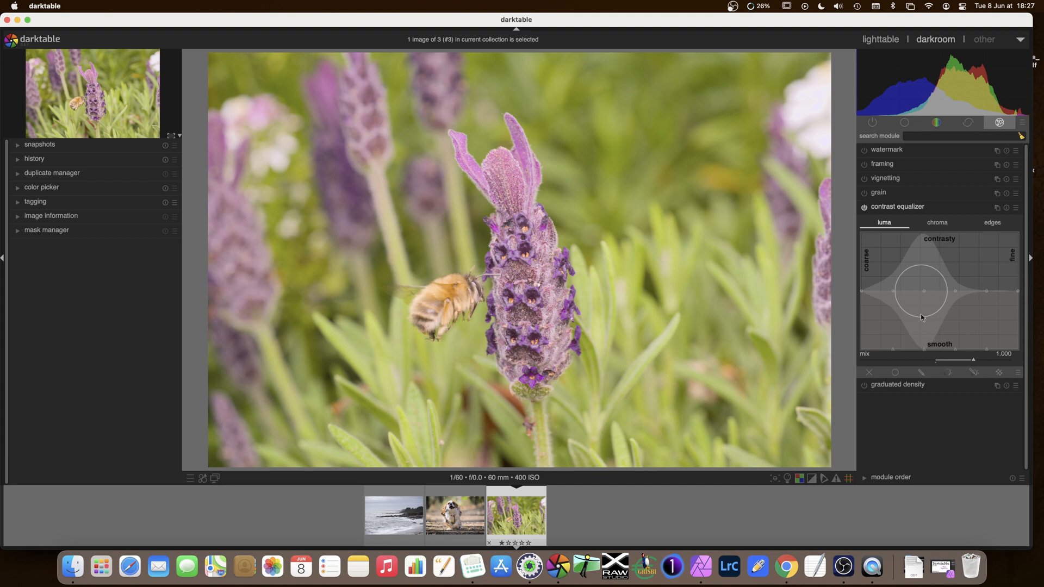
pyautogui.moveTo(927, 304)
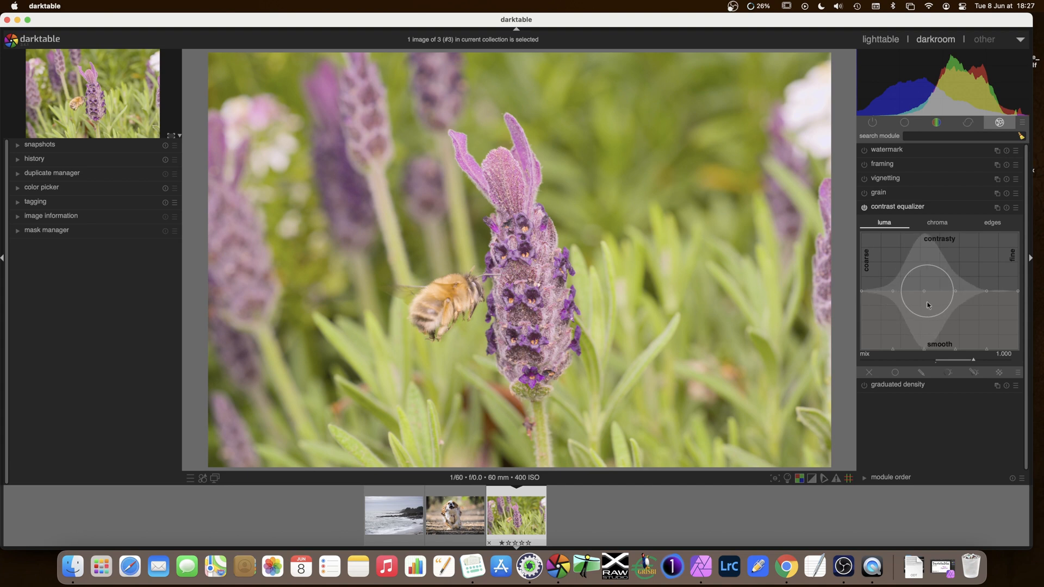
pyautogui.moveTo(931, 269)
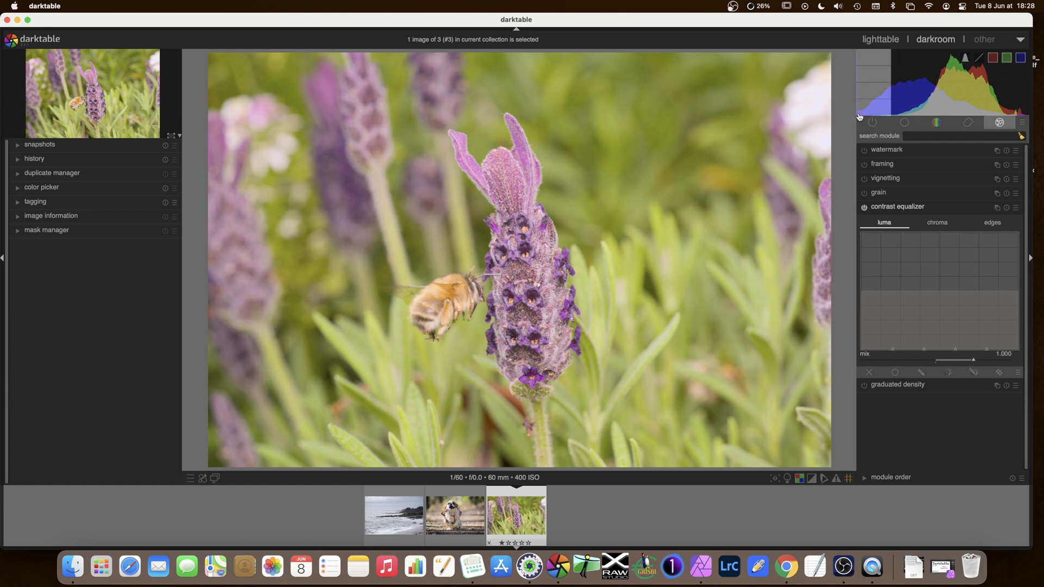
pyautogui.moveTo(870, 118)
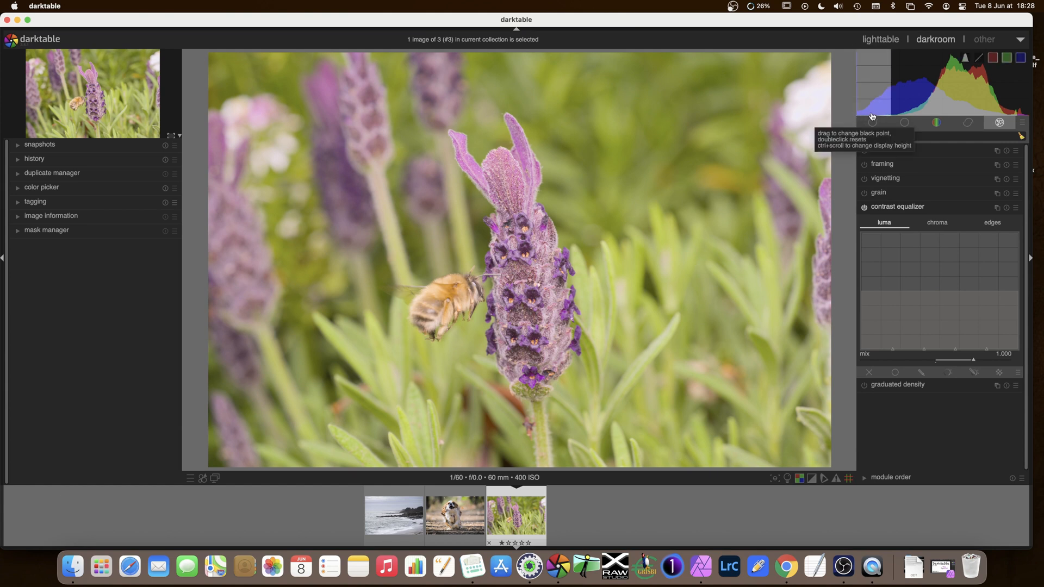
pyautogui.moveTo(995, 114)
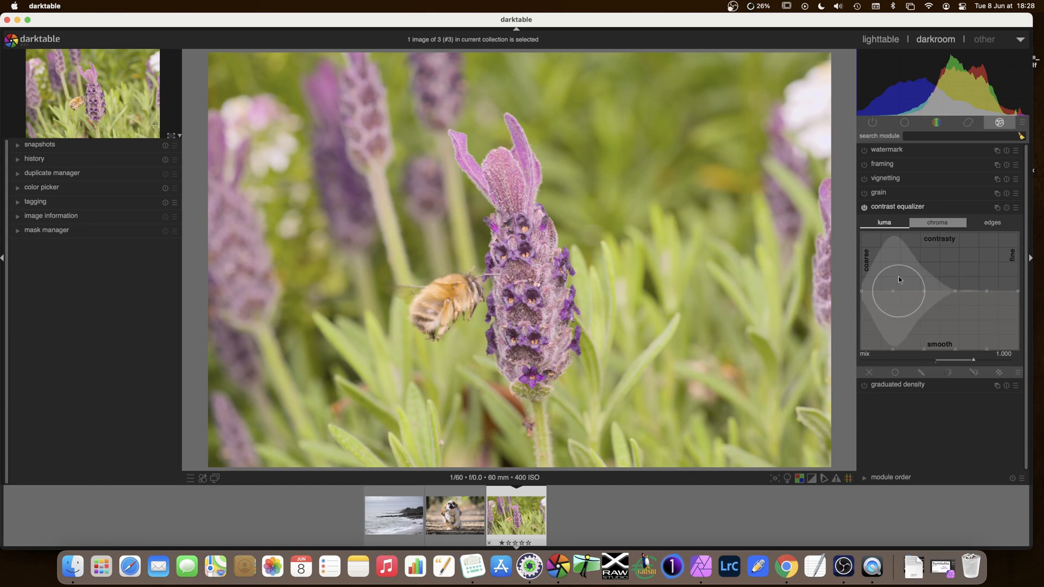
pyautogui.moveTo(863, 293)
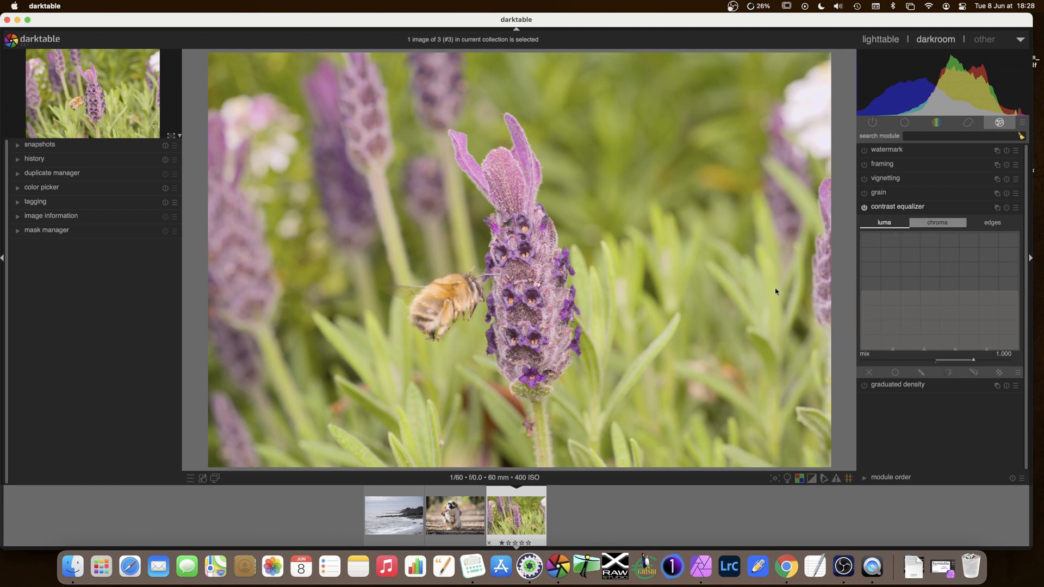
pyautogui.moveTo(537, 101)
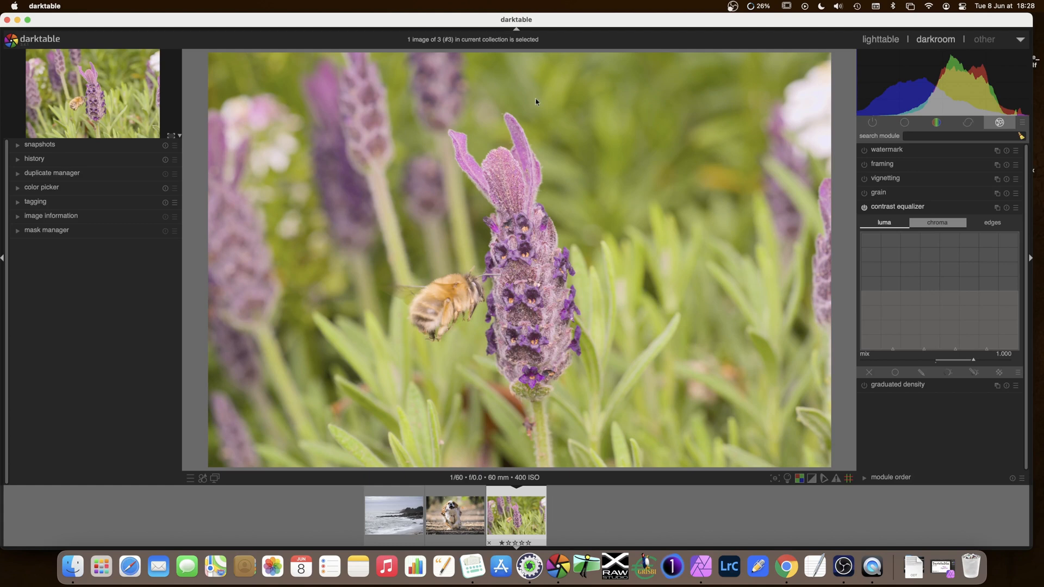
pyautogui.moveTo(651, 343)
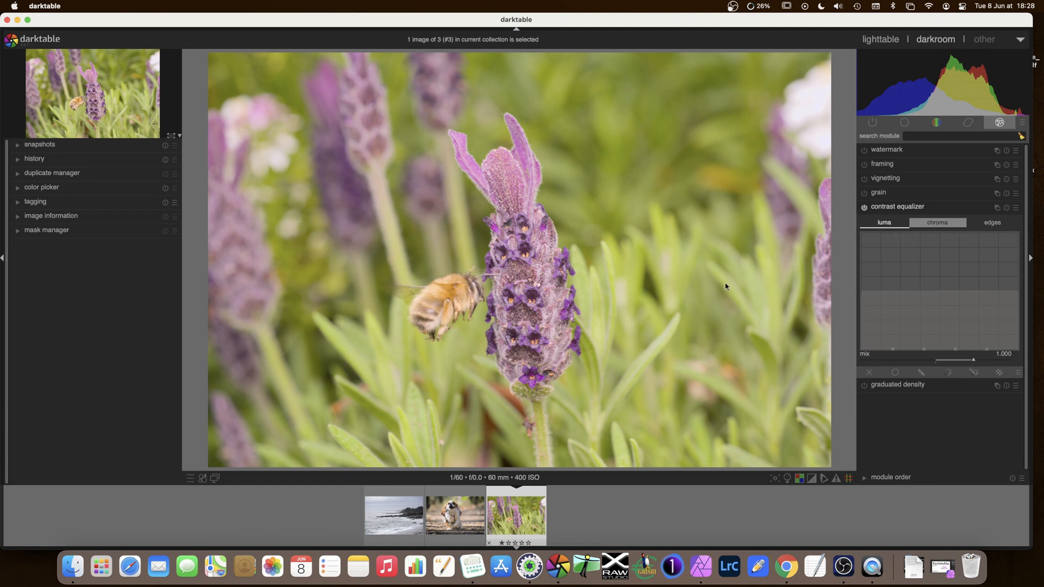
pyautogui.moveTo(663, 99)
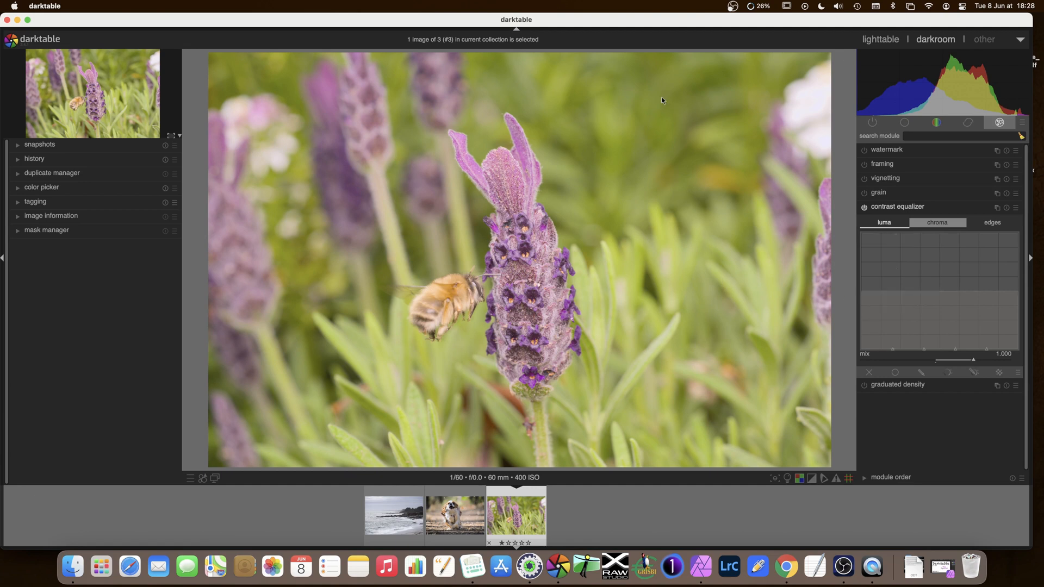
pyautogui.moveTo(585, 130)
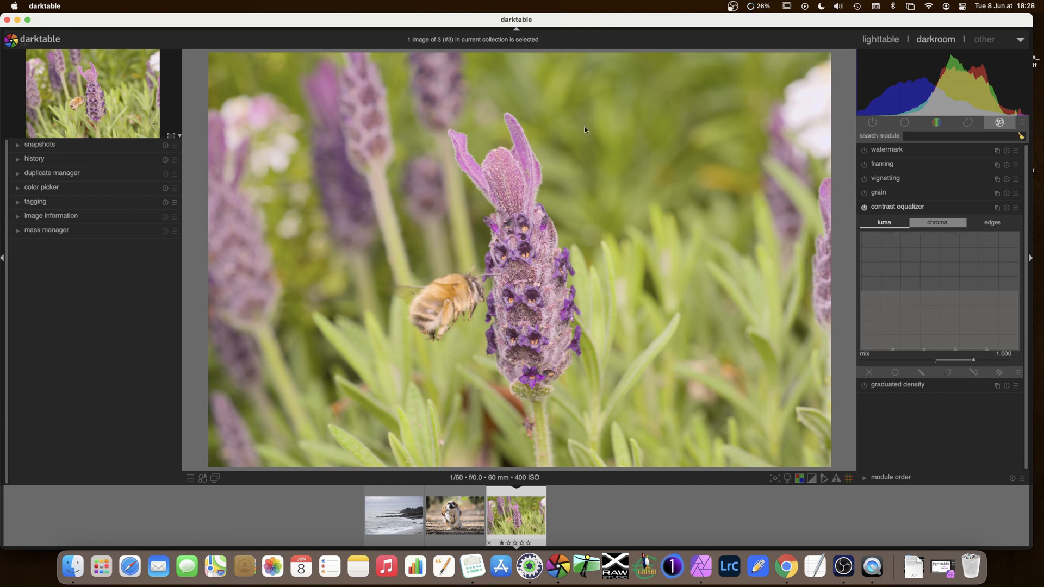
pyautogui.moveTo(677, 83)
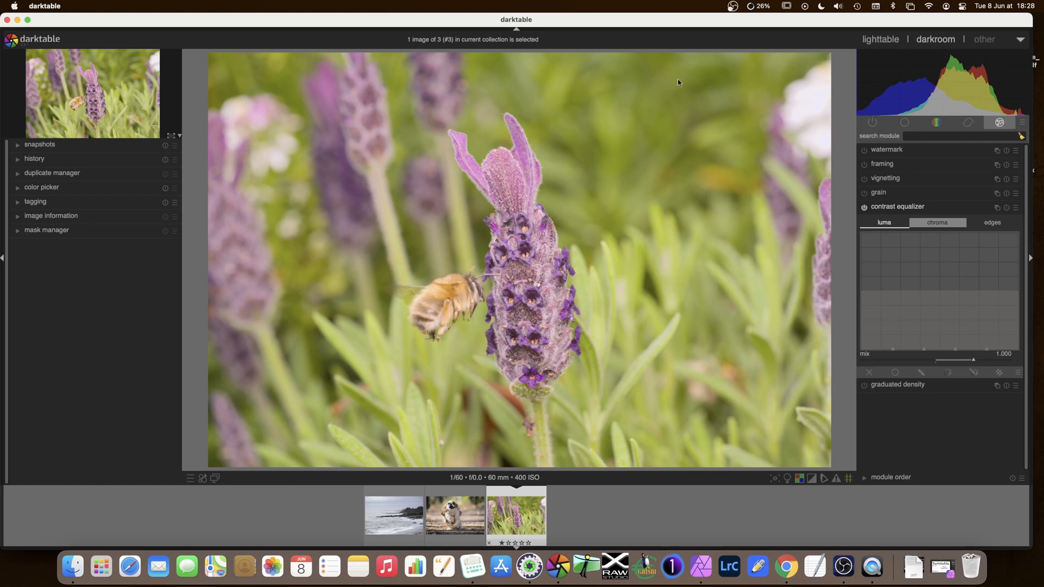
pyautogui.moveTo(620, 190)
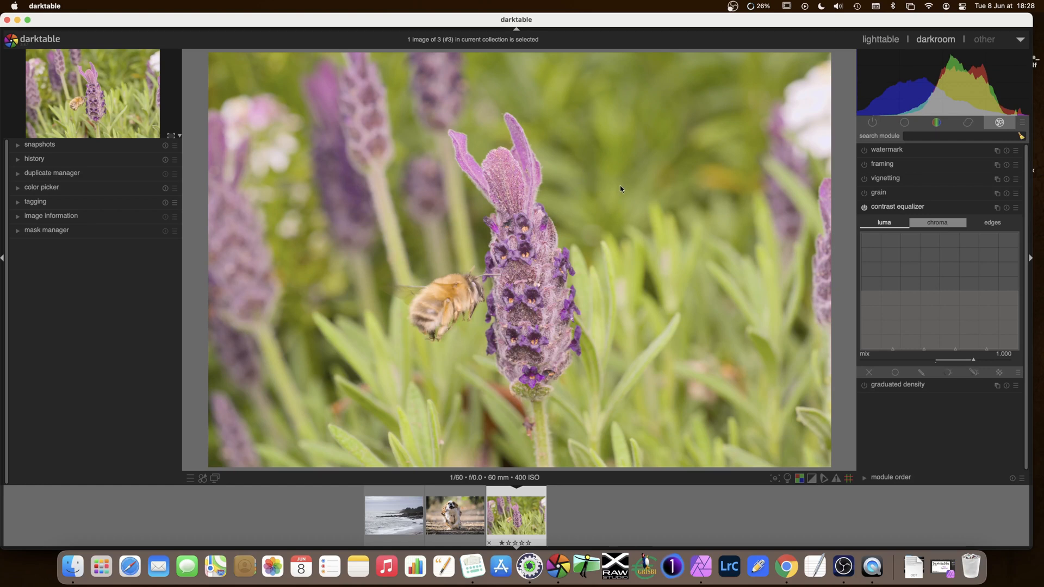
pyautogui.moveTo(624, 99)
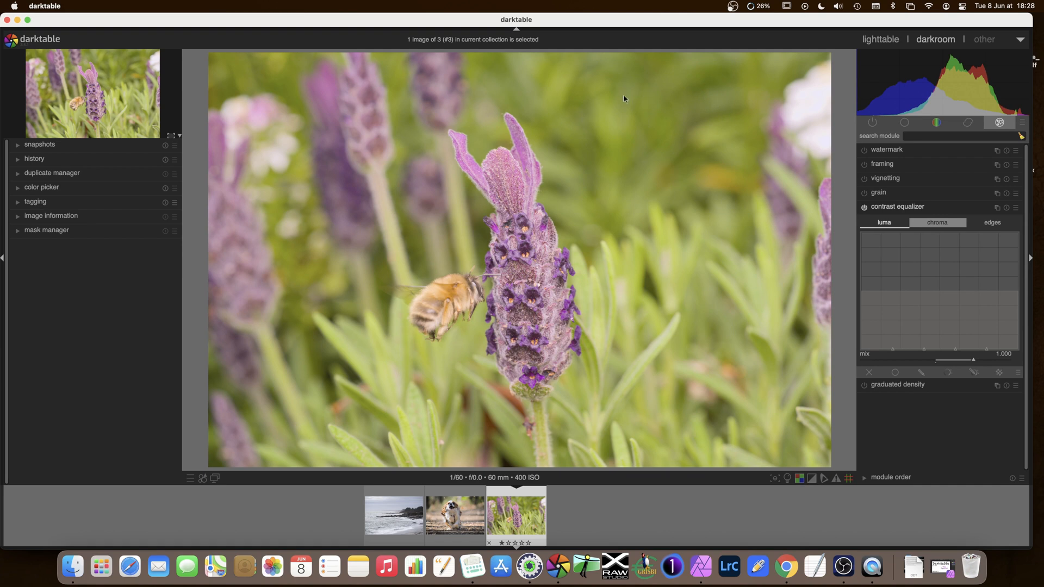
pyautogui.moveTo(657, 214)
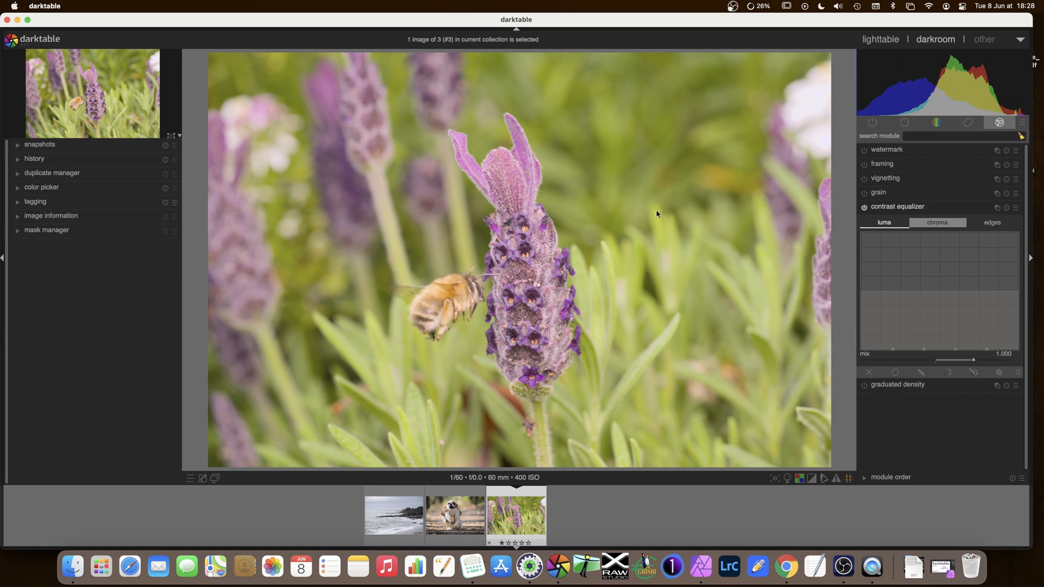
pyautogui.moveTo(509, 181)
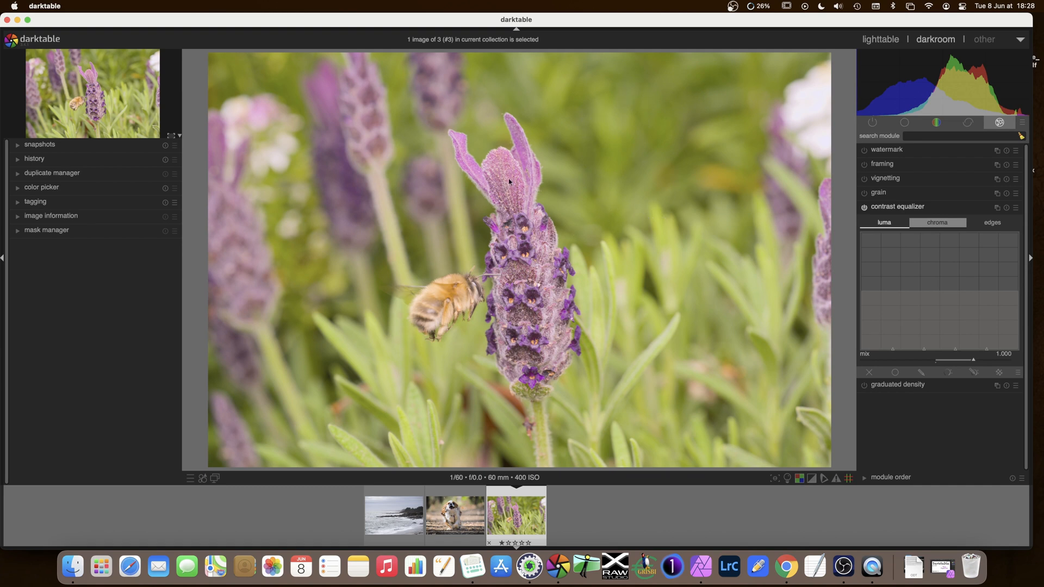
pyautogui.moveTo(508, 193)
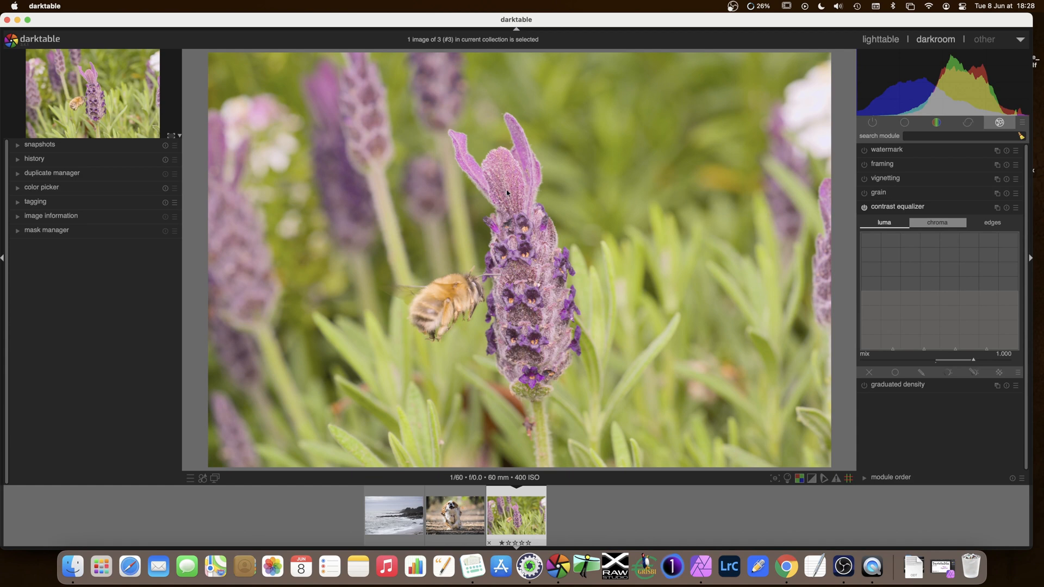
pyautogui.moveTo(504, 186)
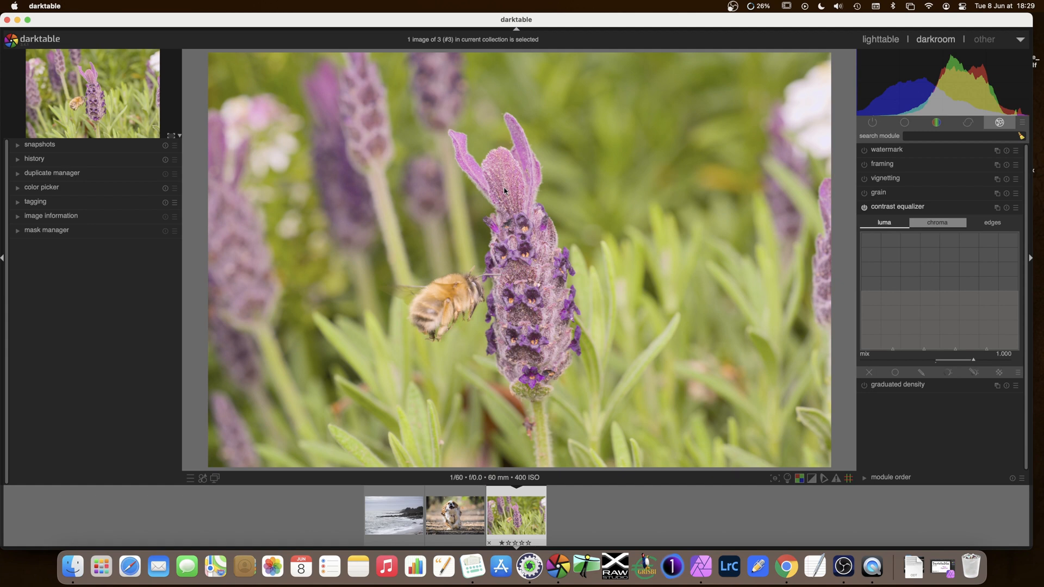
pyautogui.moveTo(583, 116)
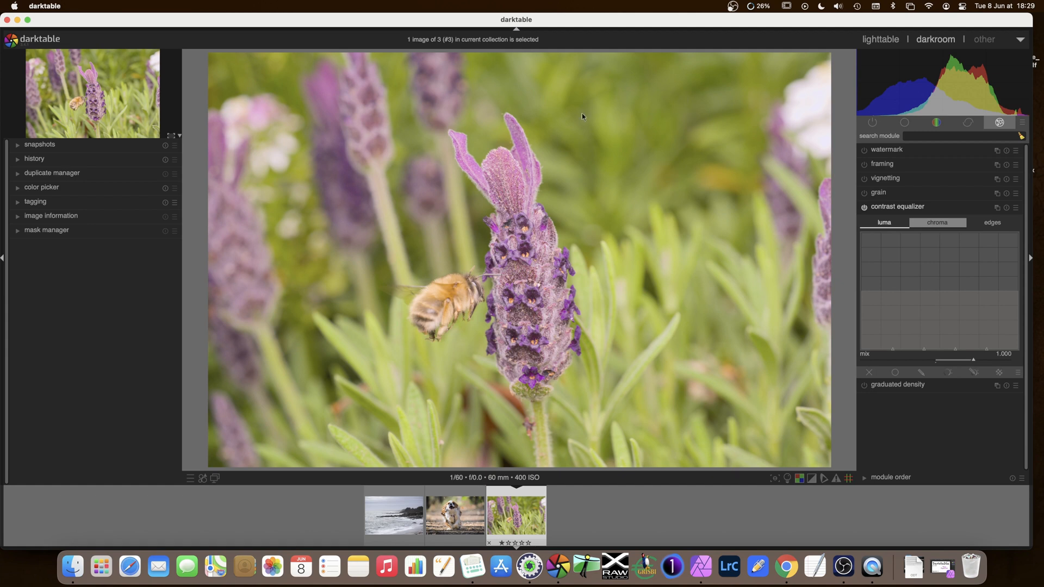
pyautogui.moveTo(590, 183)
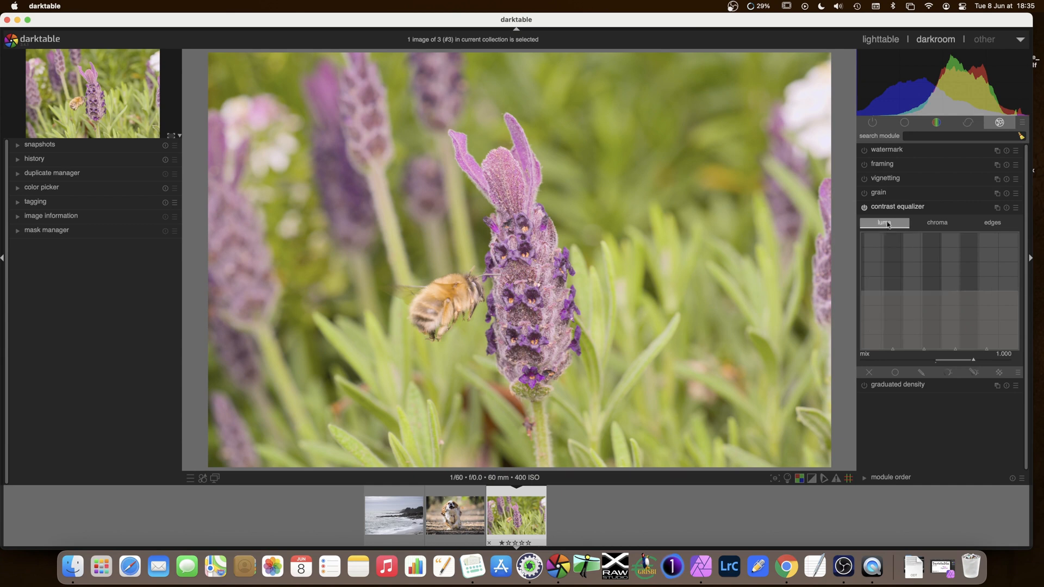
pyautogui.click(937, 221)
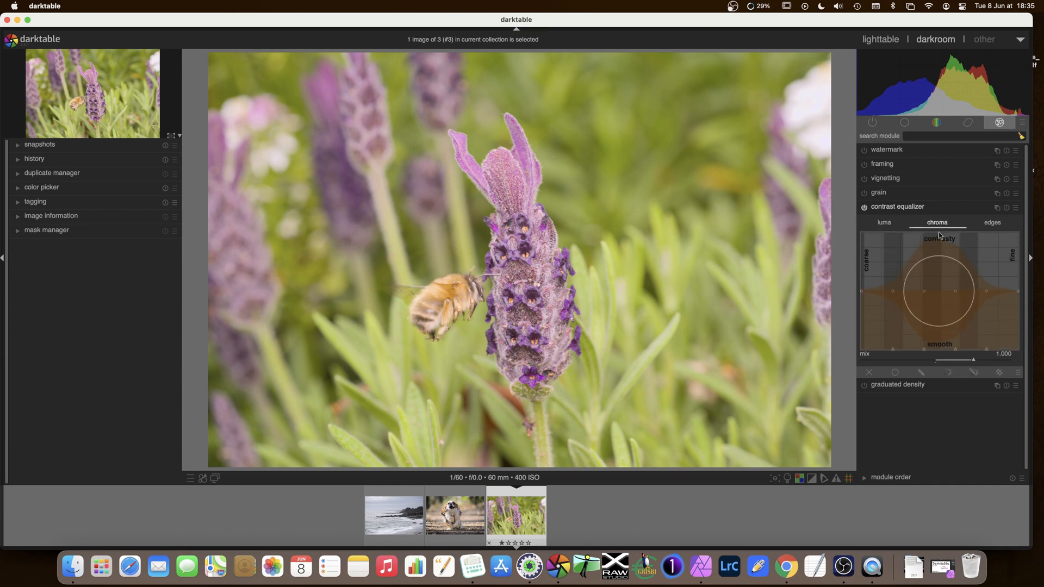
pyautogui.click(992, 222)
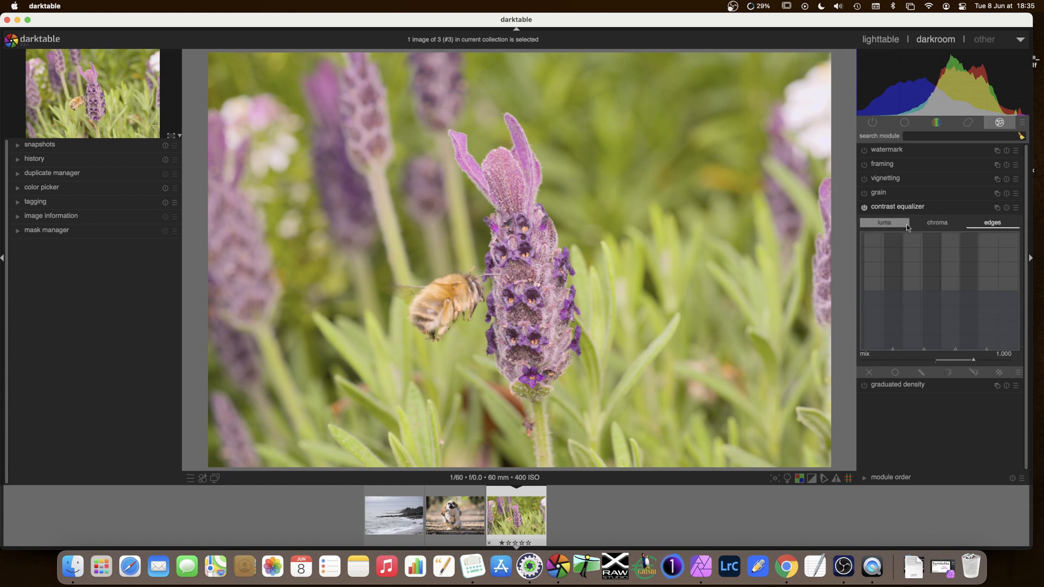
pyautogui.click(883, 222)
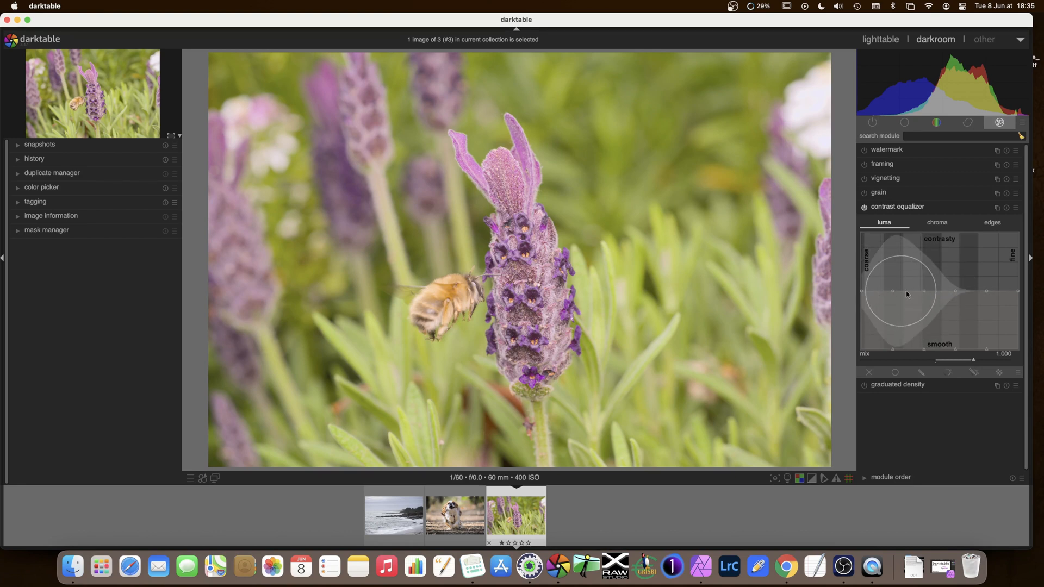
pyautogui.moveTo(877, 295)
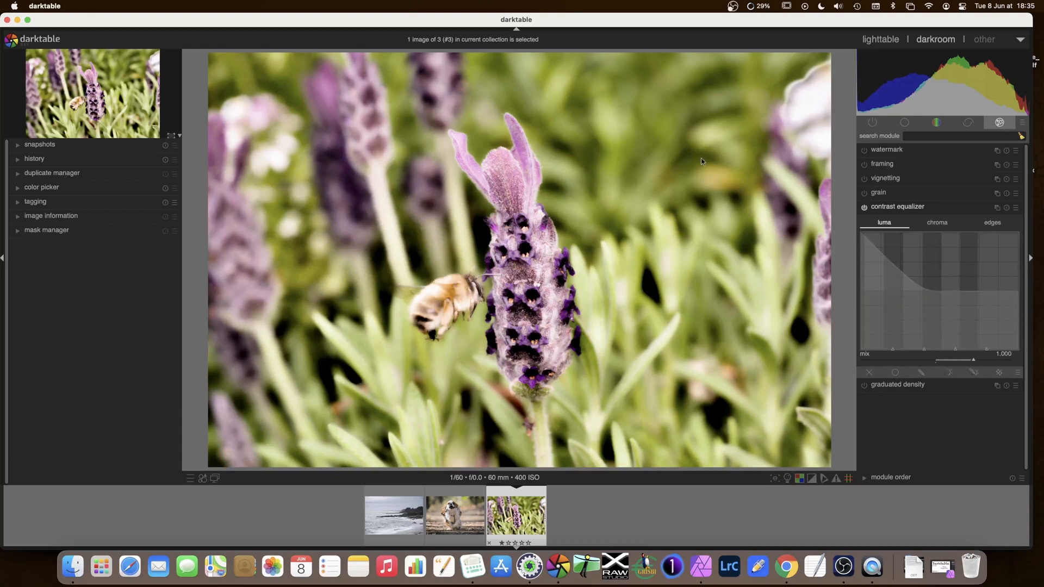
pyautogui.moveTo(627, 227)
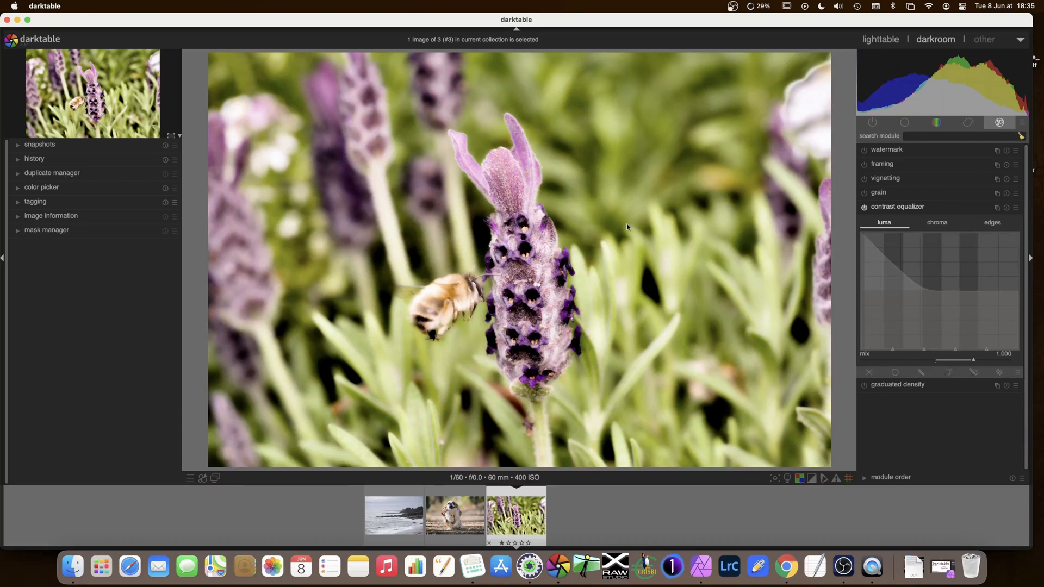
pyautogui.moveTo(649, 141)
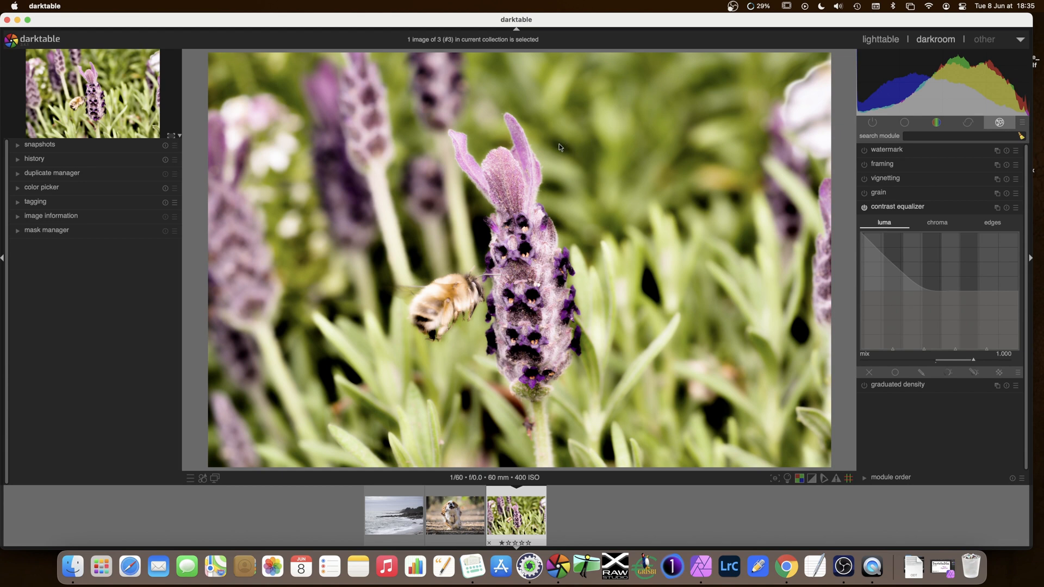
pyautogui.moveTo(571, 152)
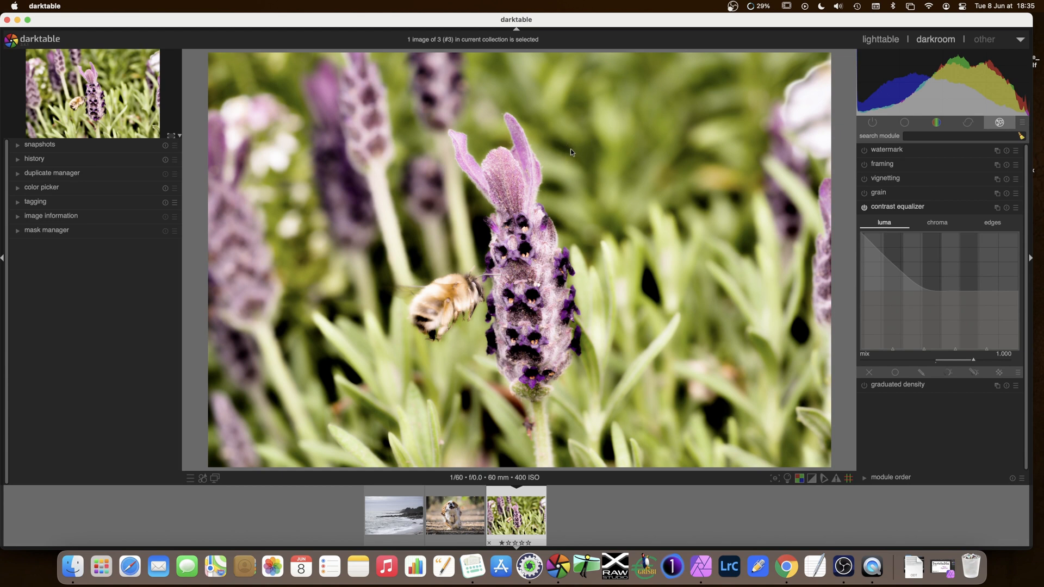
pyautogui.moveTo(497, 170)
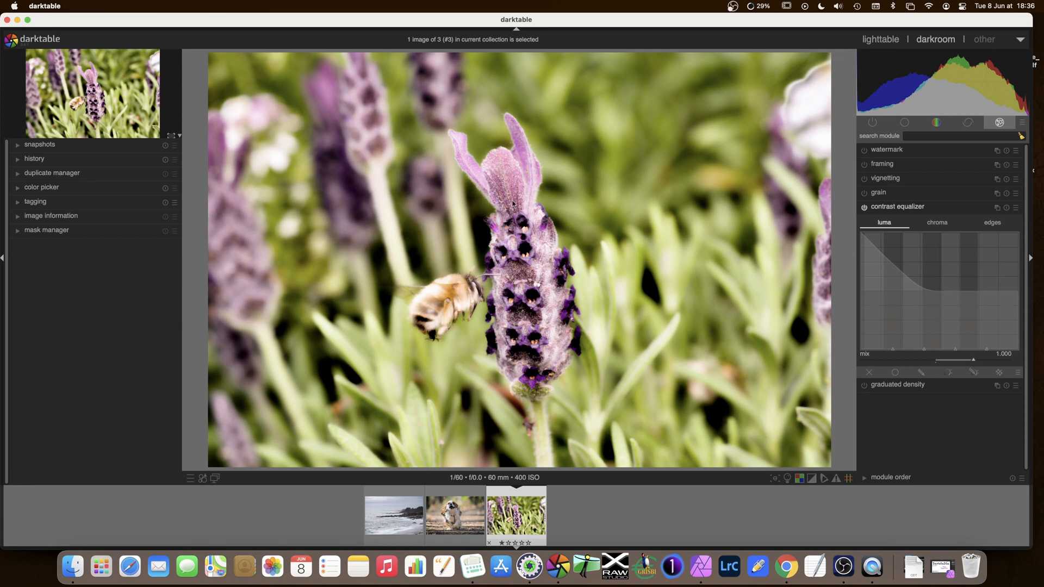
pyautogui.moveTo(495, 186)
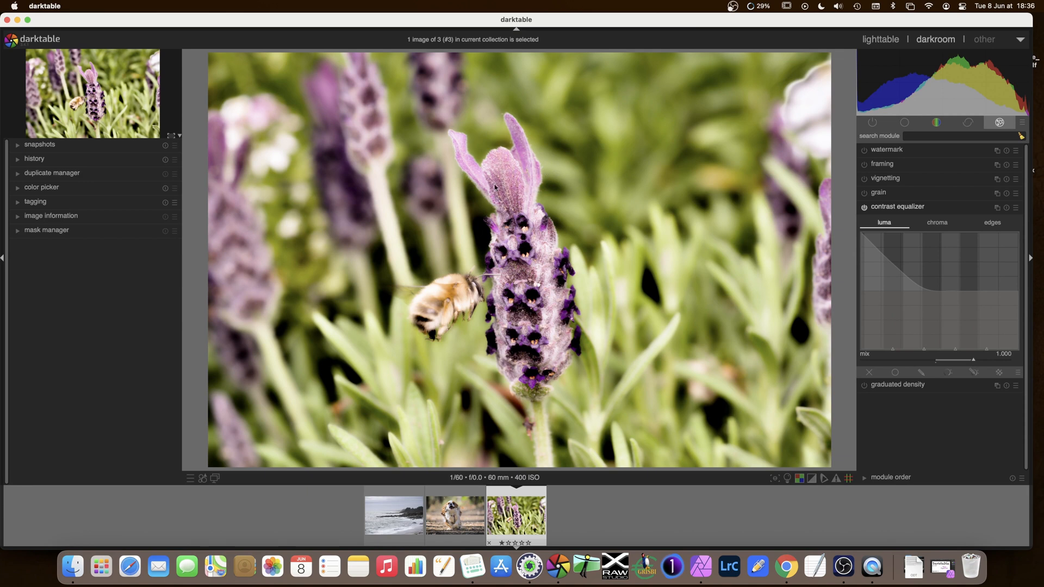
pyautogui.moveTo(842, 245)
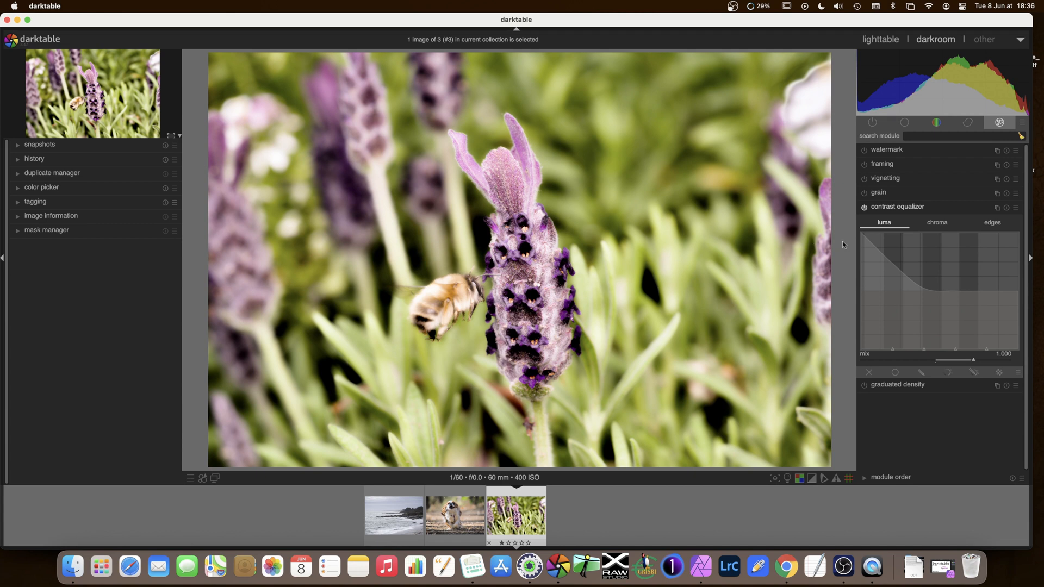
pyautogui.moveTo(862, 236)
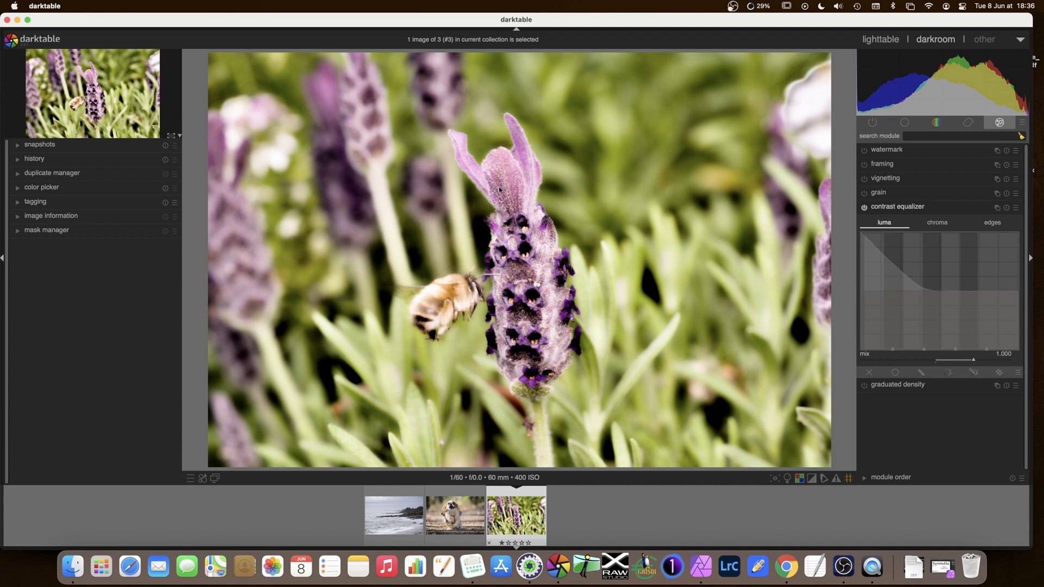
pyautogui.moveTo(408, 149)
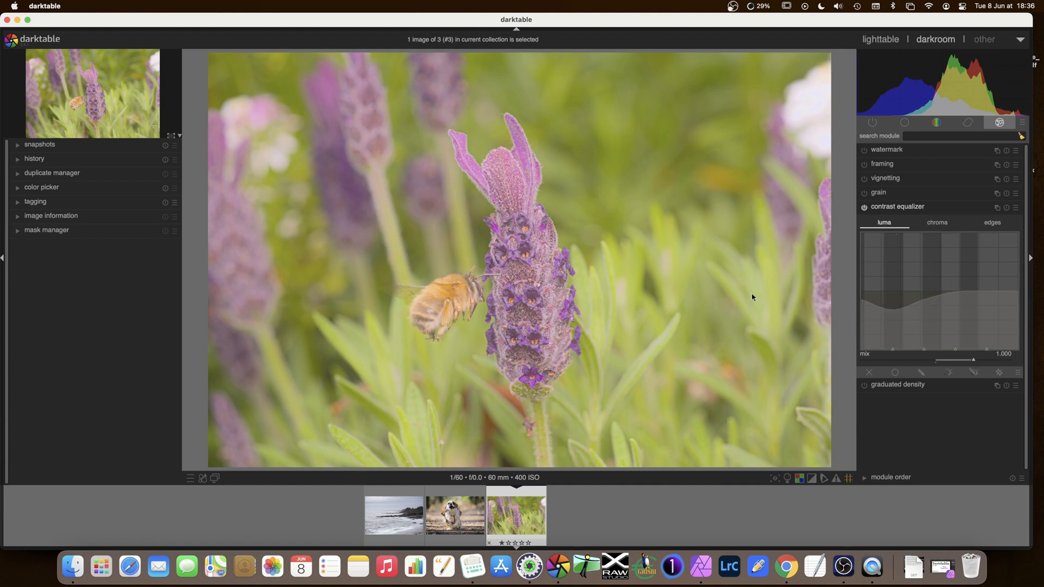
pyautogui.moveTo(881, 304)
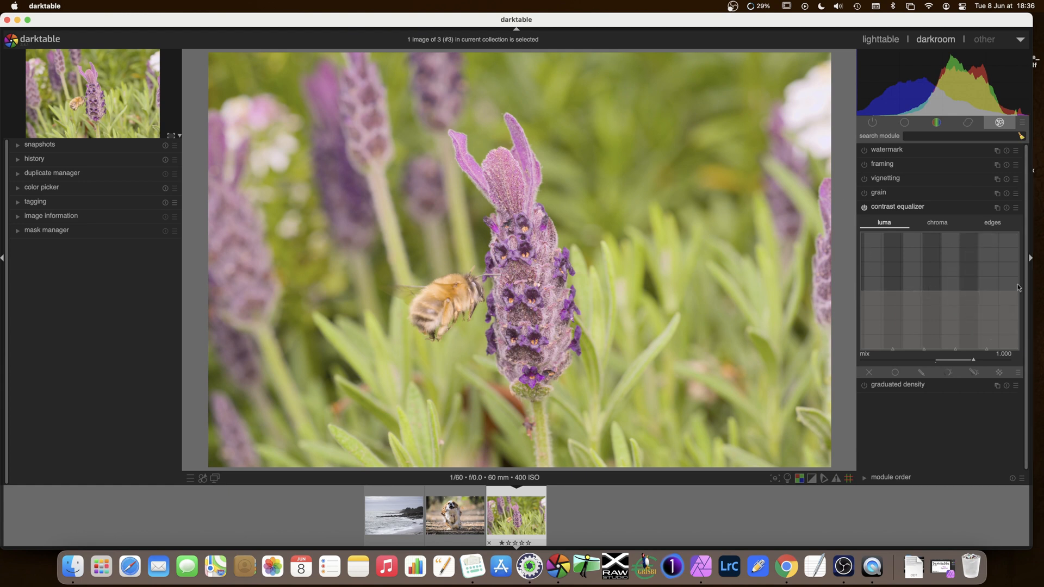
pyautogui.moveTo(1018, 292)
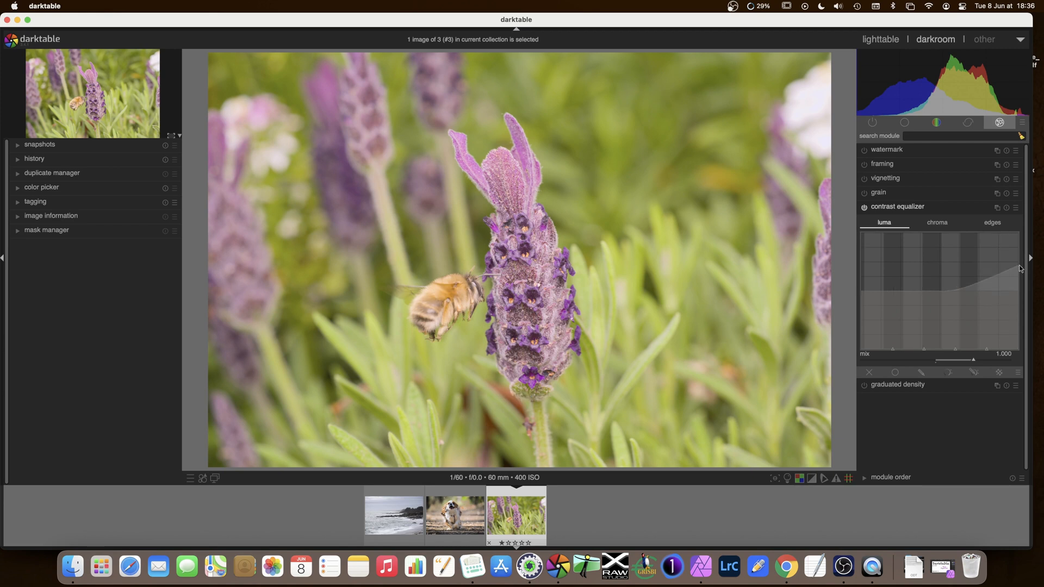
pyautogui.moveTo(1010, 266)
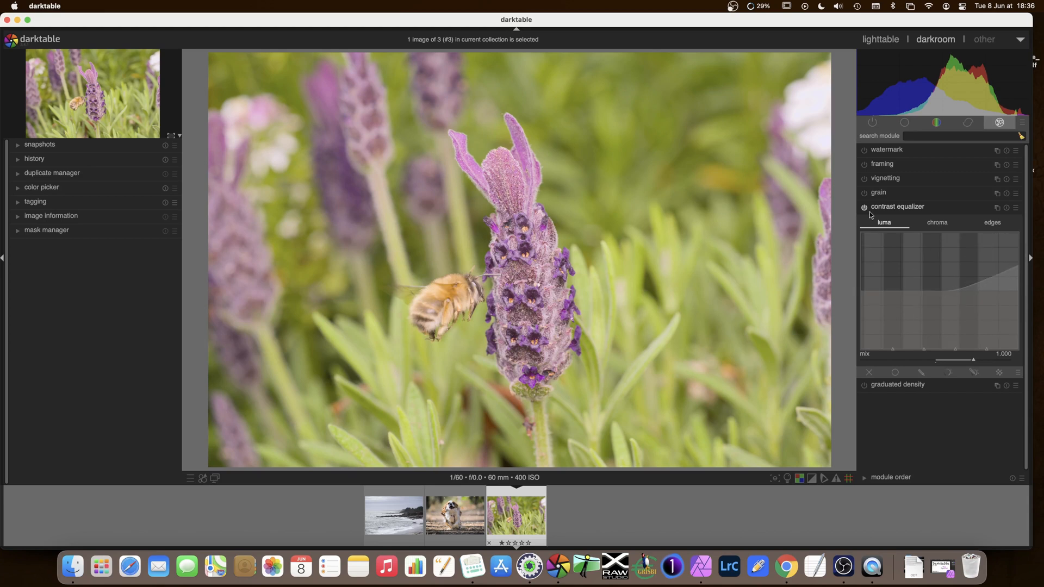
pyautogui.click(865, 207)
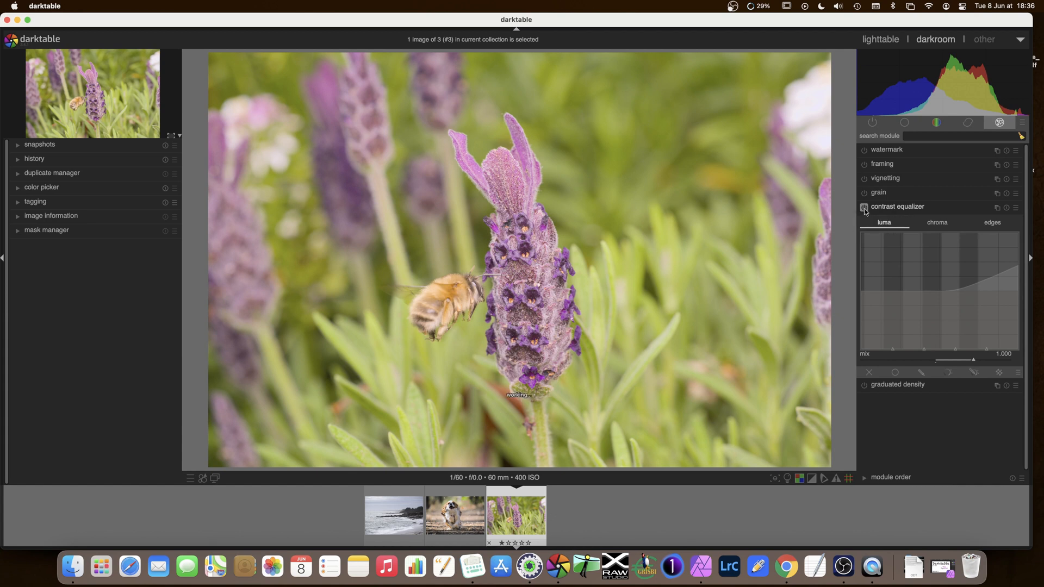
pyautogui.click(864, 207)
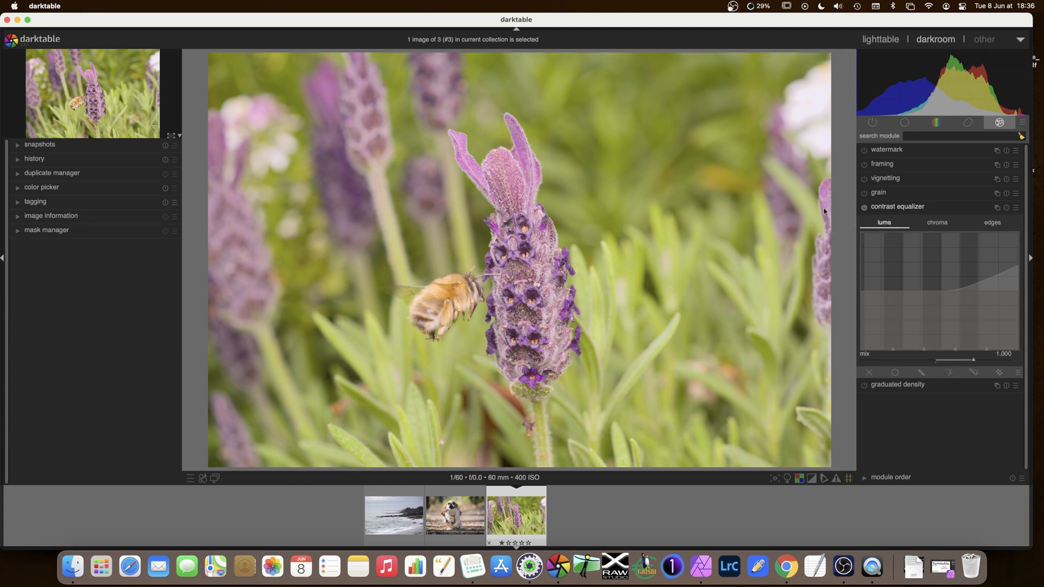
pyautogui.moveTo(509, 196)
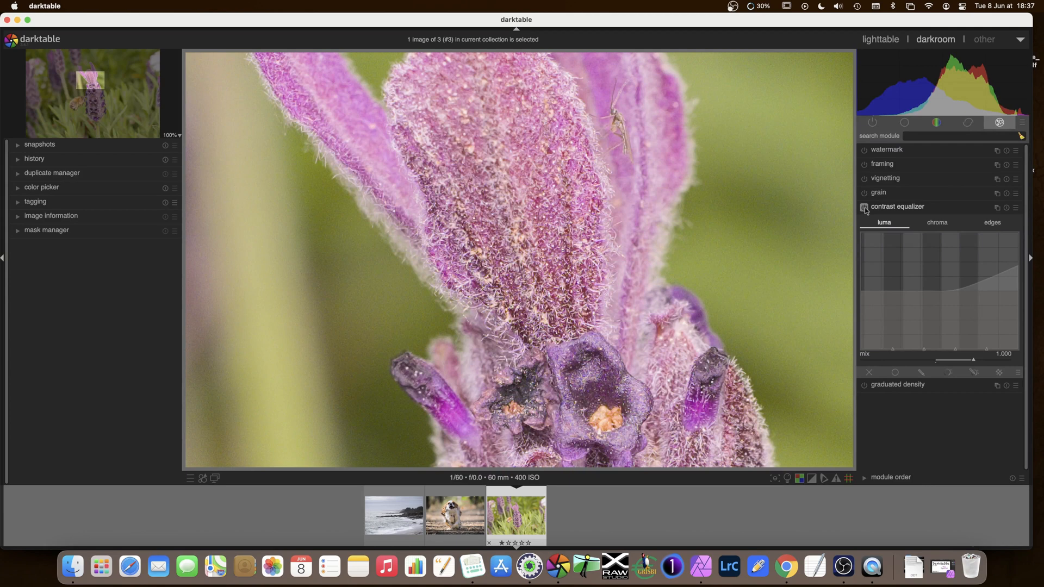
pyautogui.click(865, 206)
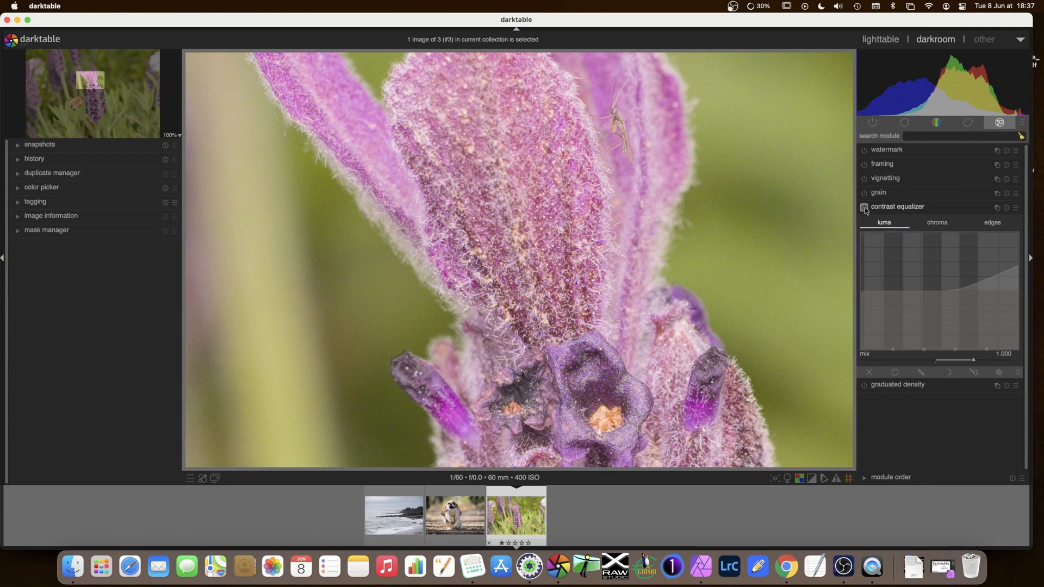
pyautogui.click(865, 206)
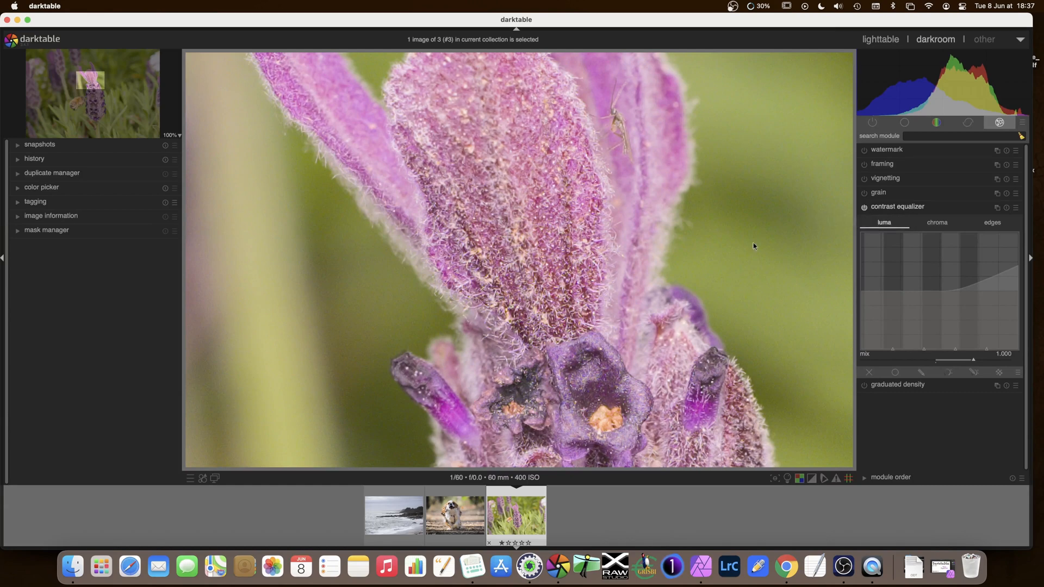
pyautogui.scroll(-3)
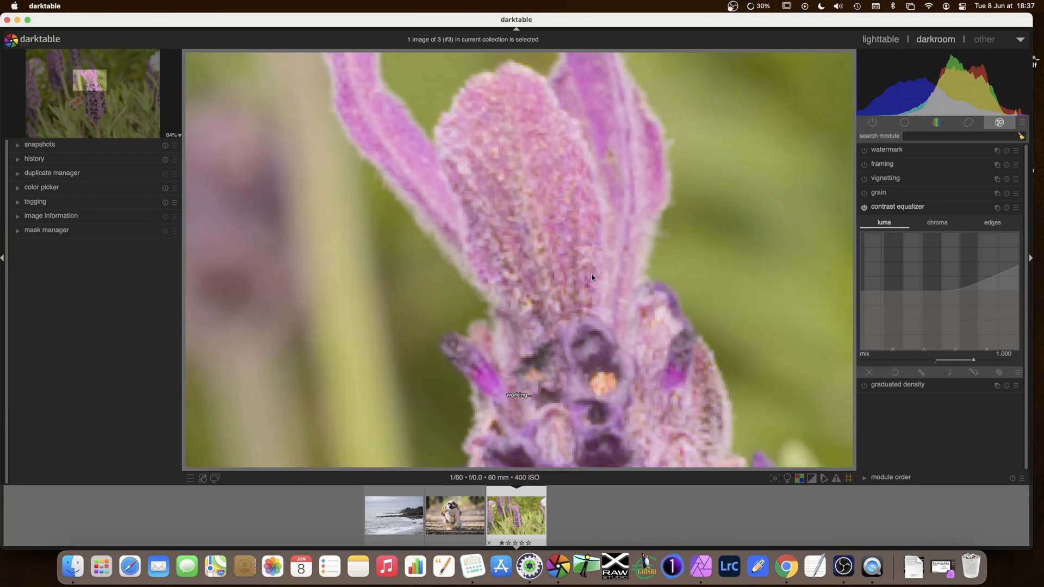
pyautogui.scroll(-3)
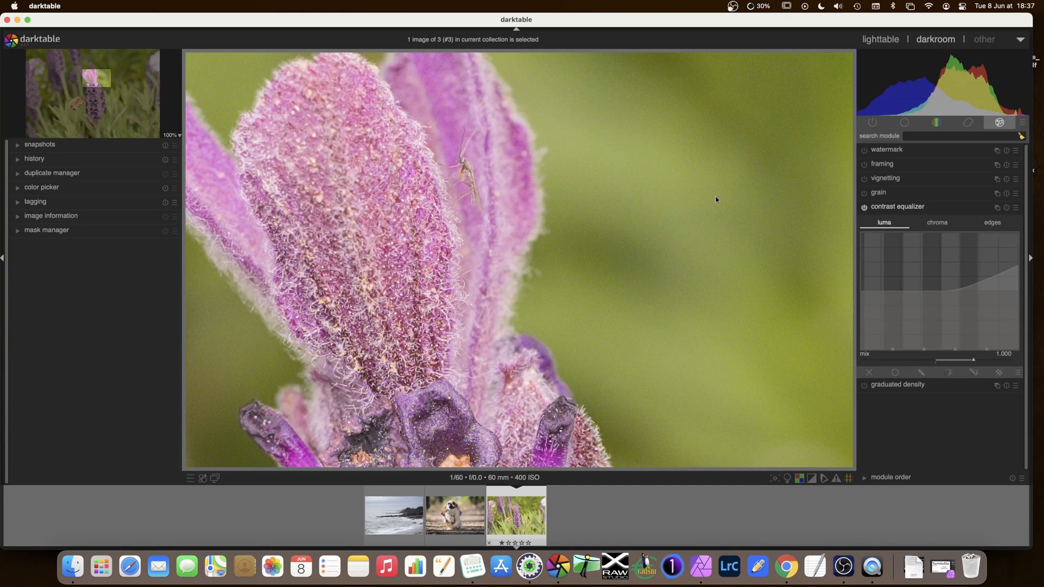
pyautogui.moveTo(814, 229)
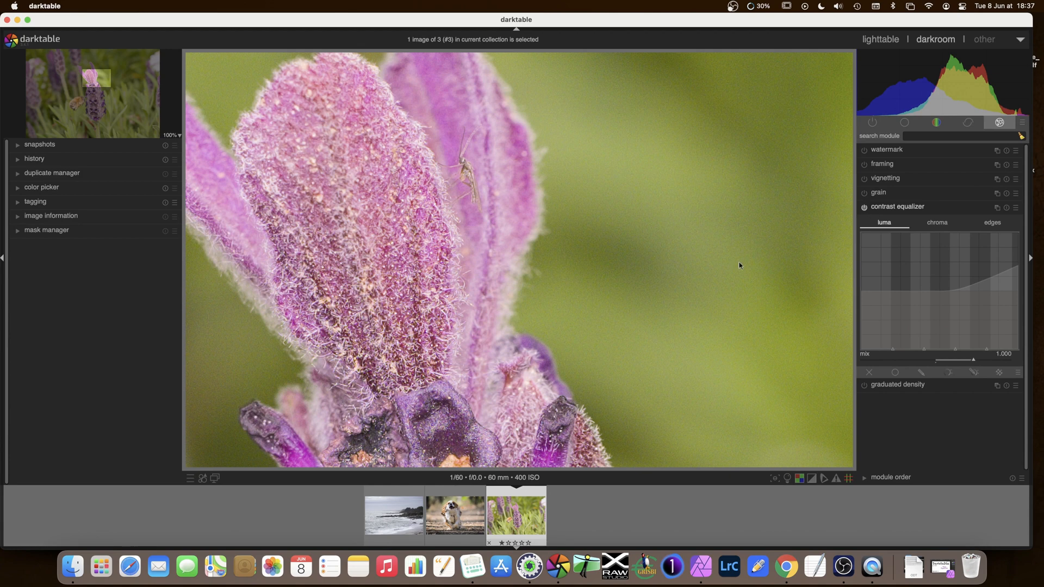
pyautogui.click(865, 207)
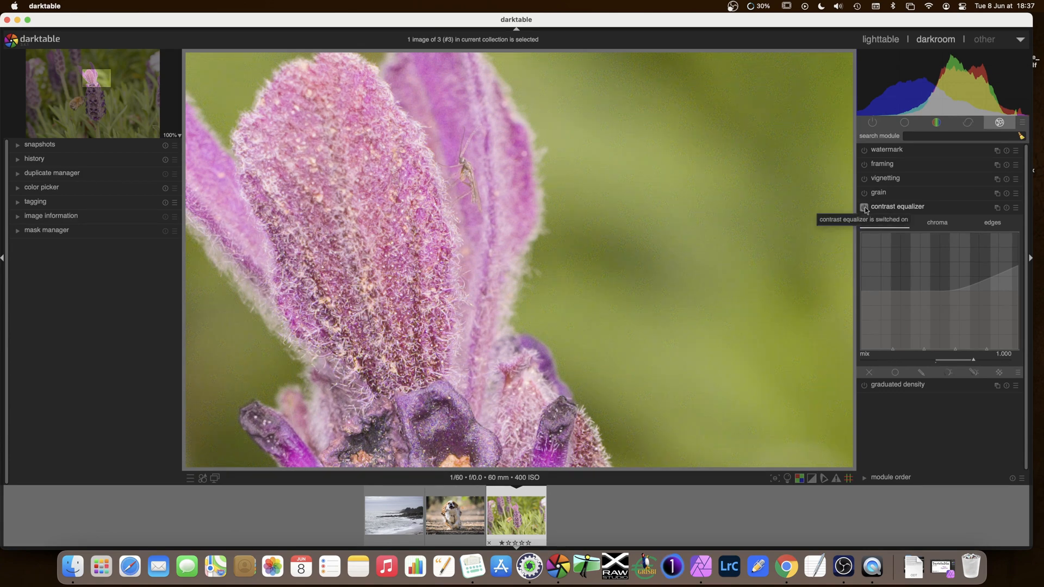
pyautogui.click(865, 207)
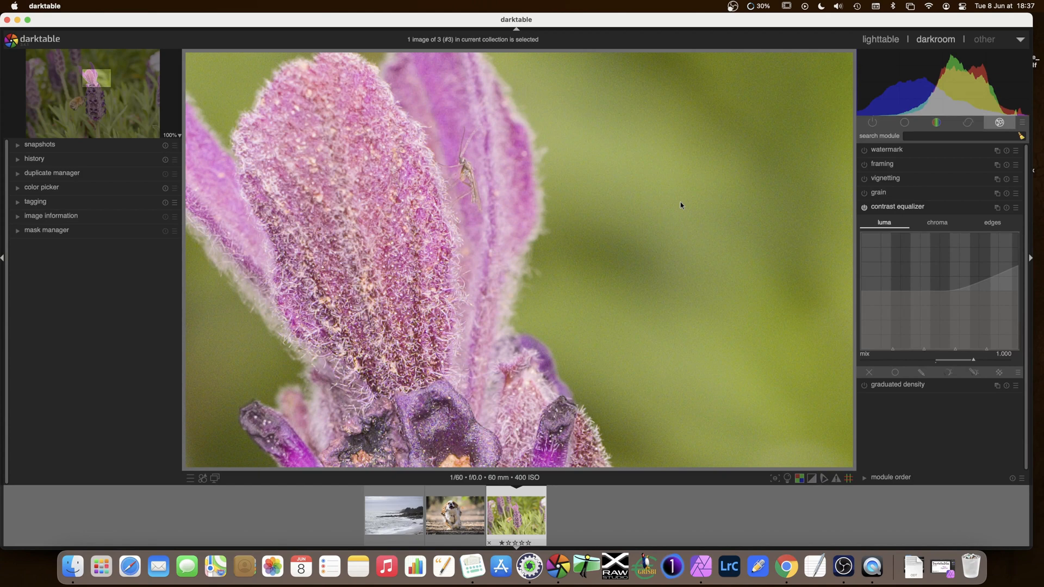
pyautogui.moveTo(645, 270)
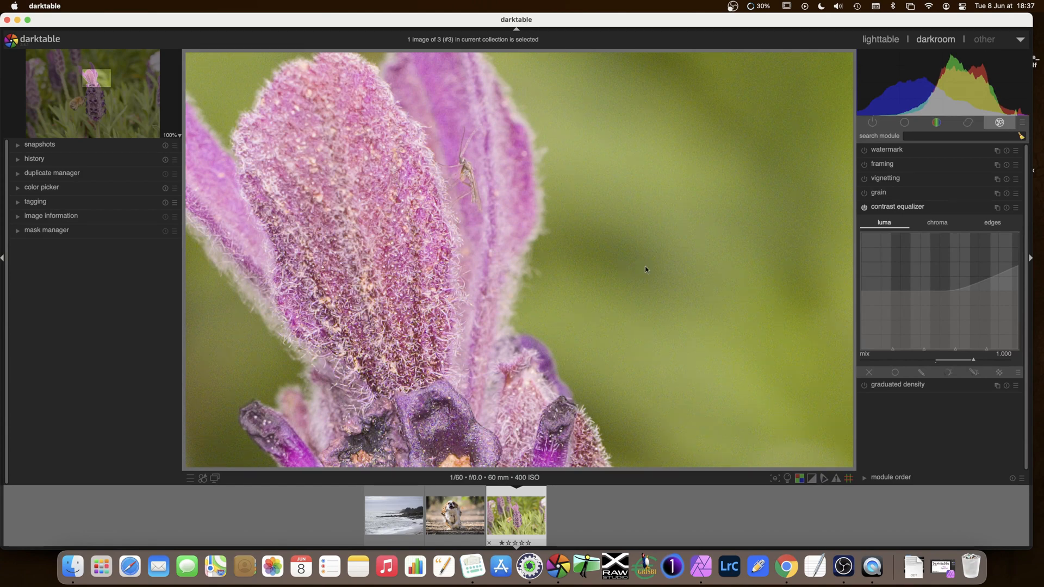
pyautogui.moveTo(700, 267)
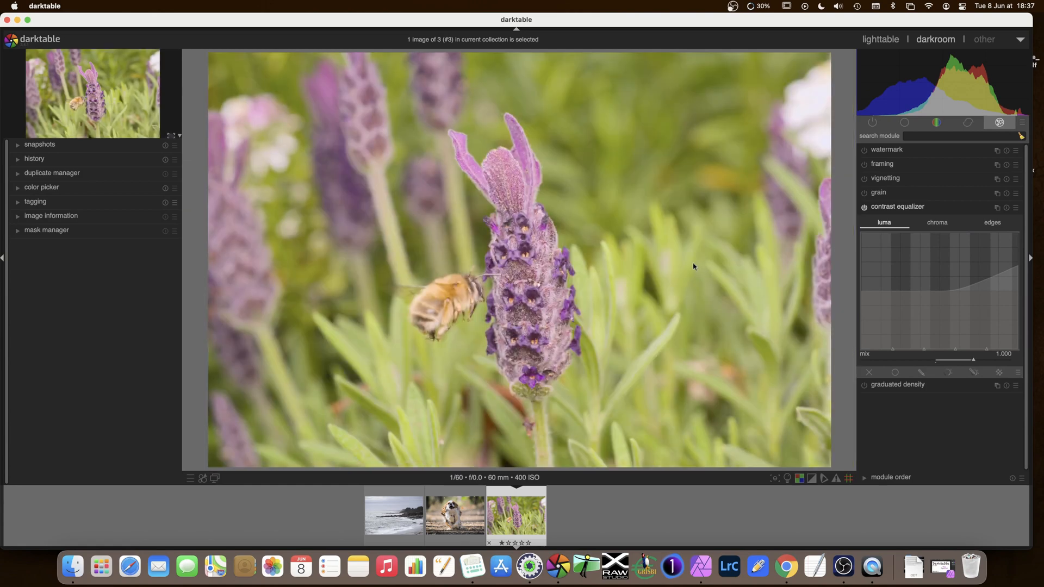
pyautogui.moveTo(470, 135)
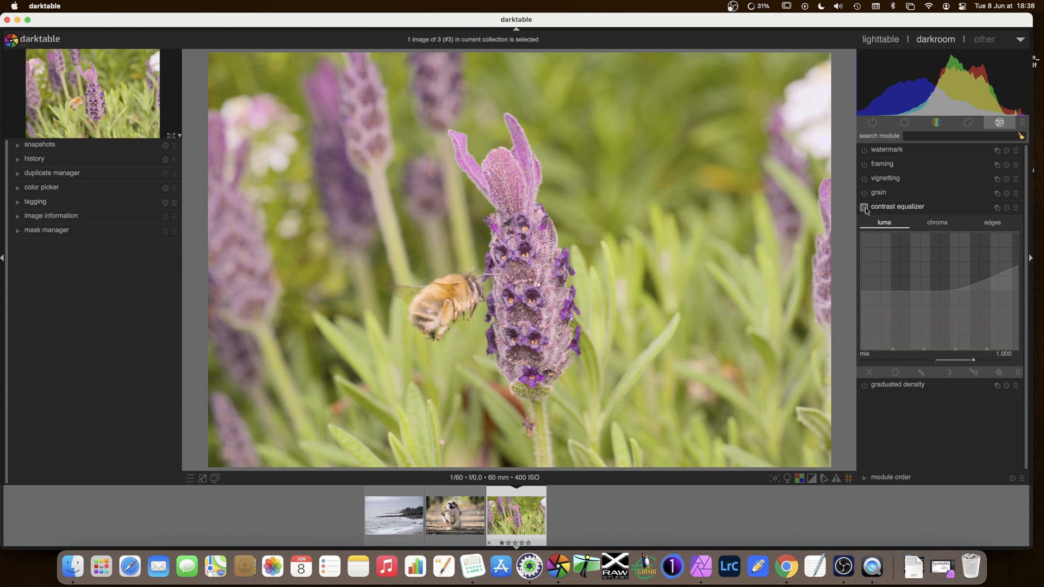
# Toggle contrast equalizer on and off repeatedly to compare the strong fine-detail luma boost
pyautogui.click(865, 207)
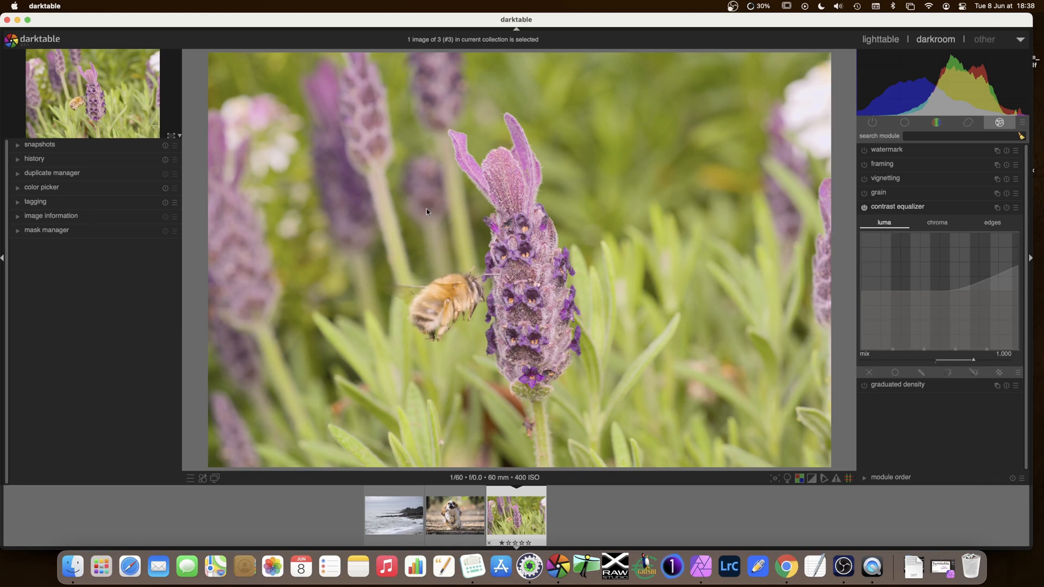
pyautogui.moveTo(340, 149)
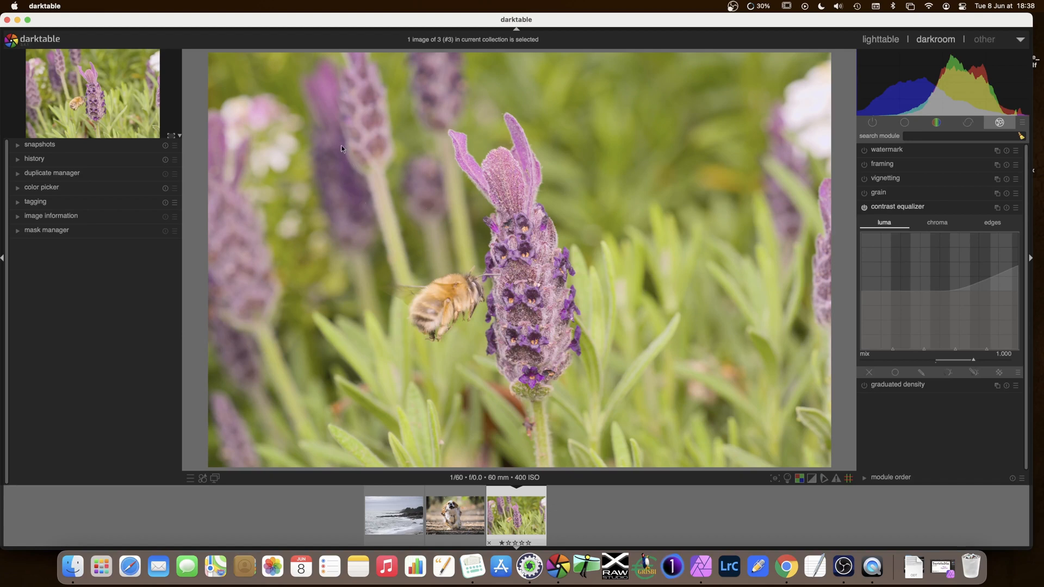
pyautogui.moveTo(332, 222)
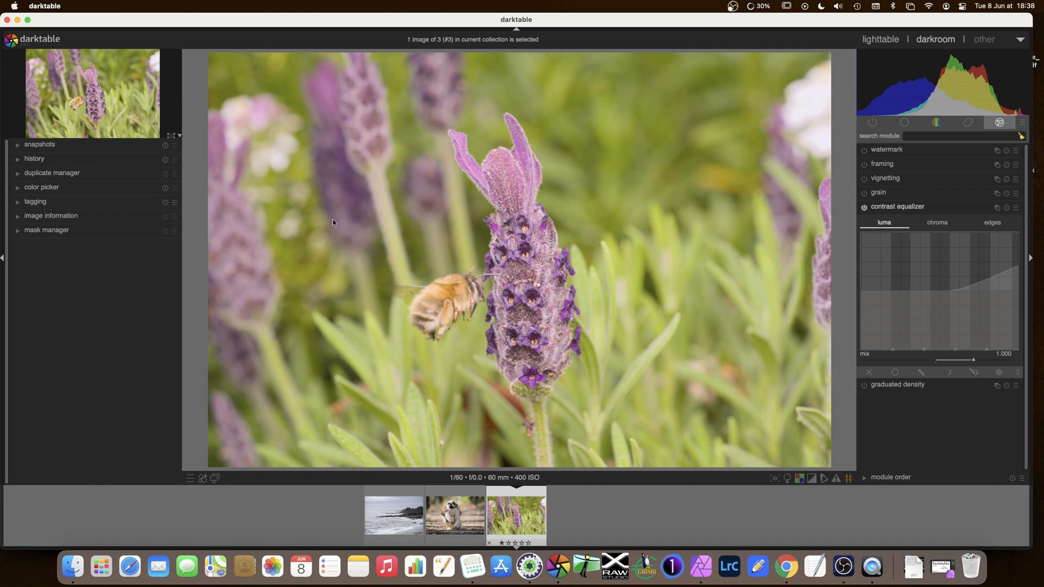
pyautogui.moveTo(353, 194)
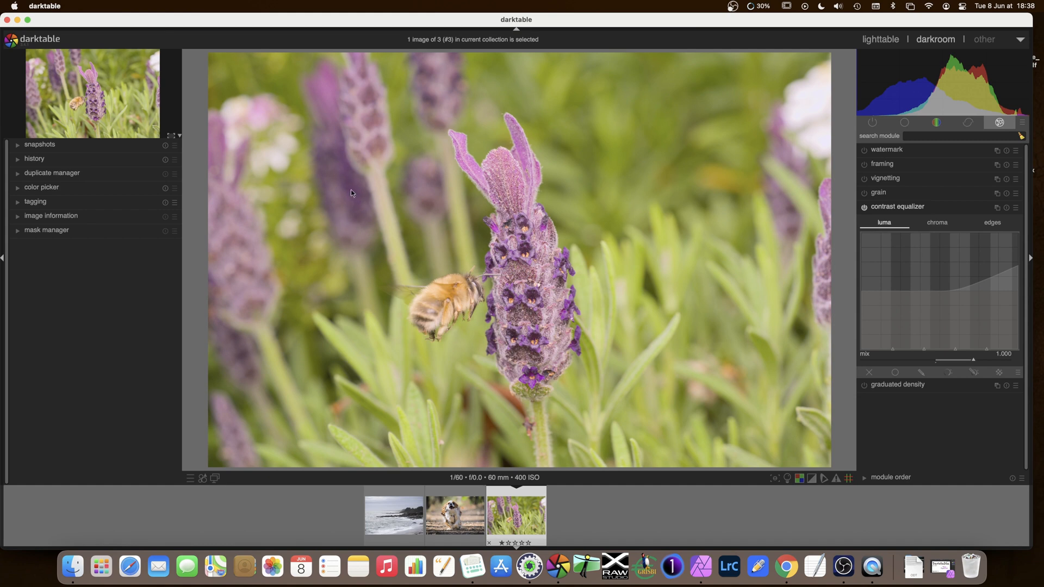
pyautogui.click(864, 207)
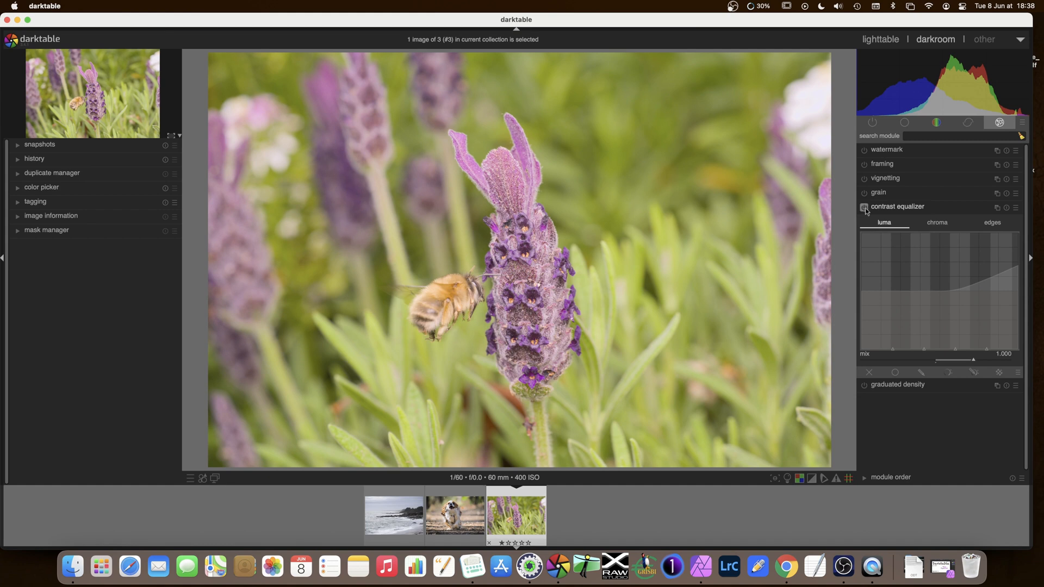
pyautogui.click(865, 207)
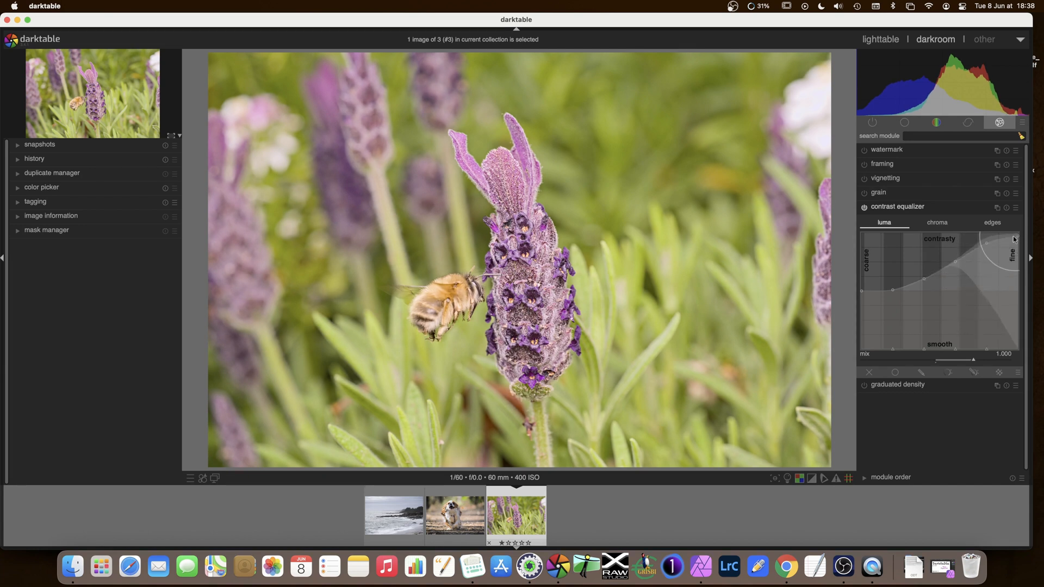
pyautogui.click(864, 207)
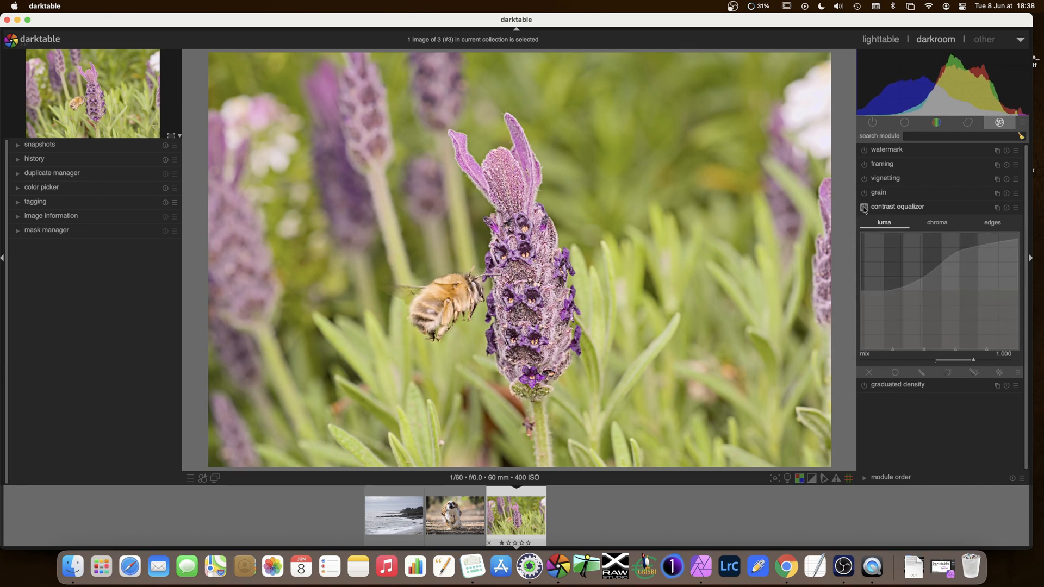
pyautogui.click(865, 207)
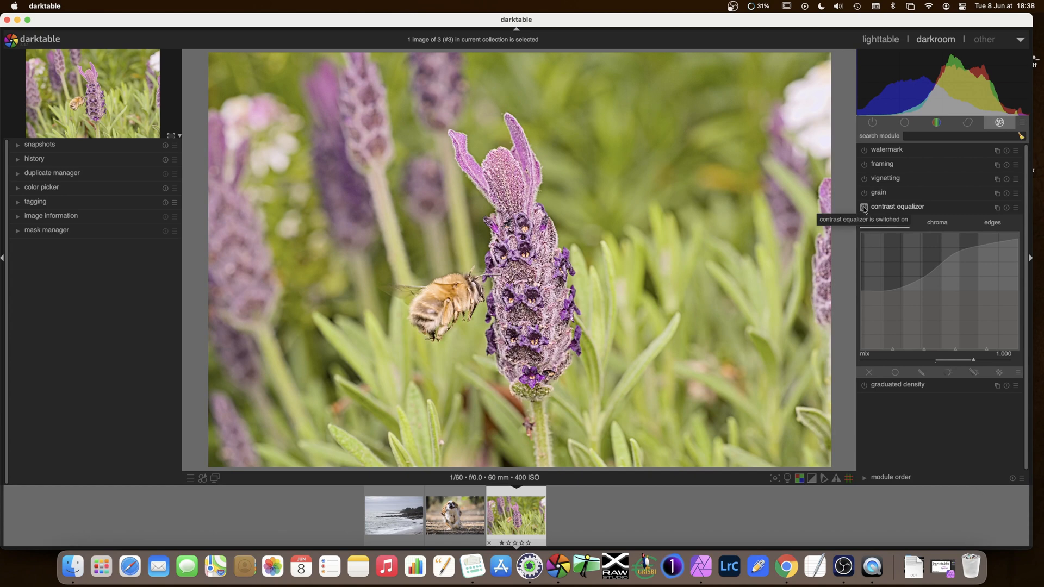
pyautogui.click(864, 206)
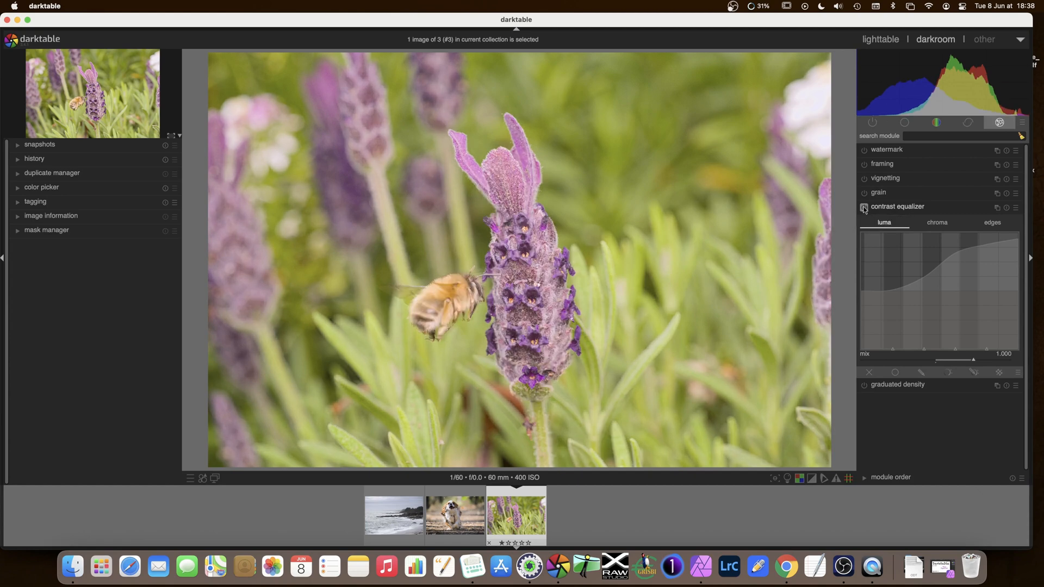
pyautogui.click(865, 207)
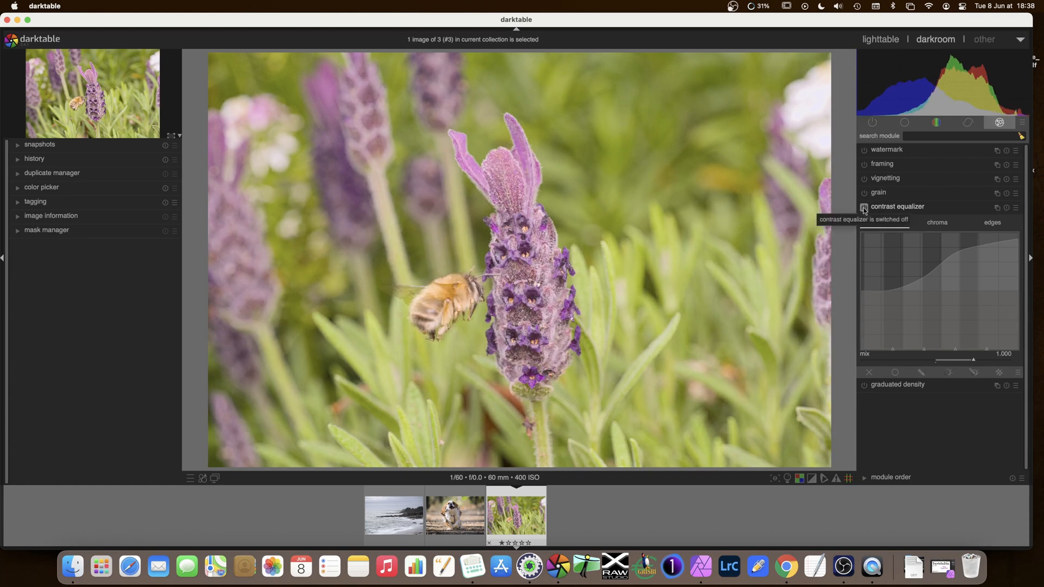
pyautogui.click(864, 207)
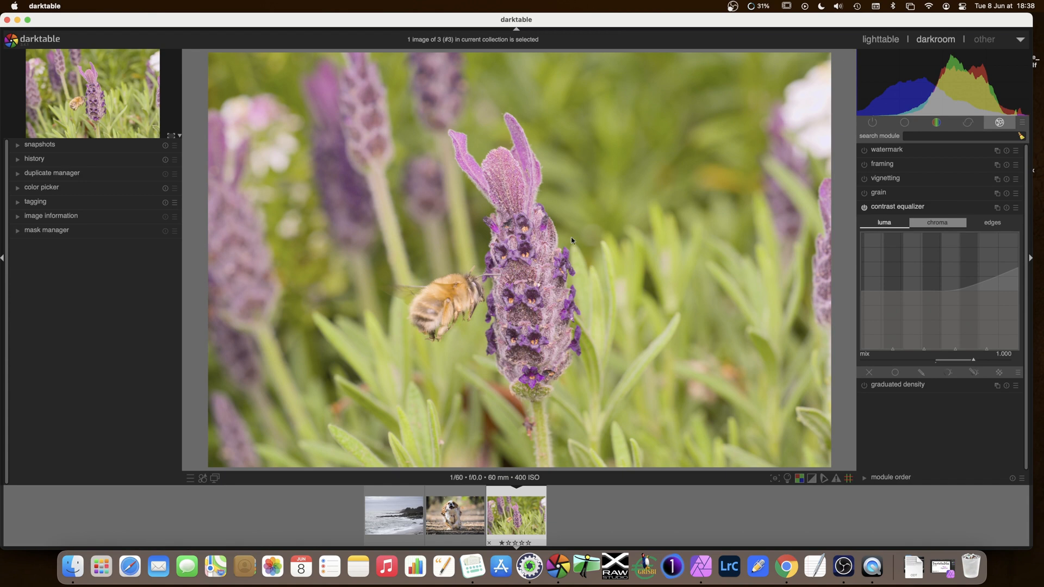
pyautogui.moveTo(514, 202)
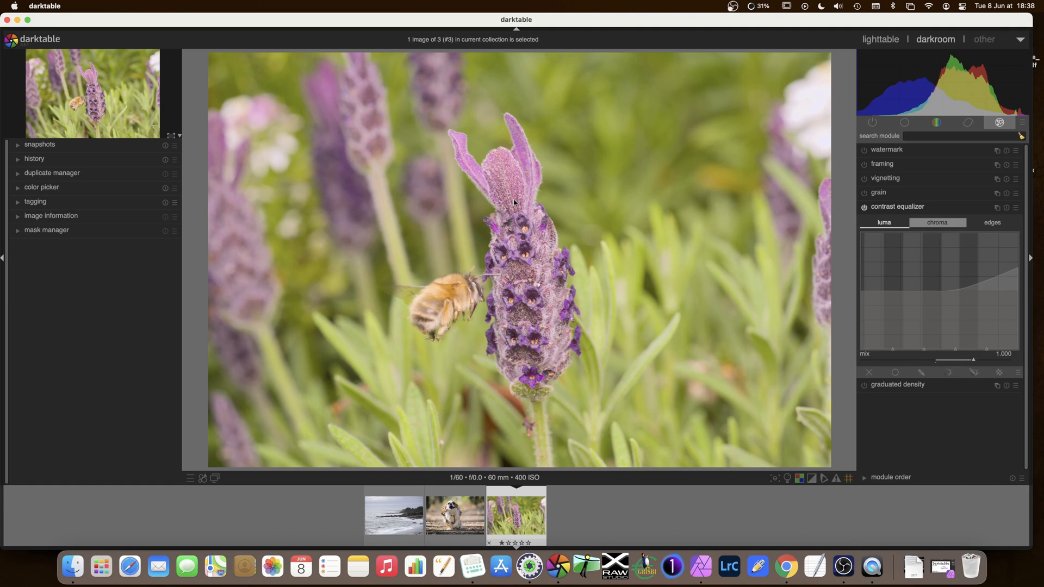
pyautogui.moveTo(601, 246)
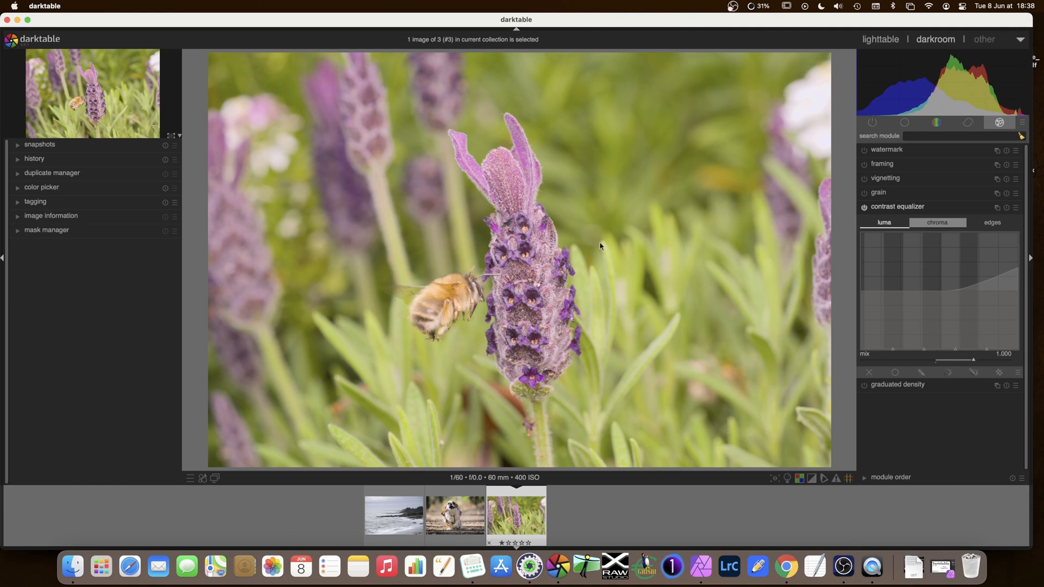
pyautogui.moveTo(515, 247)
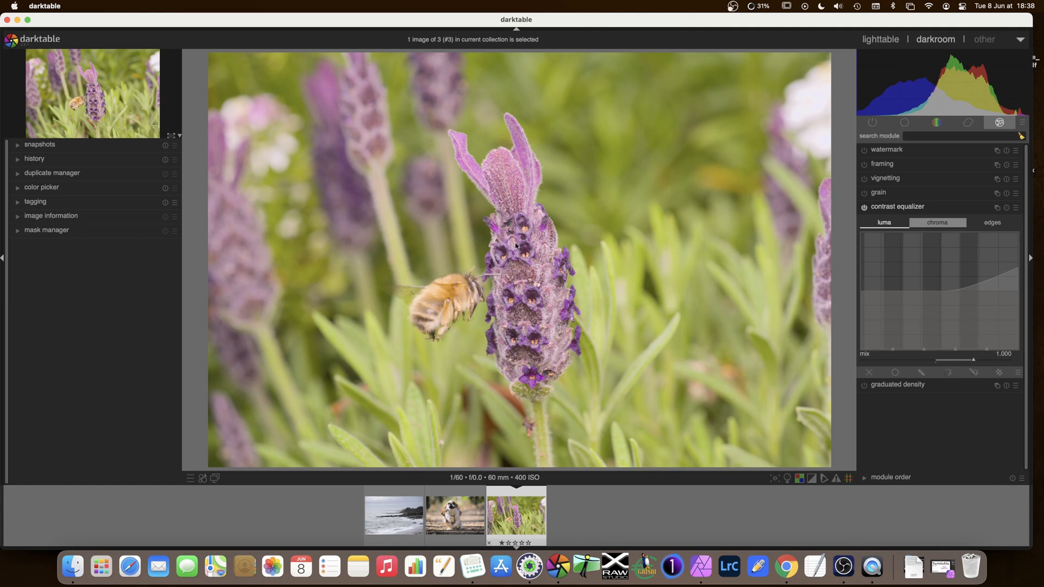
pyautogui.moveTo(740, 242)
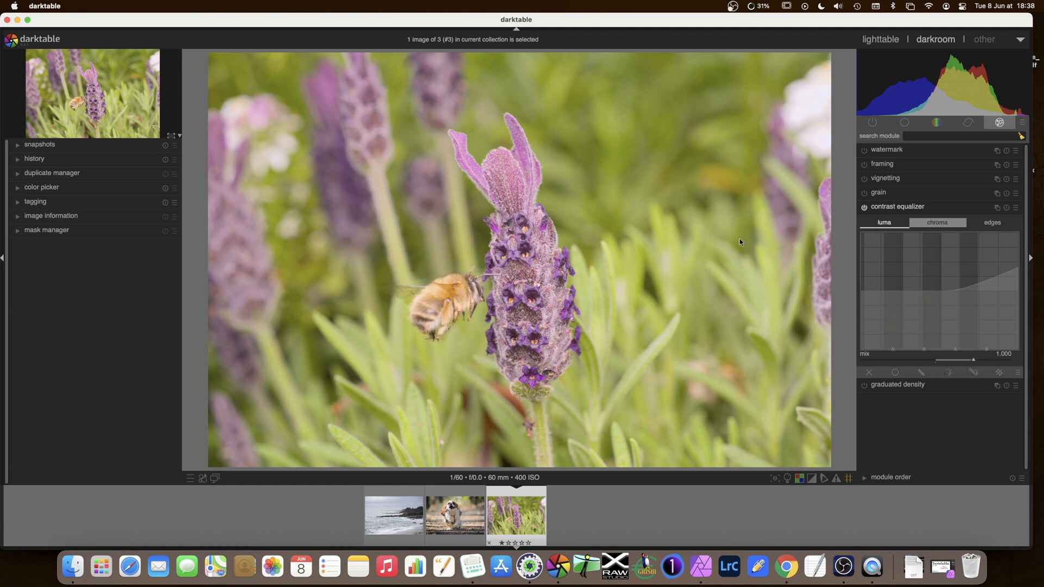
pyautogui.moveTo(1016, 255)
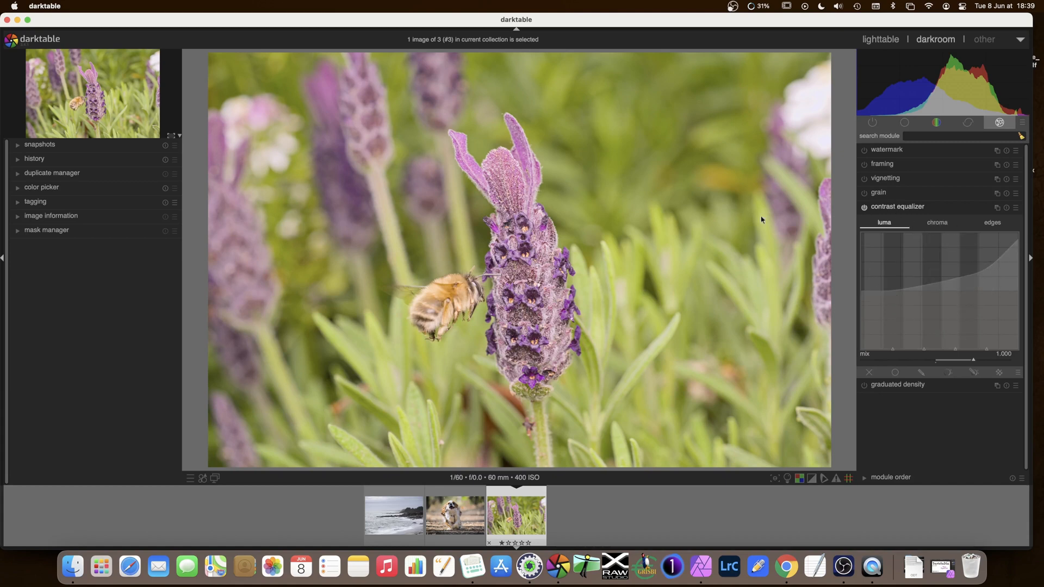
pyautogui.moveTo(392, 276)
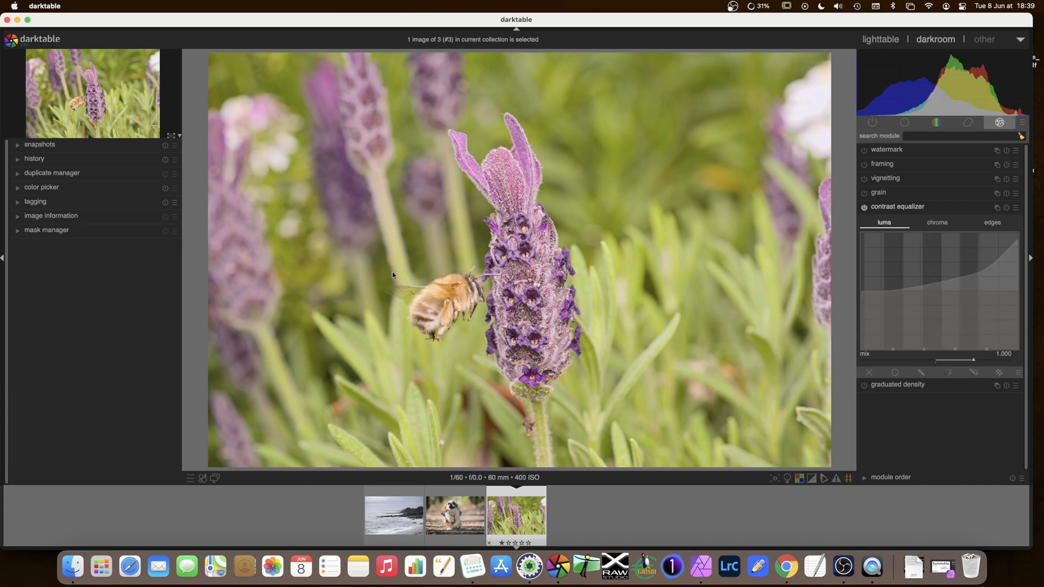
pyautogui.moveTo(616, 349)
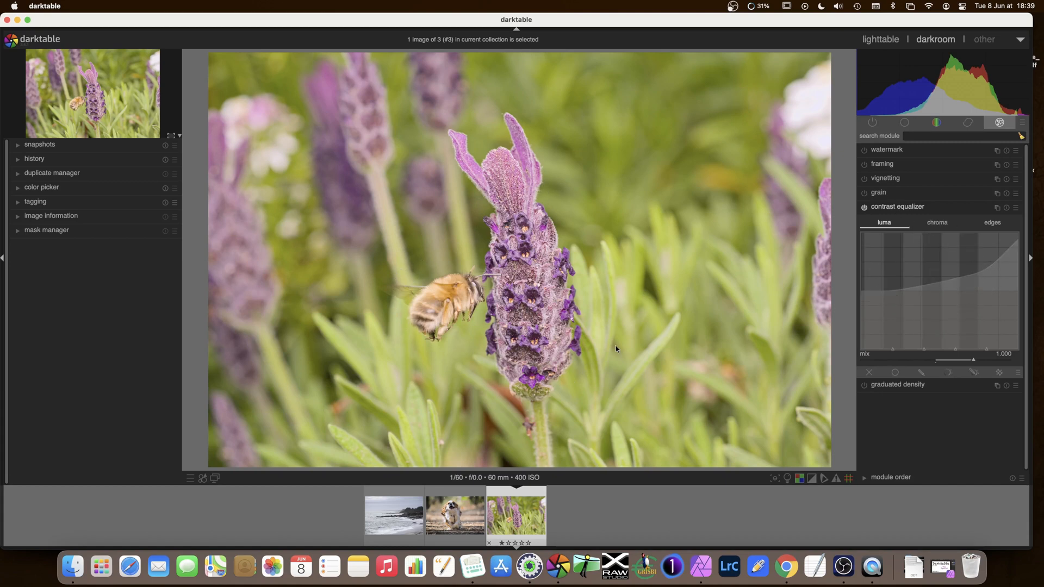
pyautogui.moveTo(385, 109)
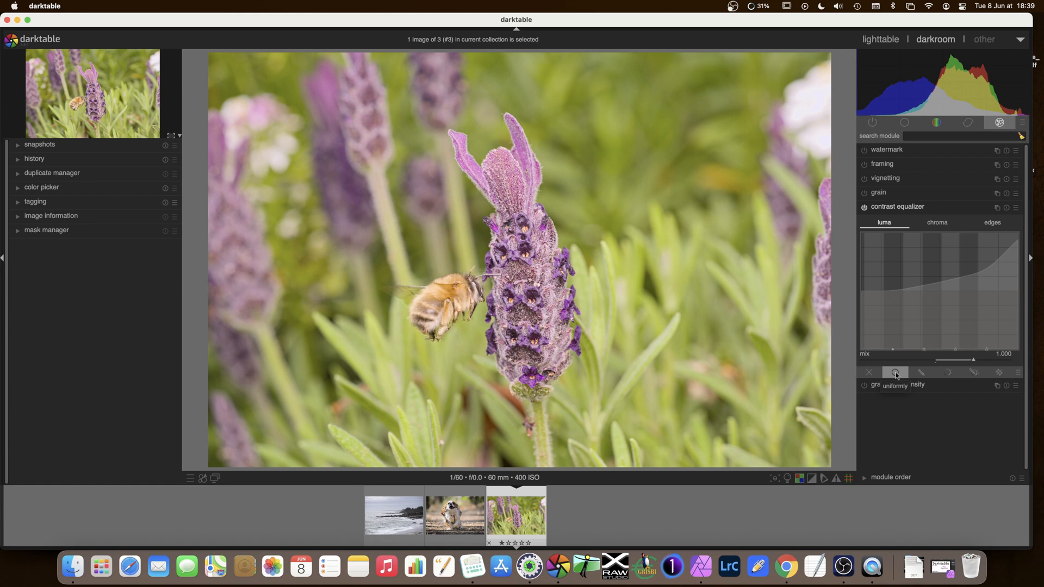
# Set contrast equalizer to uniform blending in normal mode with opacity back at 100%
pyautogui.click(895, 372)
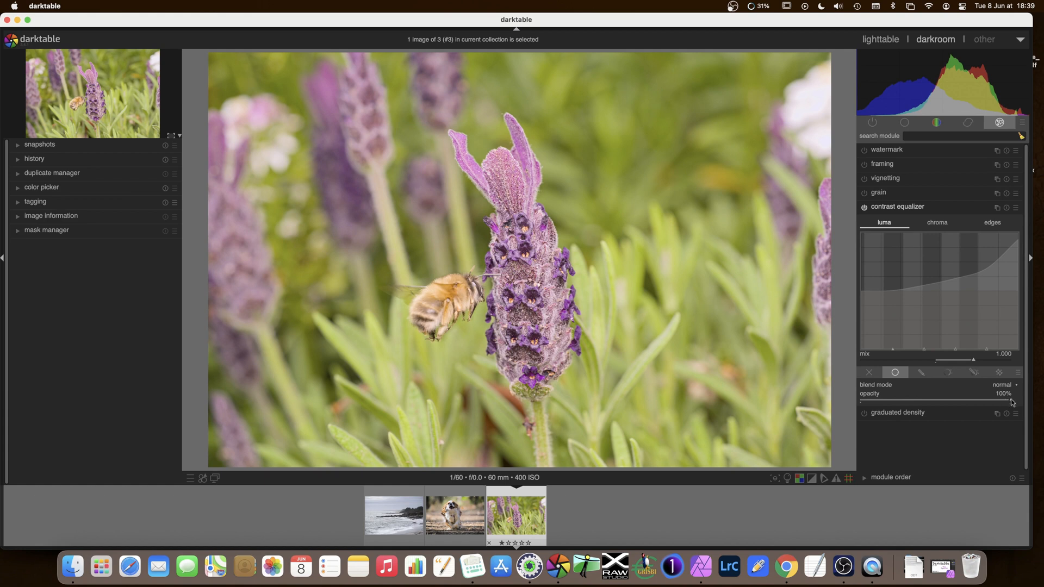
pyautogui.moveTo(999, 403)
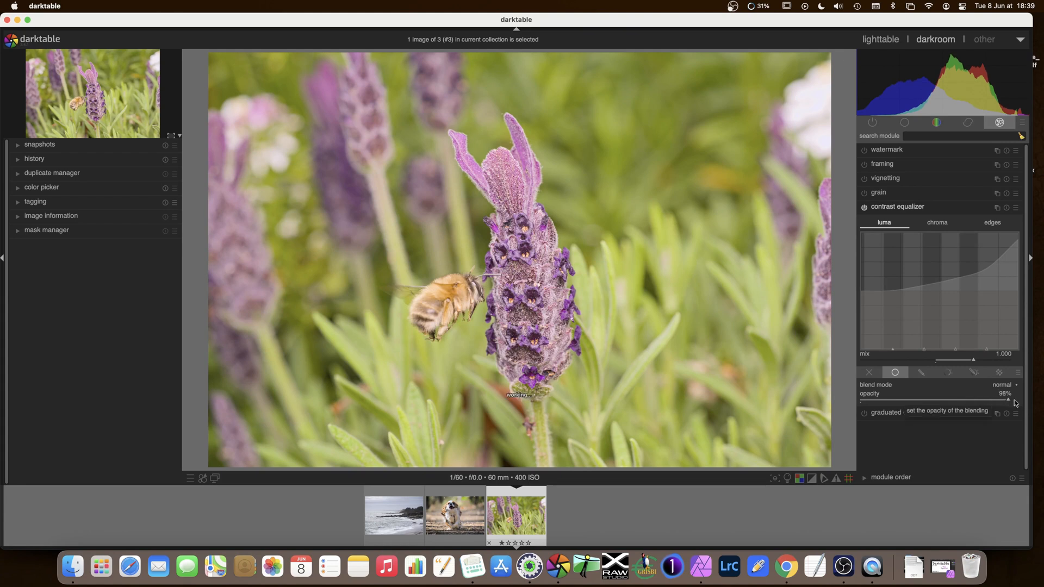
pyautogui.click(922, 372)
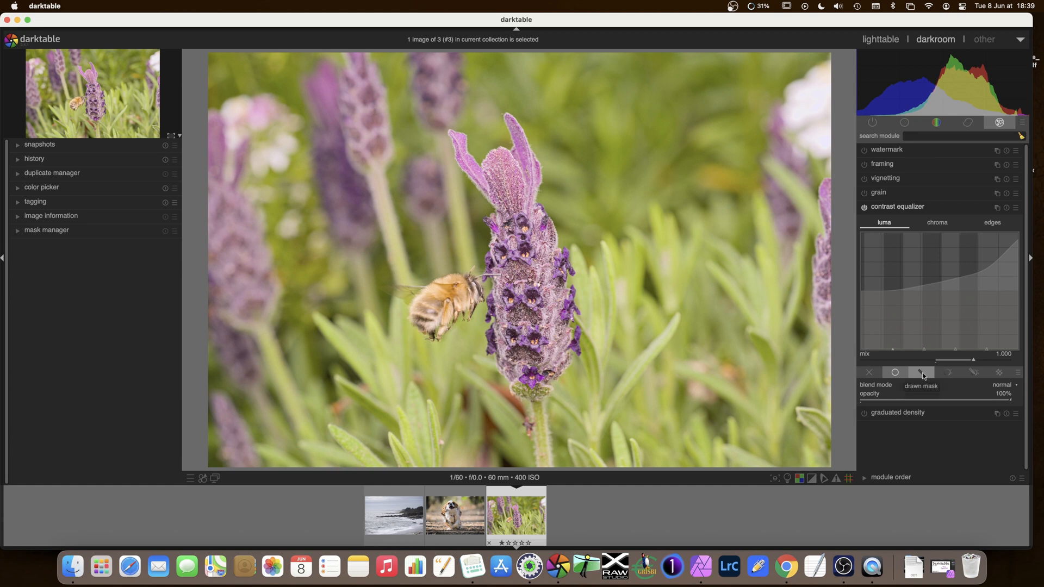
# Switch contrast equalizer blending to a drawn mask
pyautogui.click(921, 372)
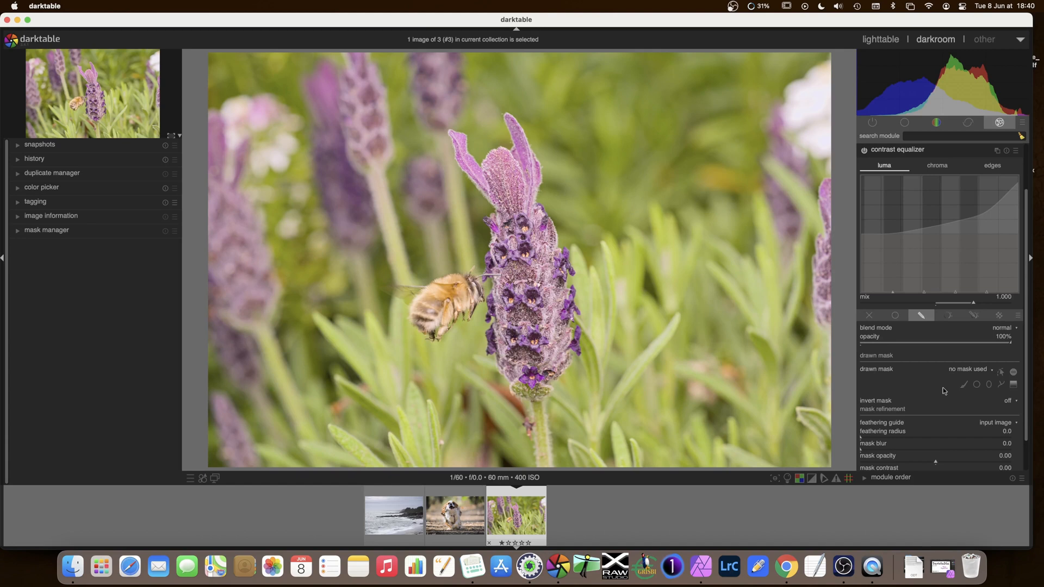
pyautogui.moveTo(942, 390)
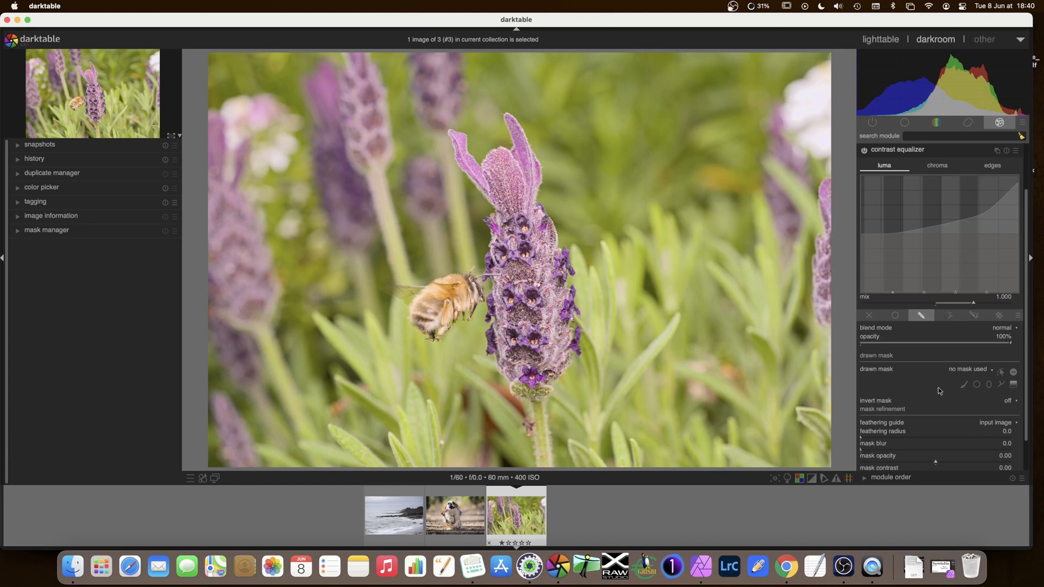
pyautogui.moveTo(925, 365)
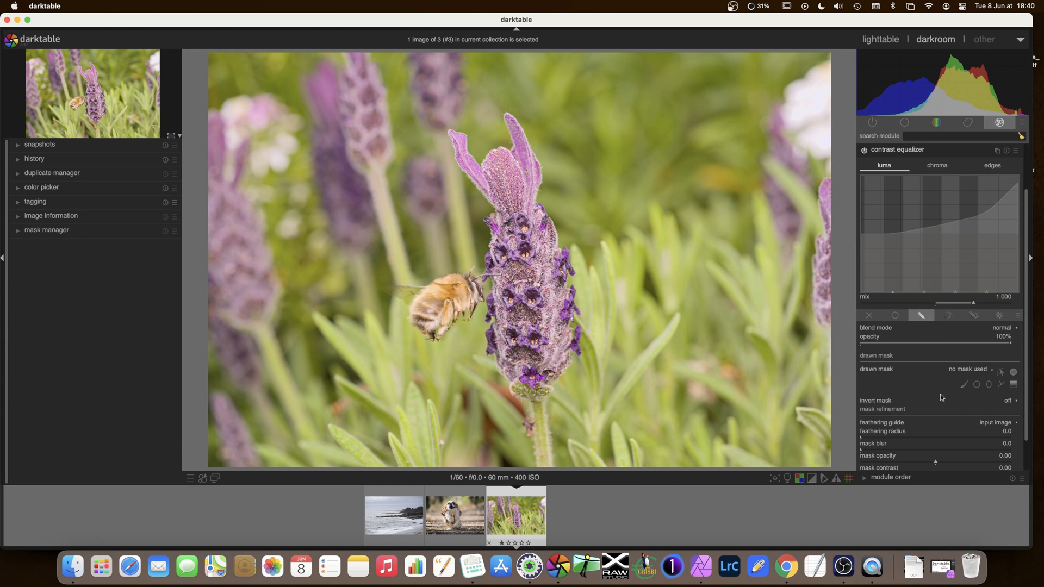
pyautogui.moveTo(917, 324)
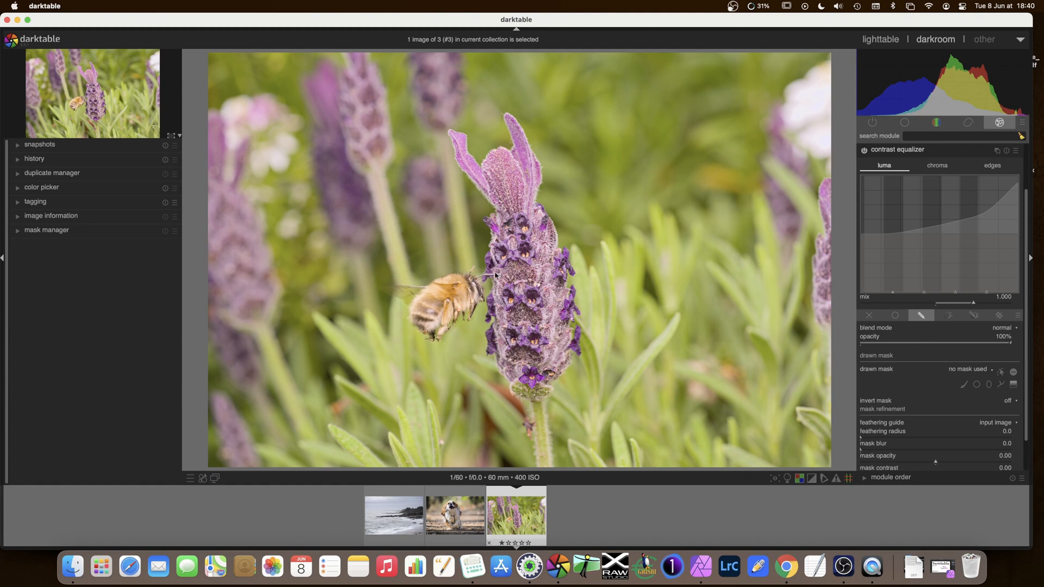
pyautogui.moveTo(464, 234)
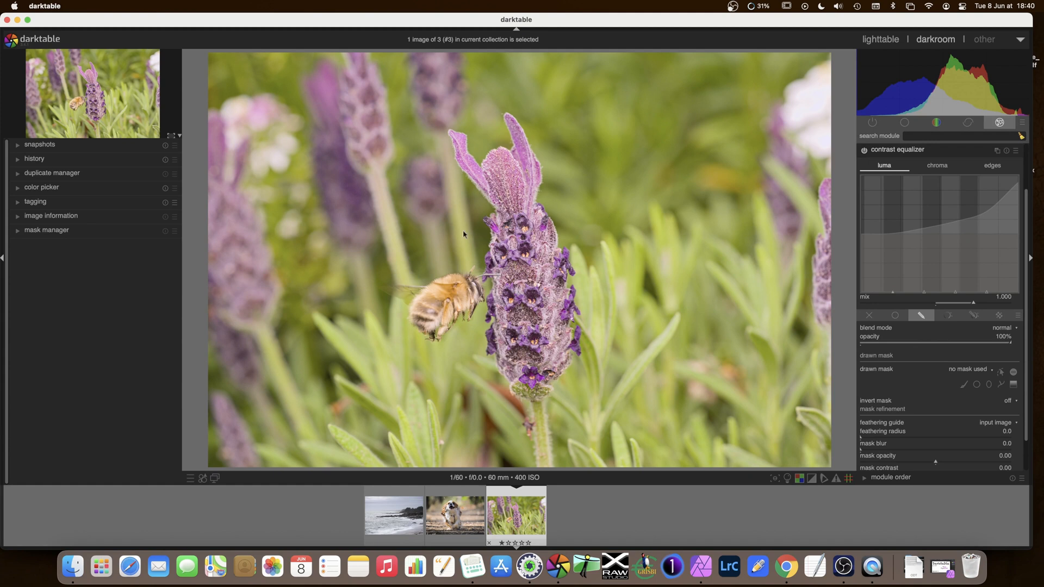
pyautogui.moveTo(954, 350)
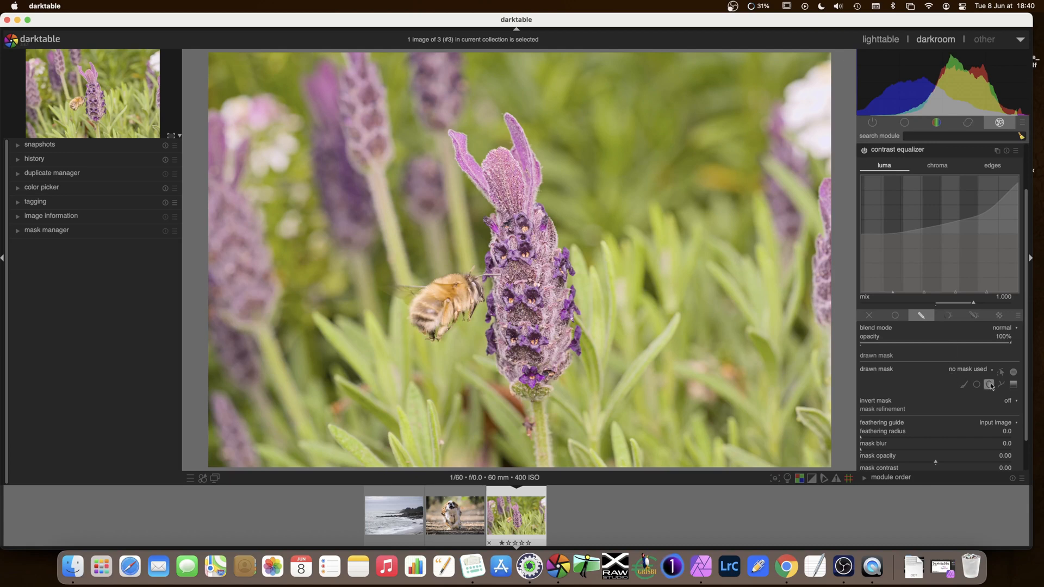
pyautogui.moveTo(1001, 384)
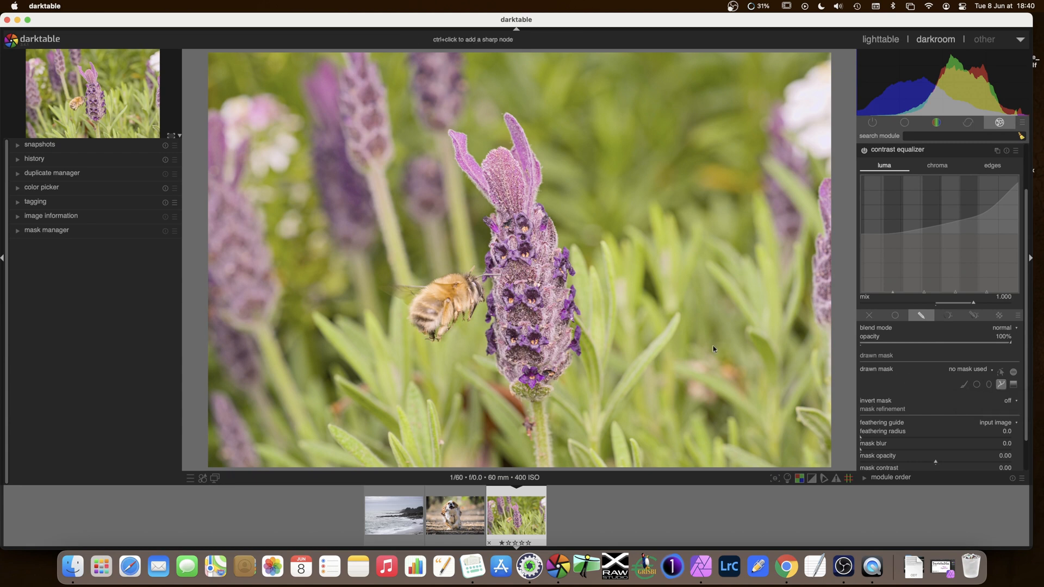
pyautogui.moveTo(570, 309)
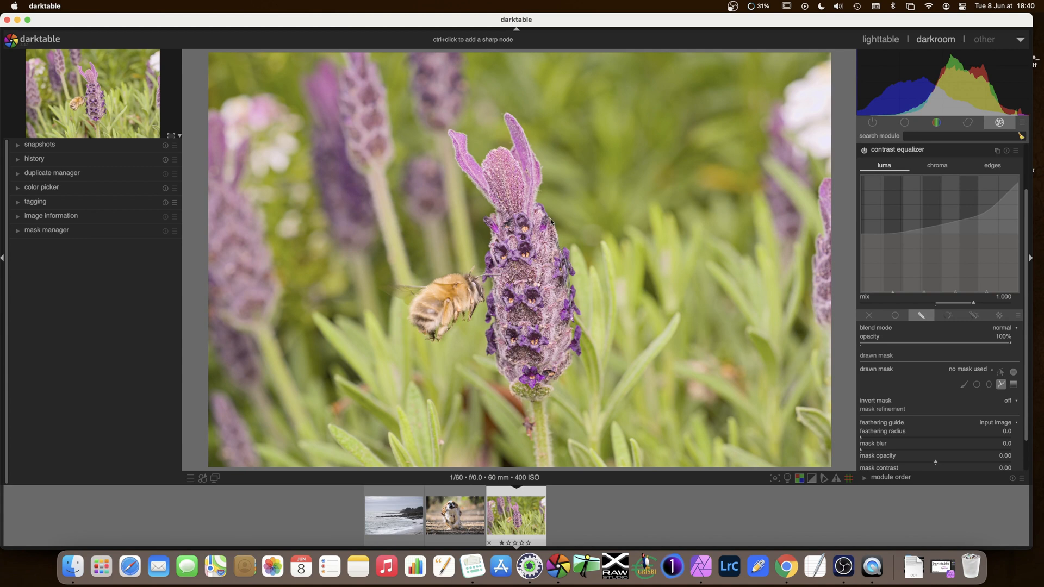
pyautogui.moveTo(533, 150)
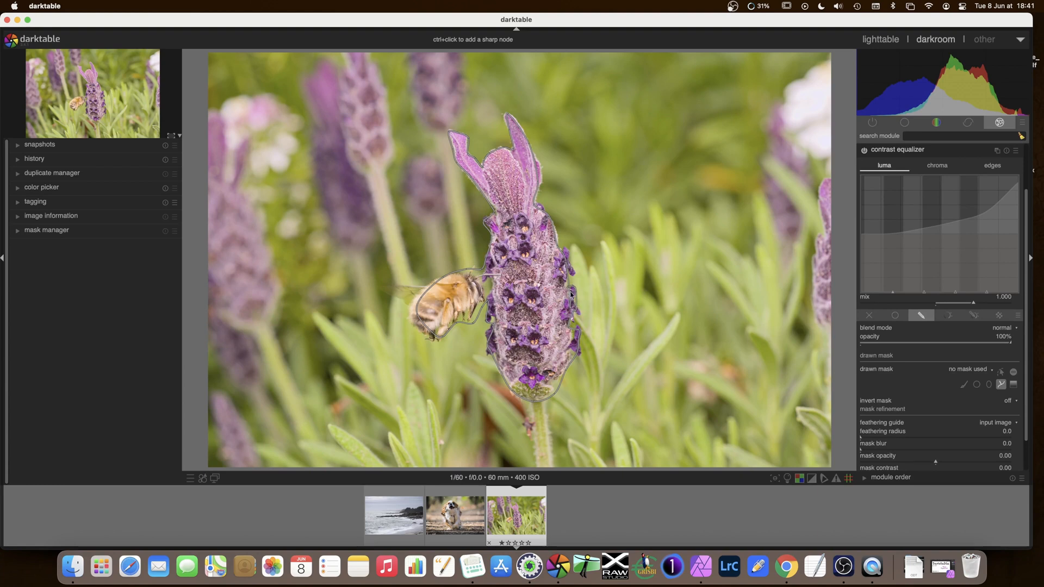
# Close the path mask traced around the bee and lavender flower head
pyautogui.click(571, 296)
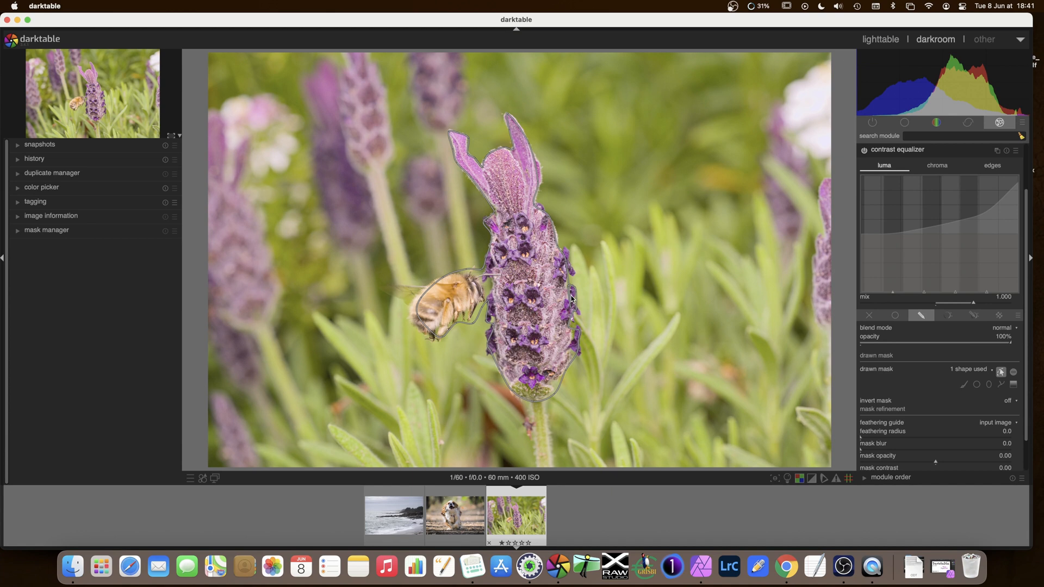
pyautogui.moveTo(621, 313)
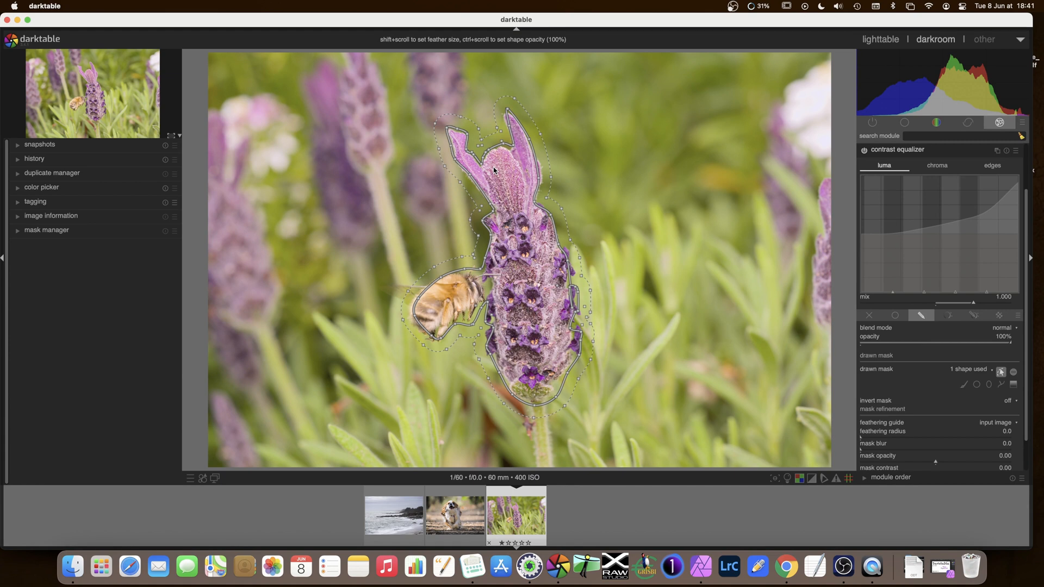
pyautogui.moveTo(504, 220)
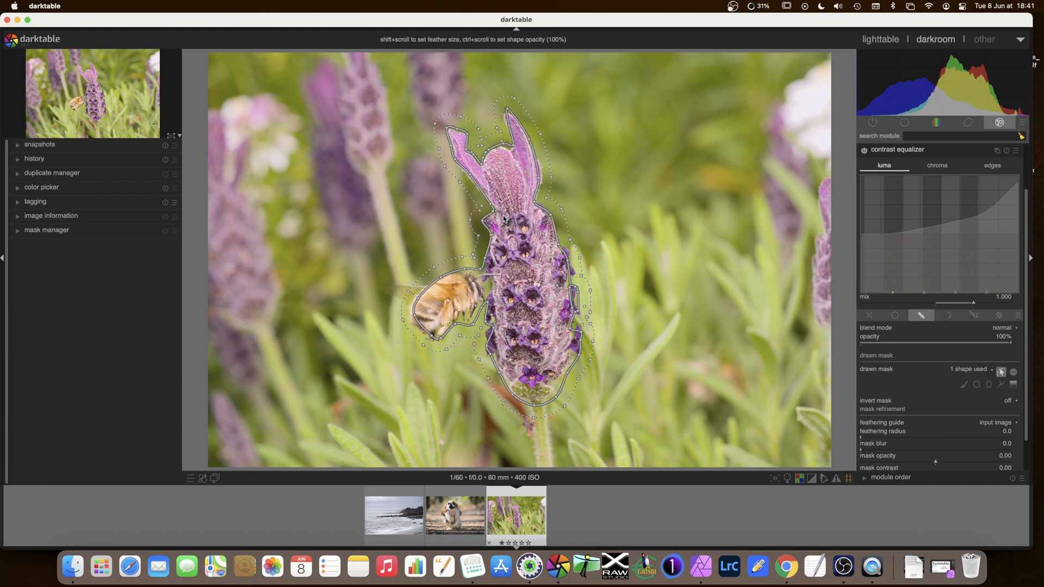
pyautogui.moveTo(1023, 305)
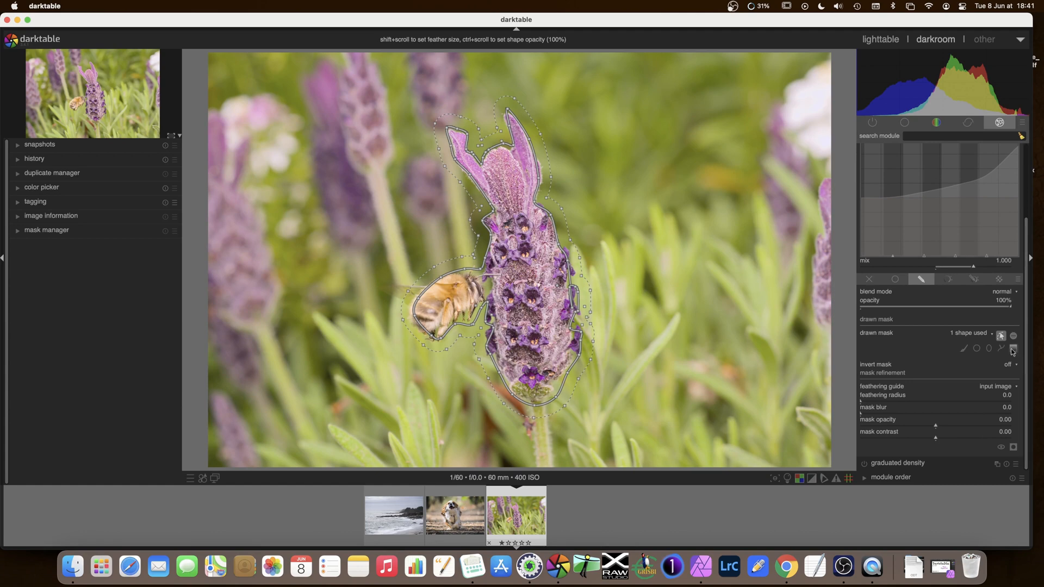
pyautogui.moveTo(1013, 447)
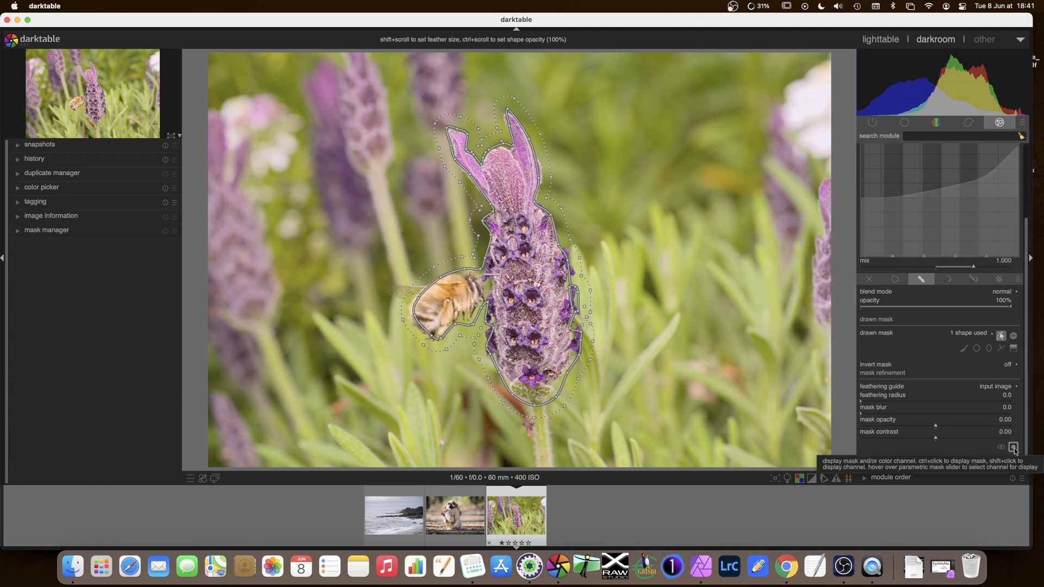
# Display the bee-and-flower mask as a yellow overlay on the photo
pyautogui.click(1013, 447)
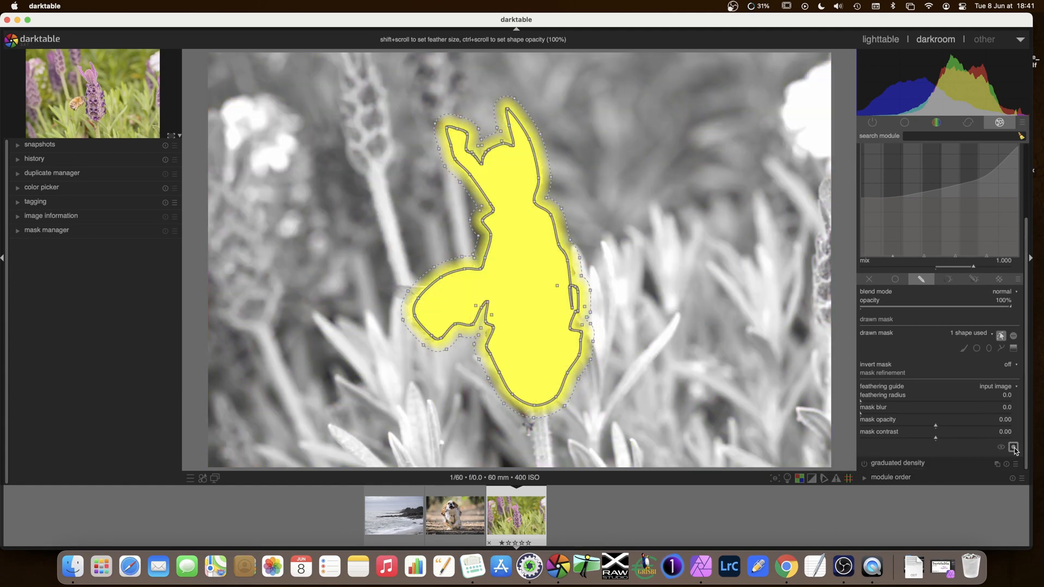
pyautogui.moveTo(1013, 447)
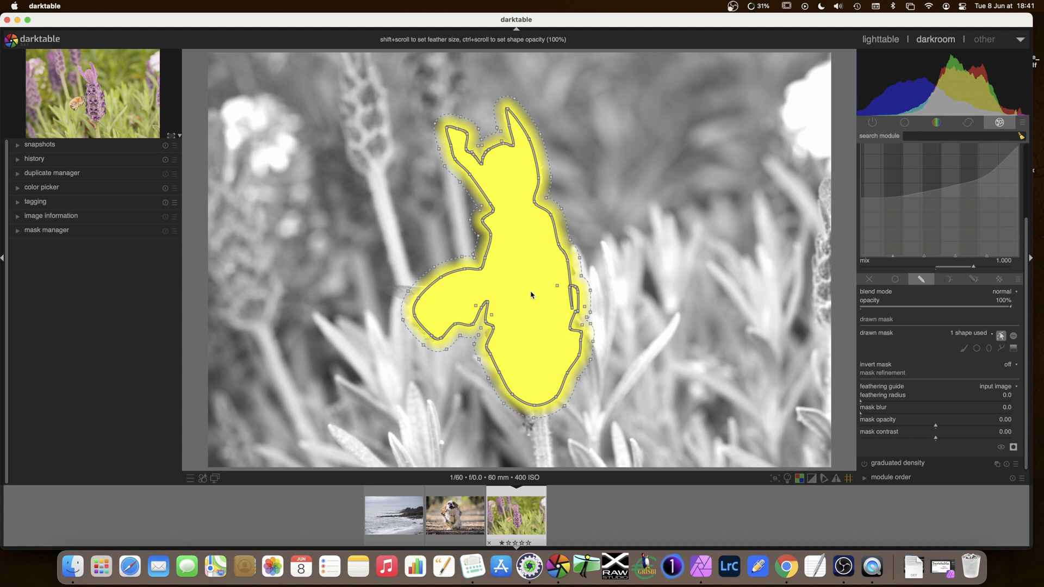
pyautogui.moveTo(525, 266)
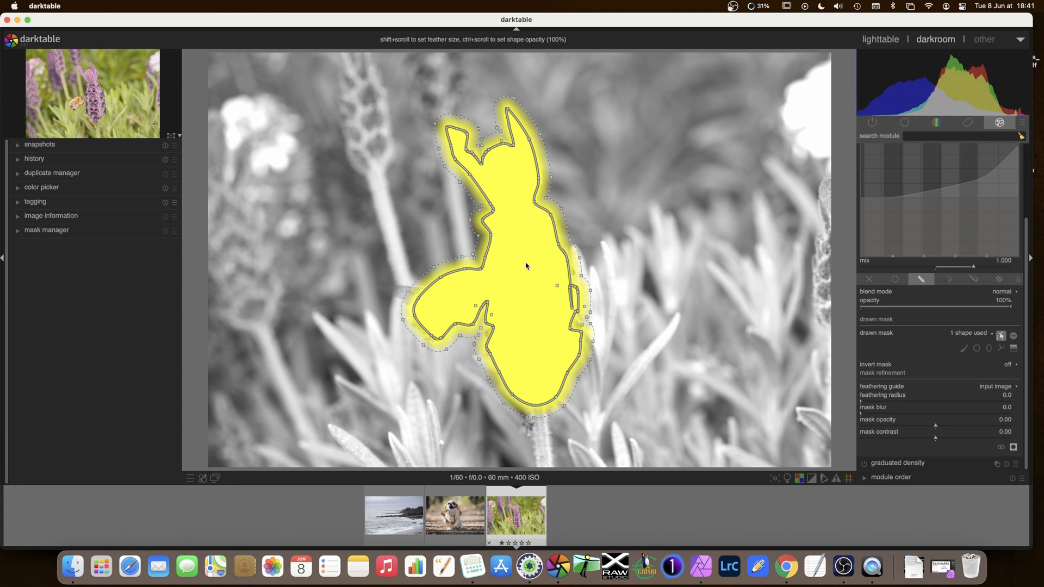
pyautogui.moveTo(649, 266)
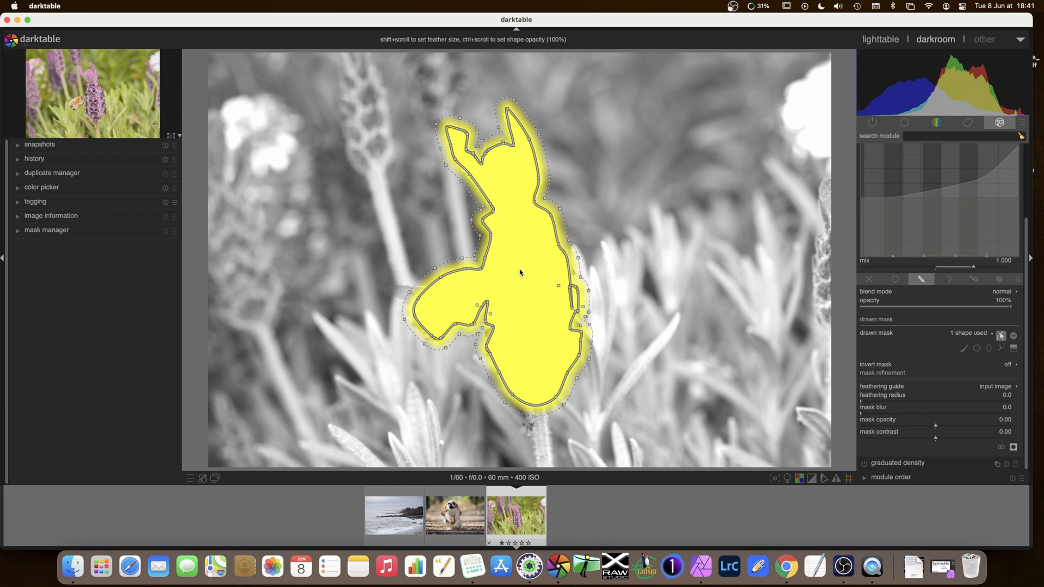
pyautogui.moveTo(519, 271)
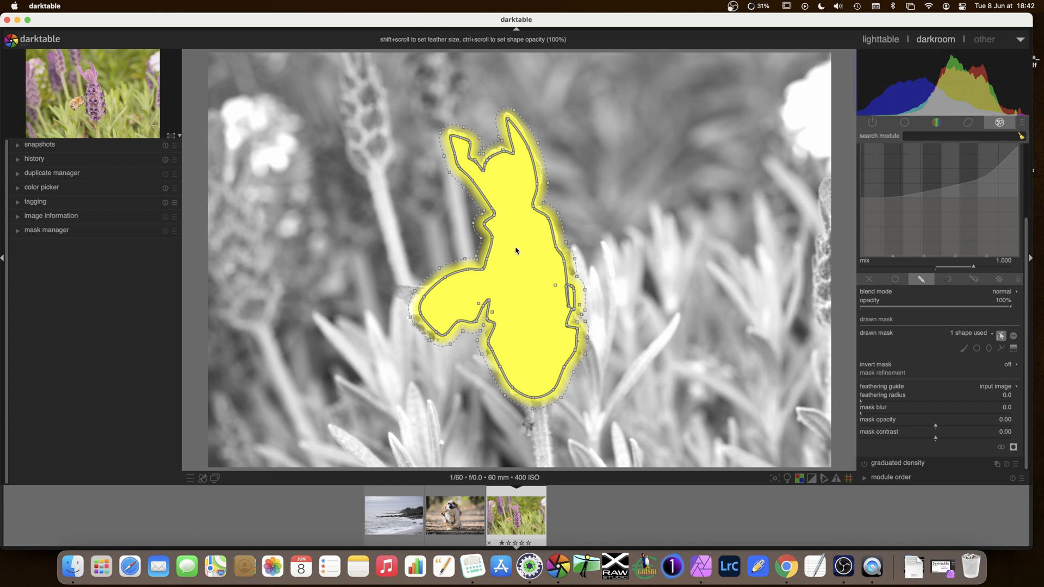
pyautogui.moveTo(852, 408)
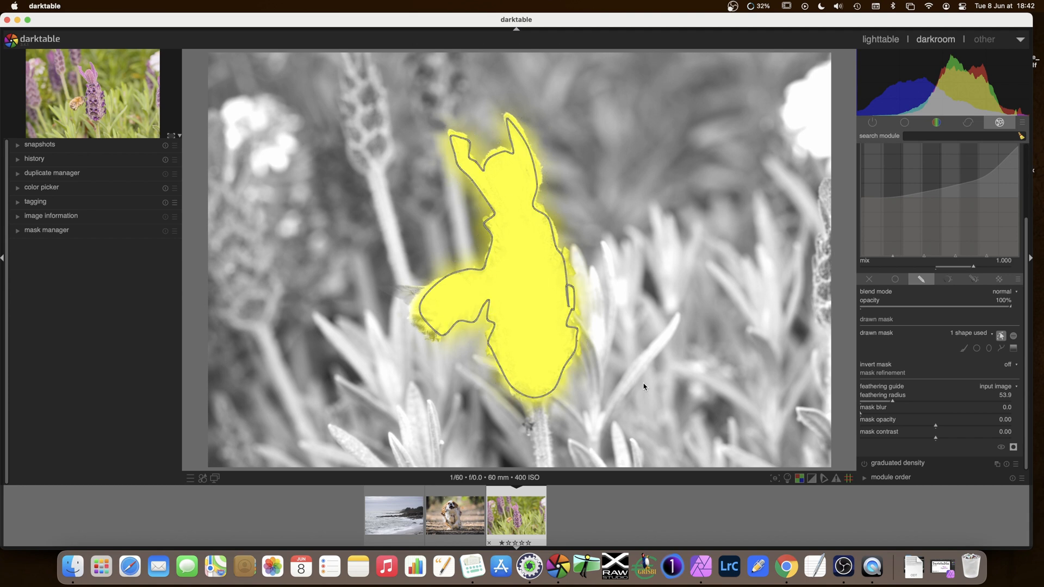
pyautogui.moveTo(883, 392)
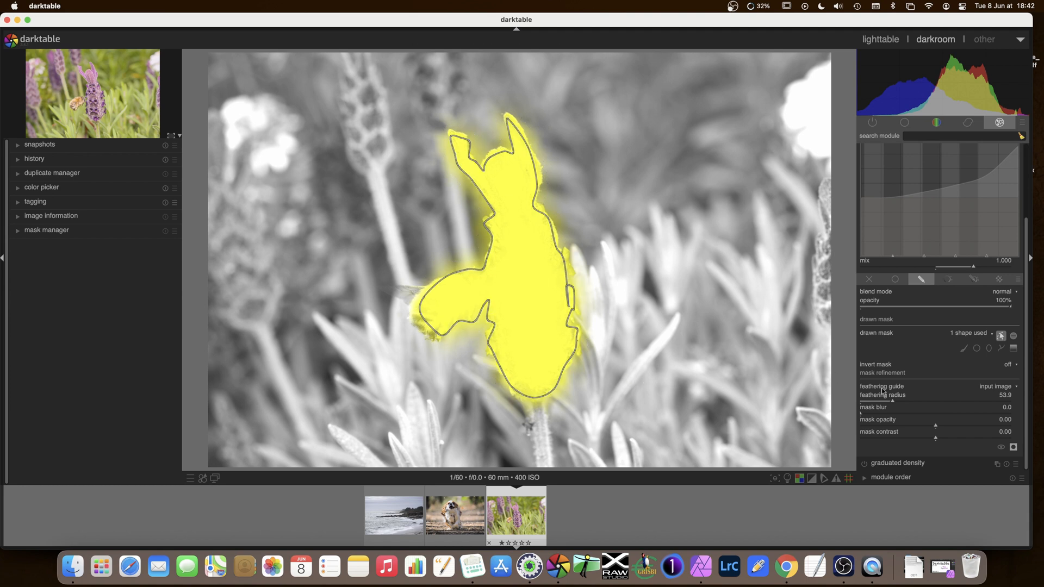
pyautogui.click(1014, 447)
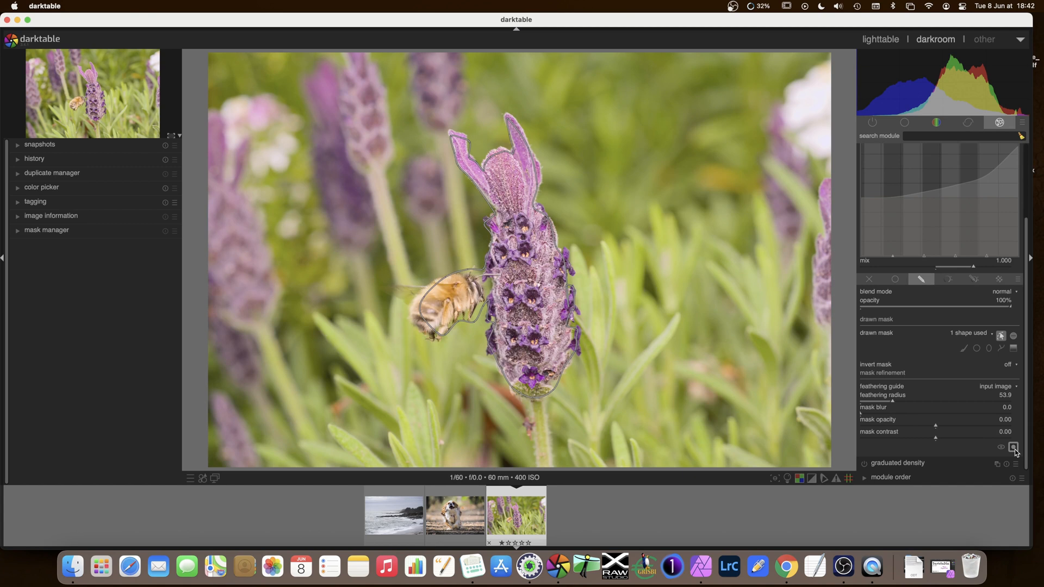
pyautogui.moveTo(1015, 447)
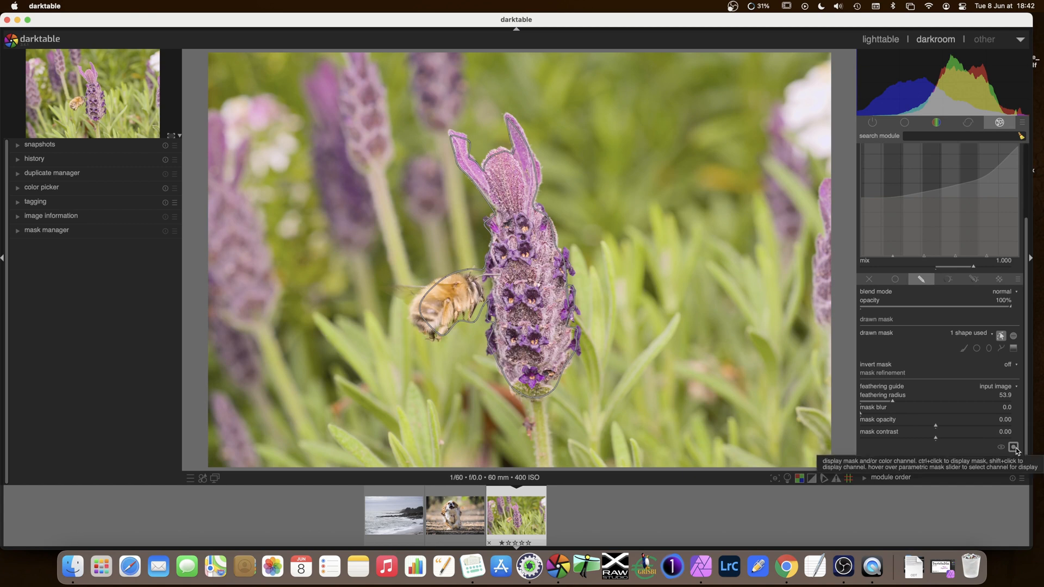
pyautogui.moveTo(969, 317)
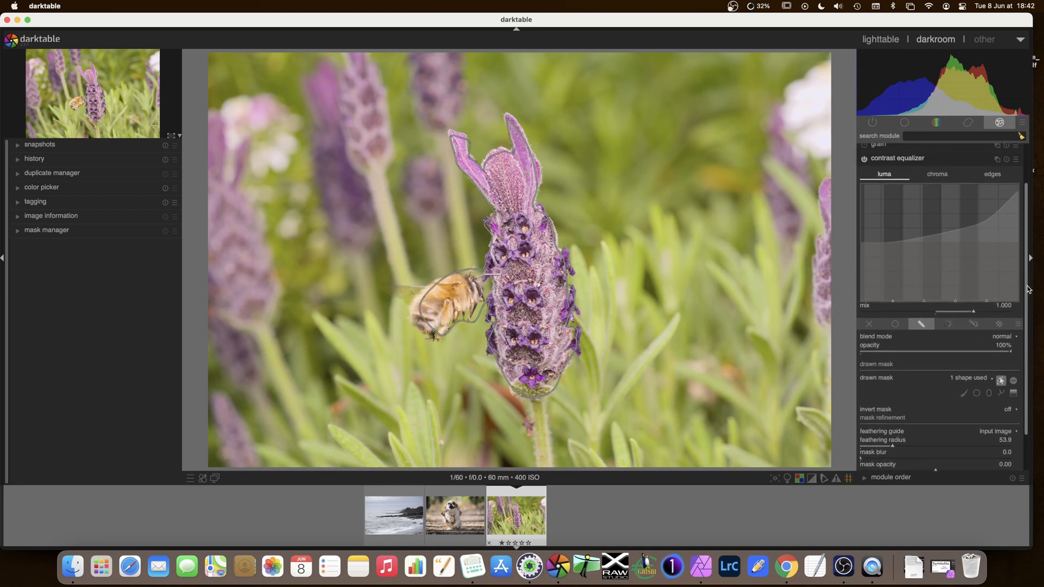
pyautogui.scroll(3)
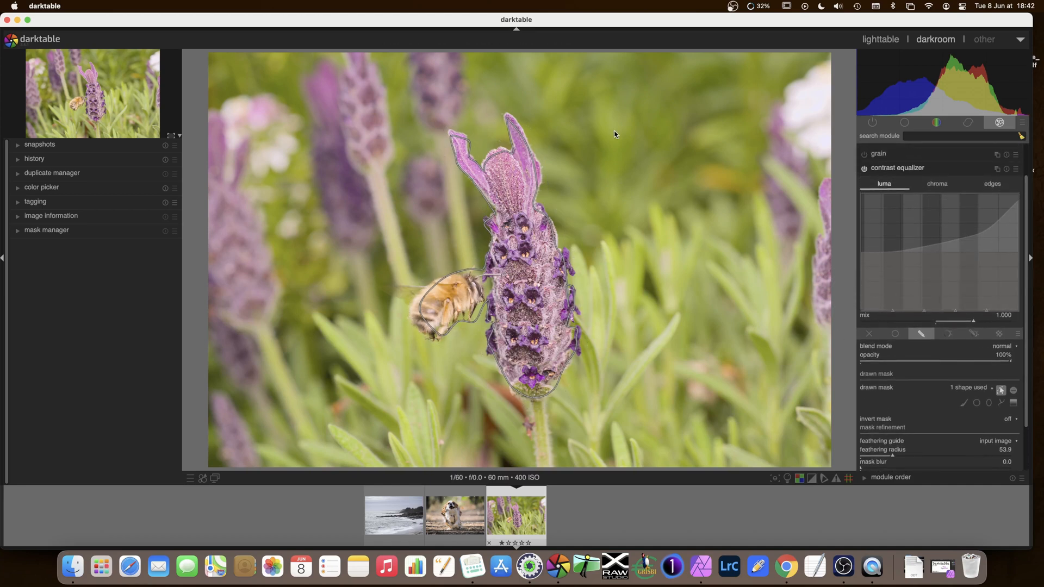
pyautogui.moveTo(621, 188)
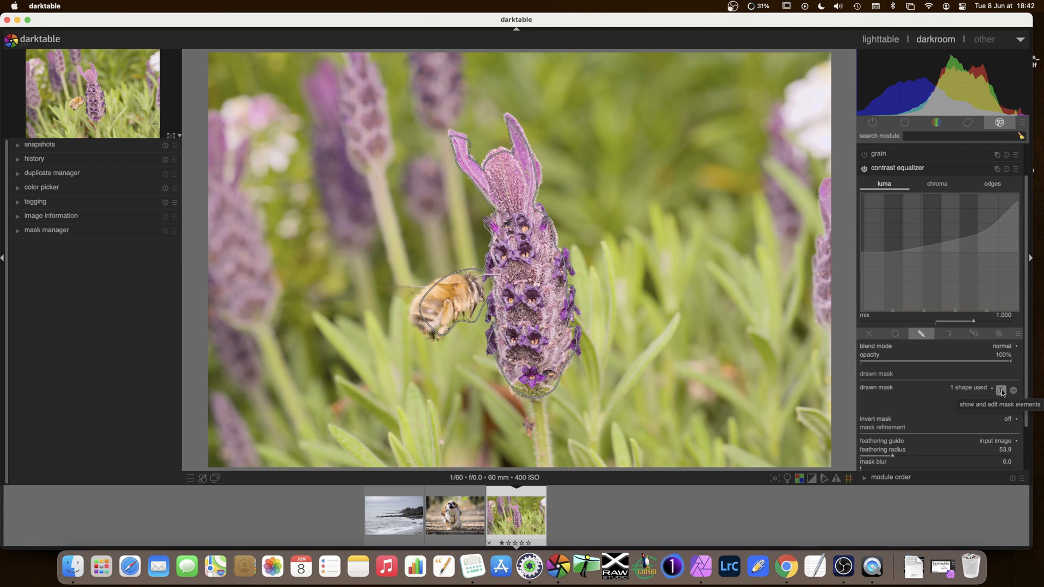
pyautogui.click(1001, 391)
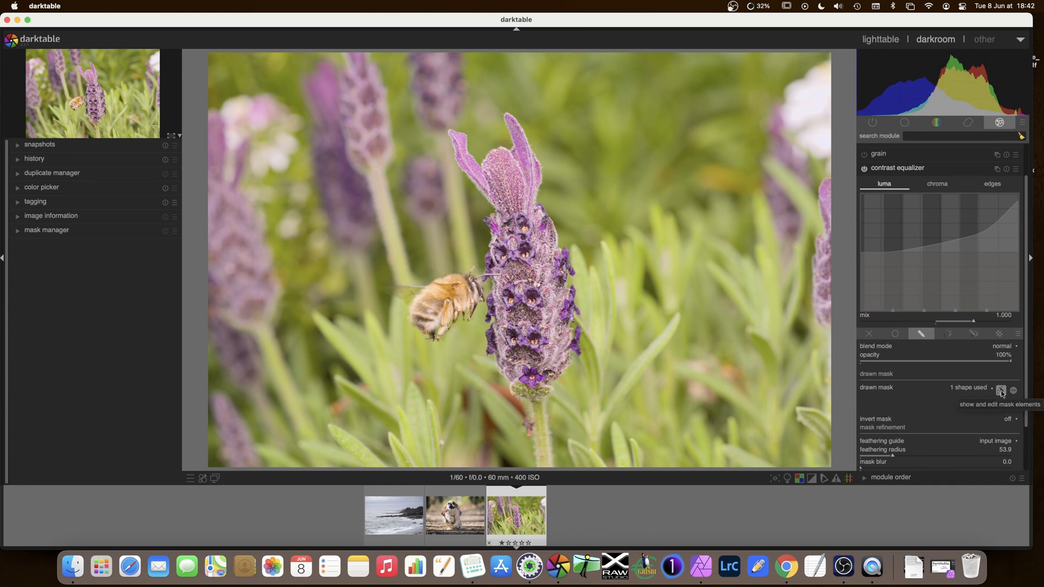
pyautogui.click(786, 568)
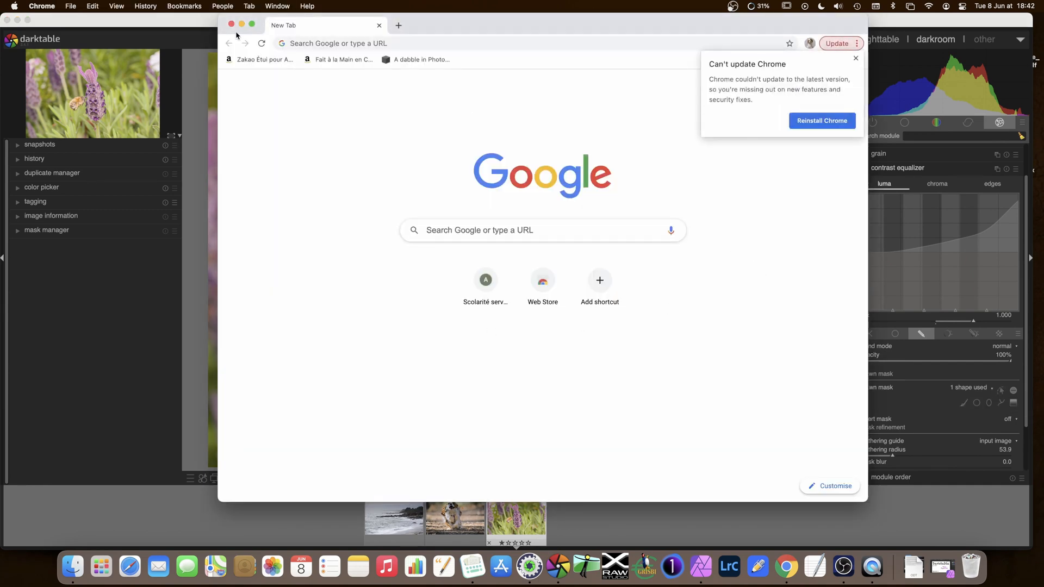
pyautogui.click(231, 25)
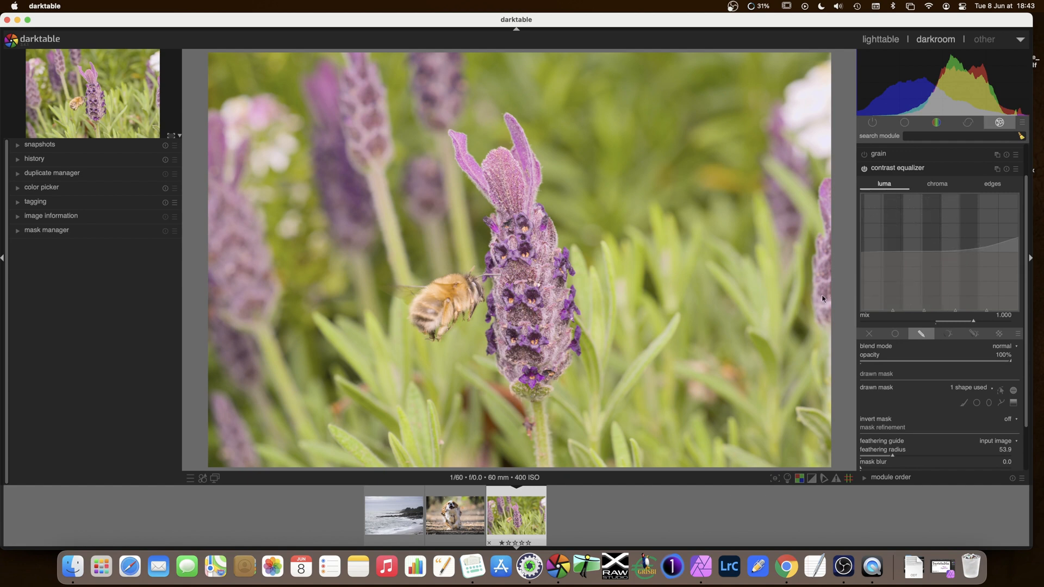
pyautogui.moveTo(907, 172)
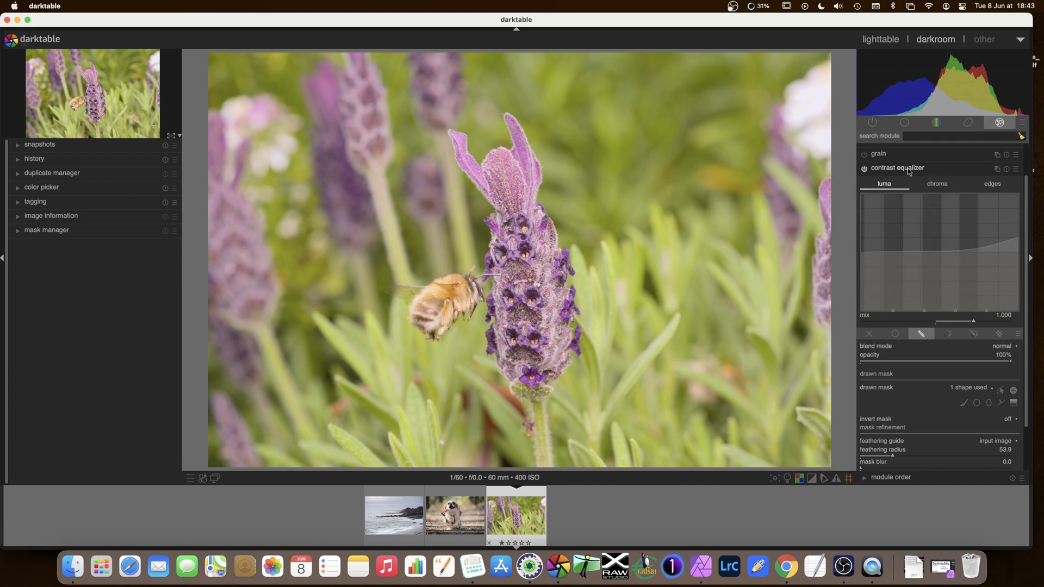
# Collapse the previous module, show the effects group, and switch on contrast equalizer for the dog photo
pyautogui.click(897, 168)
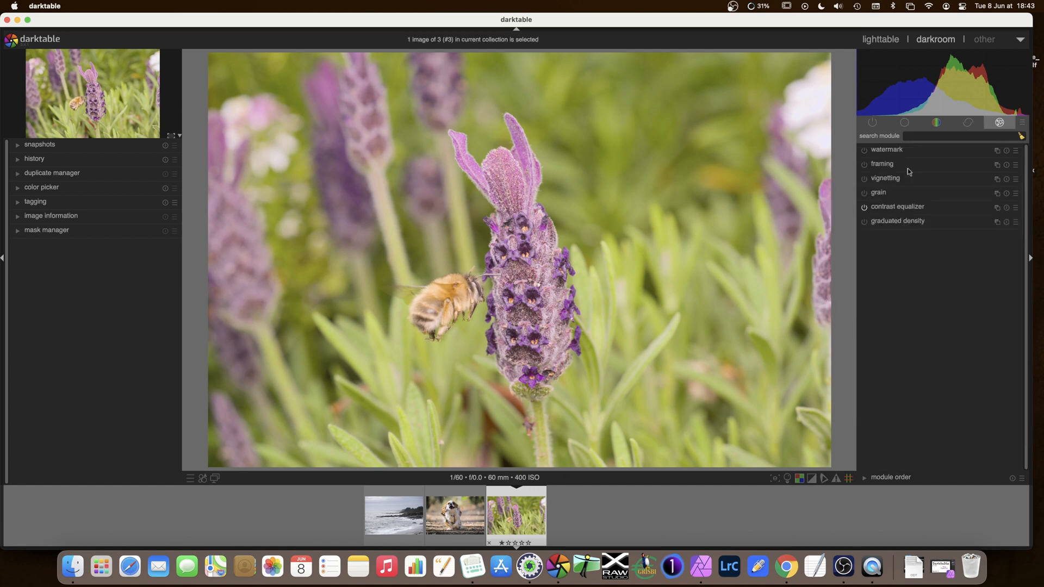
pyautogui.moveTo(697, 501)
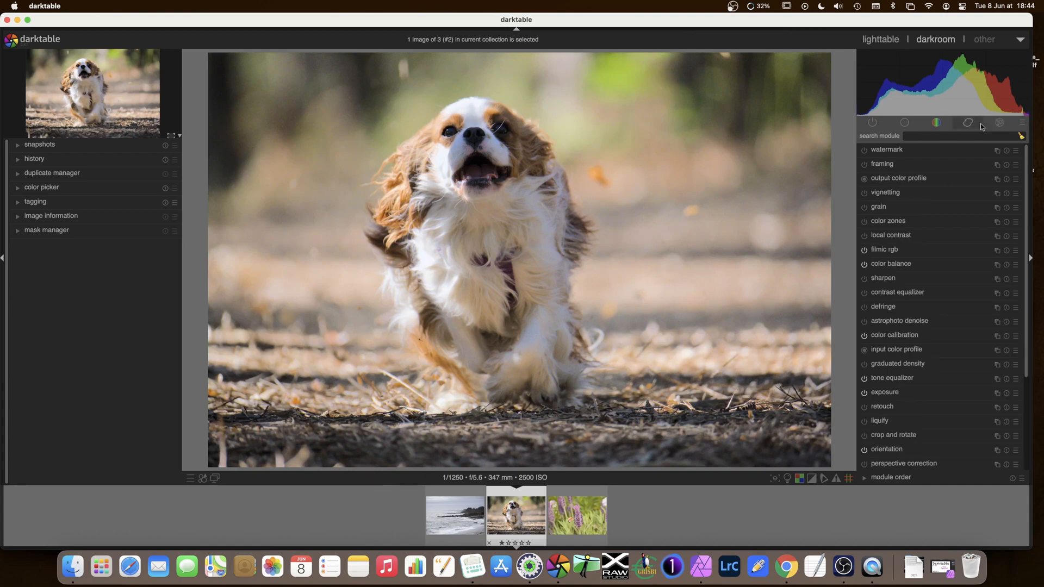
pyautogui.click(998, 123)
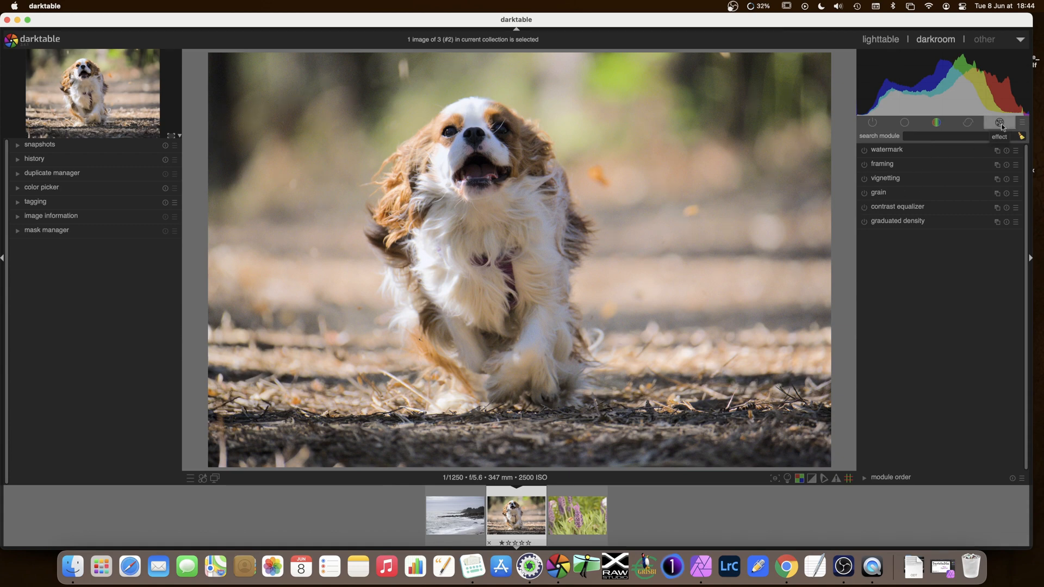
pyautogui.moveTo(865, 206)
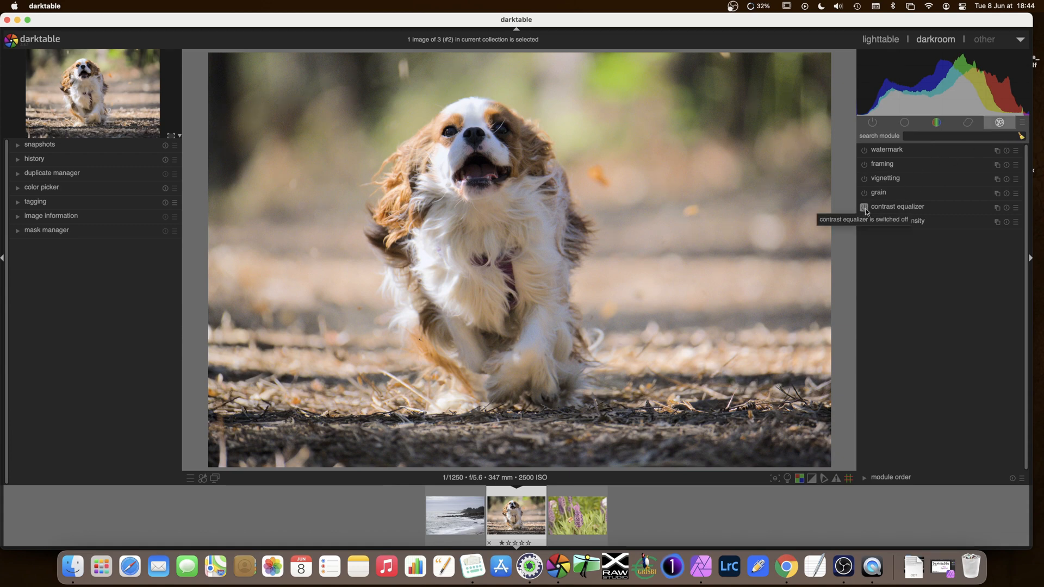
pyautogui.click(897, 207)
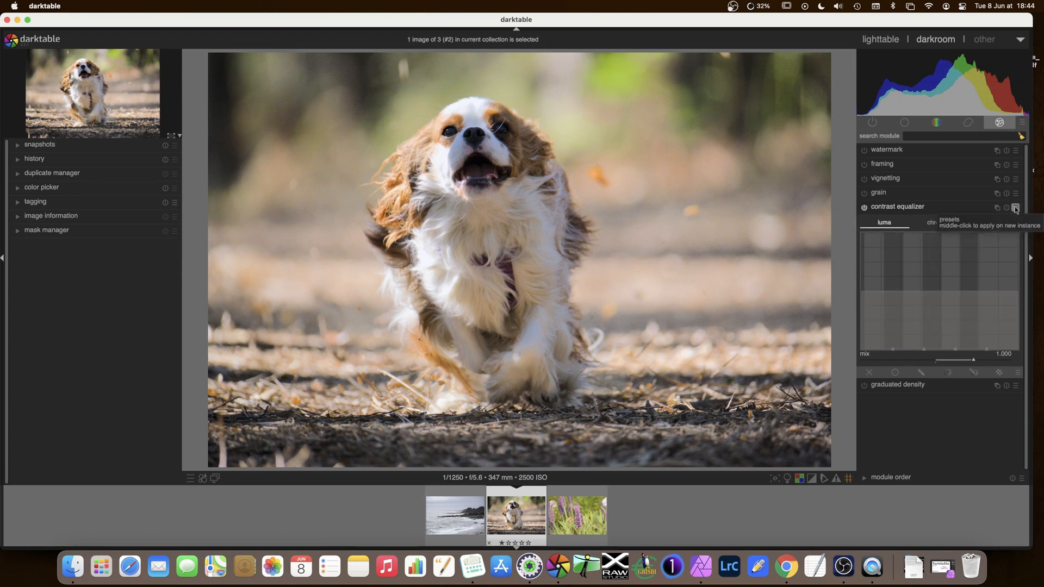
# Apply a contrast equalizer preset and toggle the module off and on to compare
pyautogui.click(1014, 207)
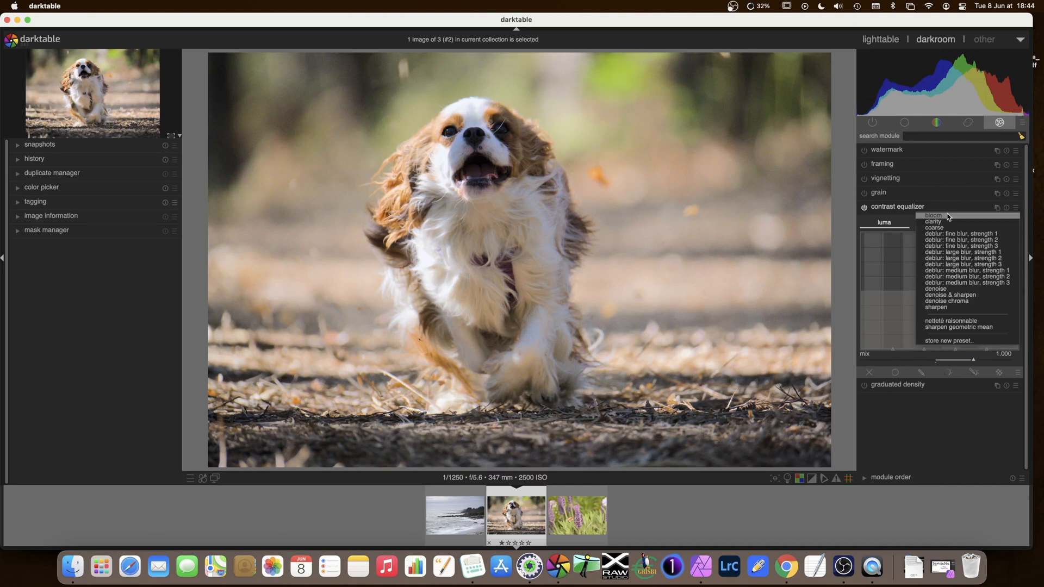
pyautogui.moveTo(945, 282)
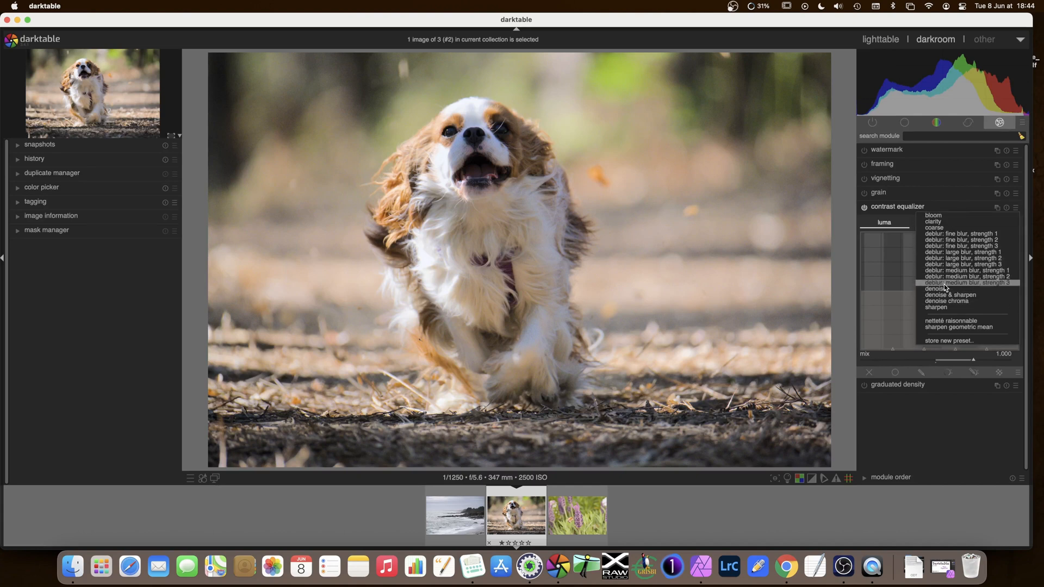
pyautogui.click(965, 283)
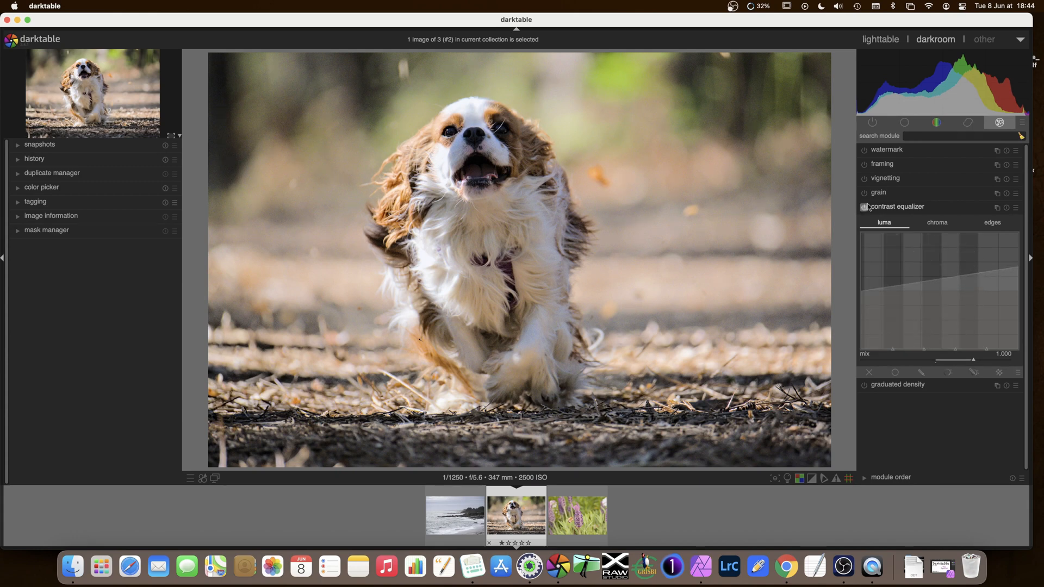
pyautogui.click(864, 206)
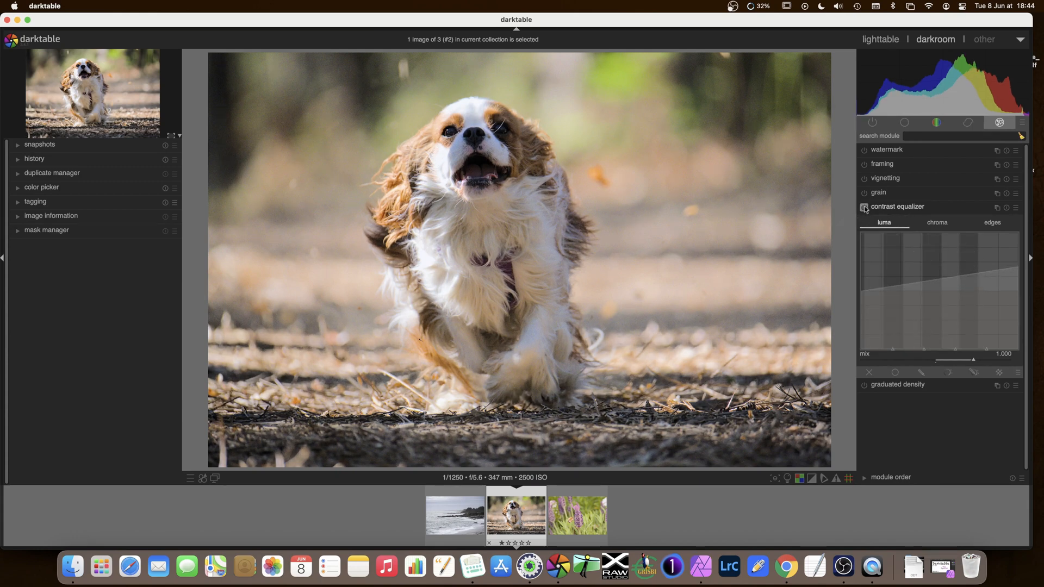
pyautogui.click(865, 206)
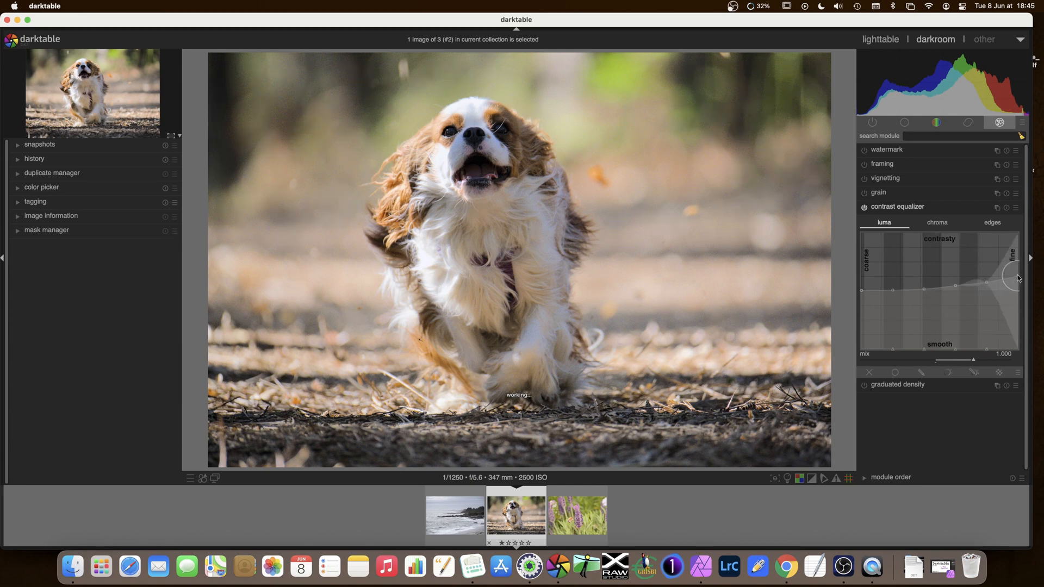
pyautogui.click(1017, 206)
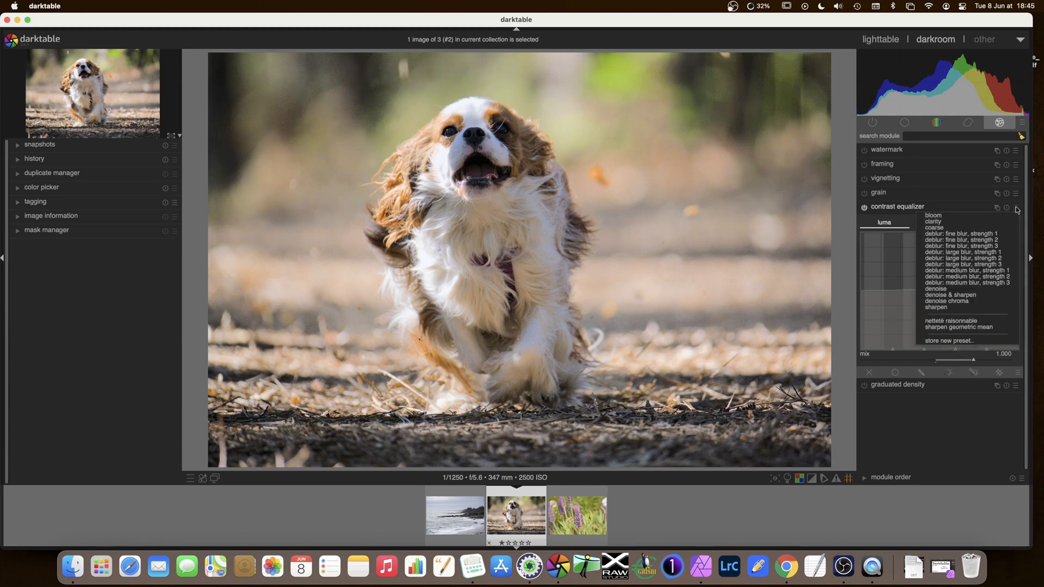
pyautogui.moveTo(954, 340)
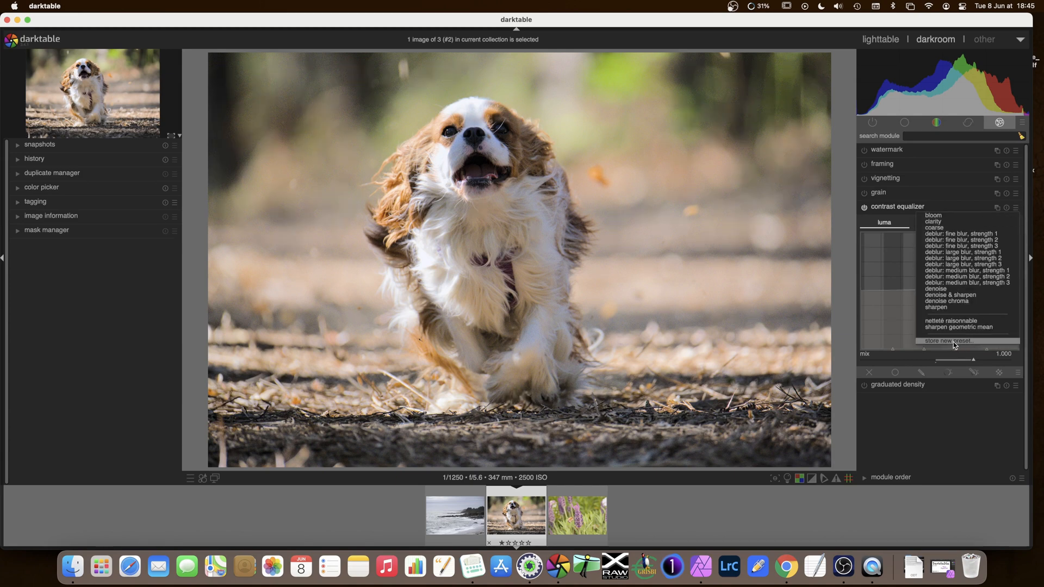
pyautogui.click(946, 341)
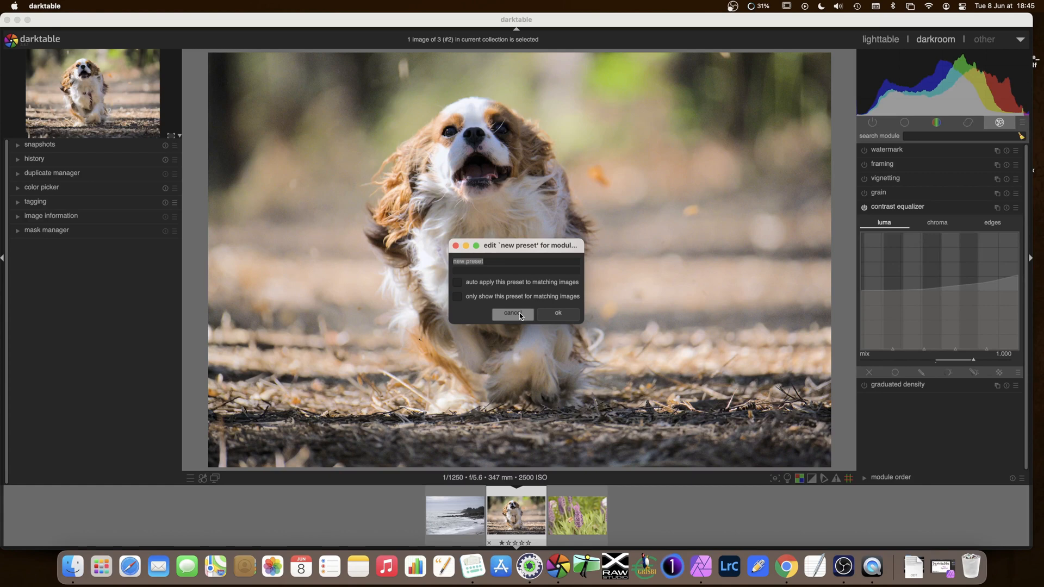
pyautogui.click(511, 313)
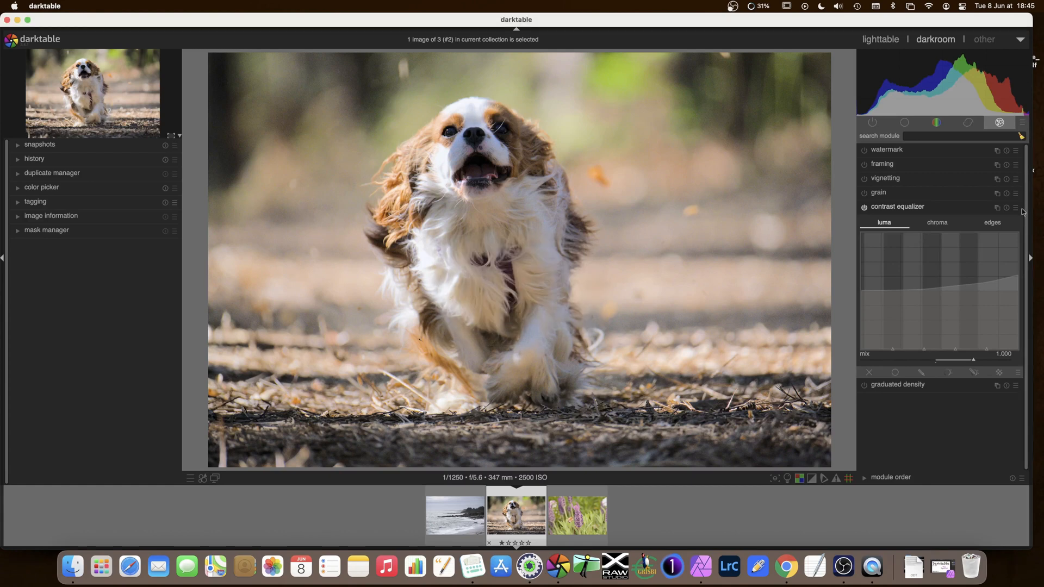
pyautogui.click(1016, 206)
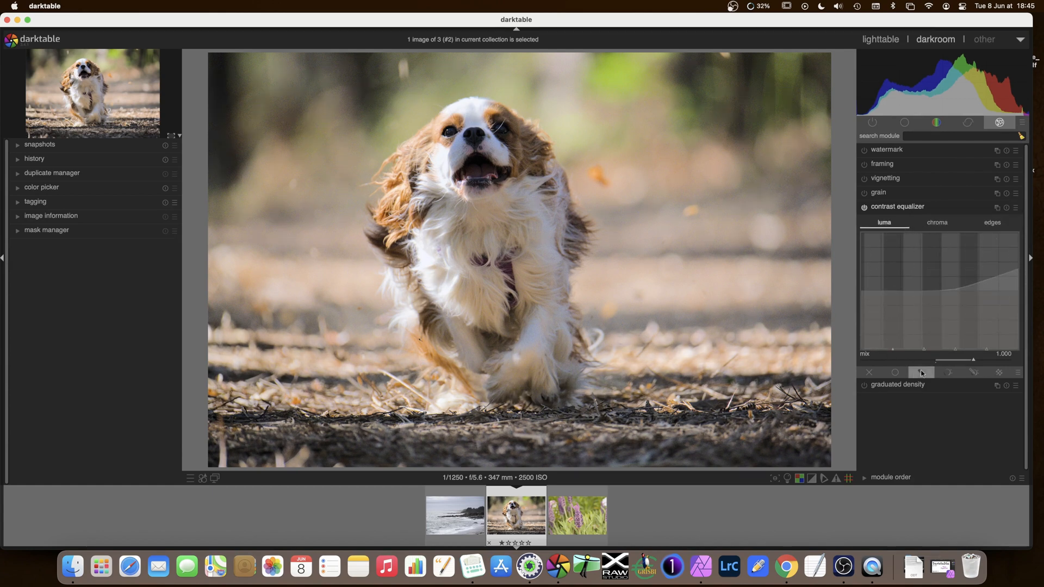
# Draw a path mask around the dog, feather it to radius 44.6, and hide the yellow overlay
pyautogui.click(922, 372)
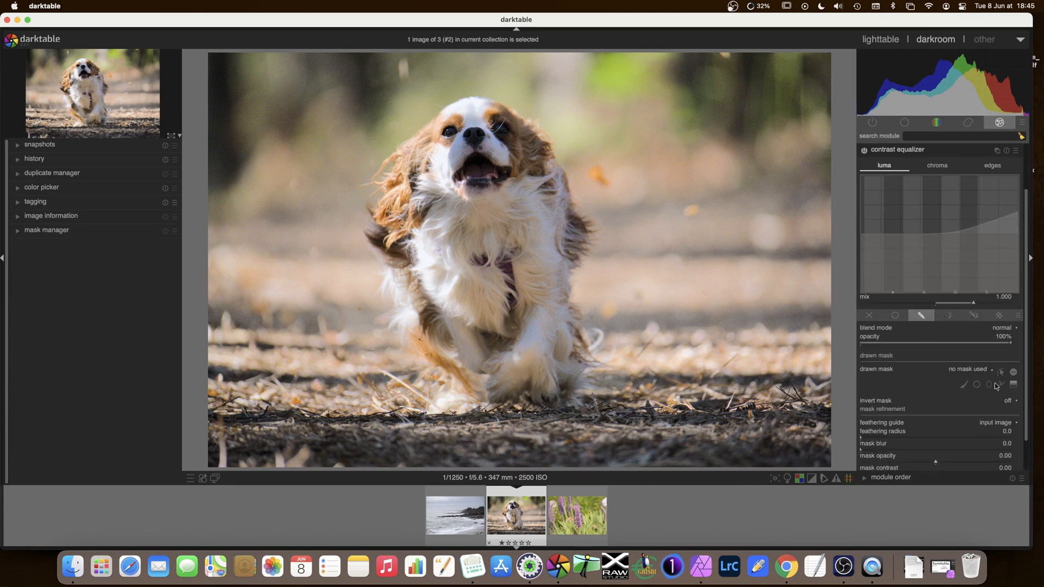
pyautogui.click(1002, 384)
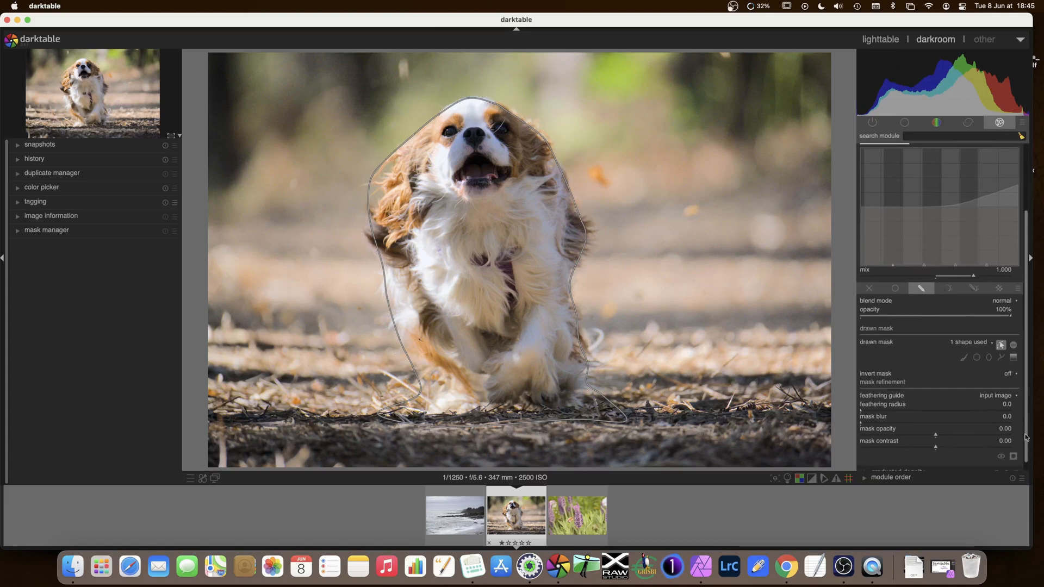
pyautogui.click(1012, 456)
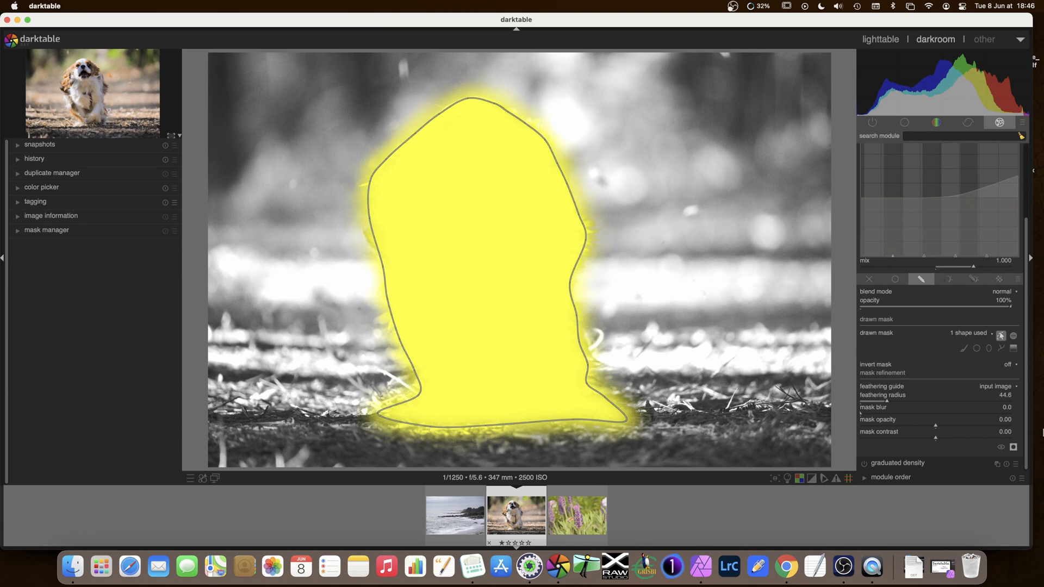
pyautogui.click(1014, 448)
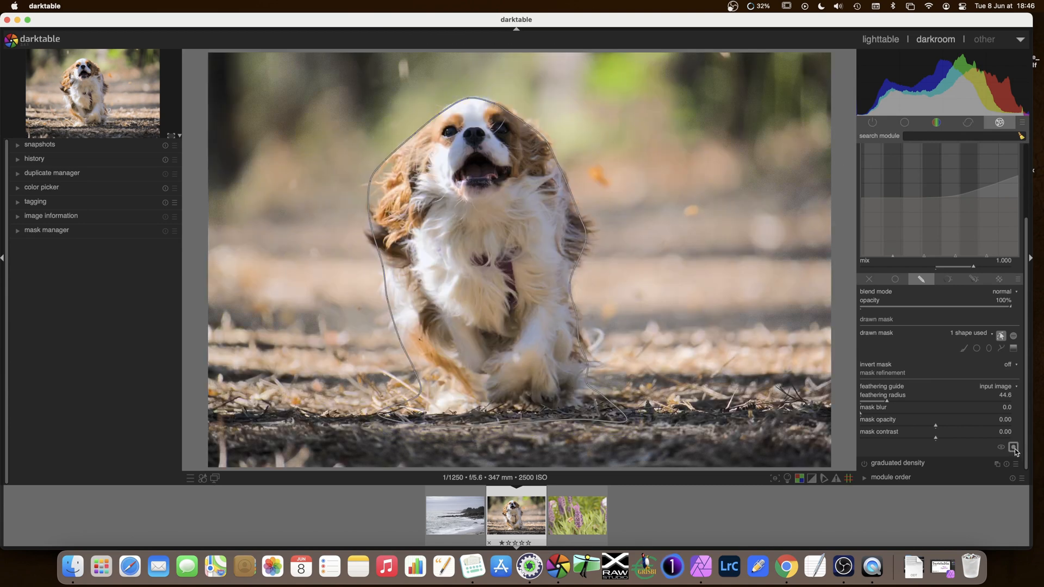
pyautogui.click(1000, 335)
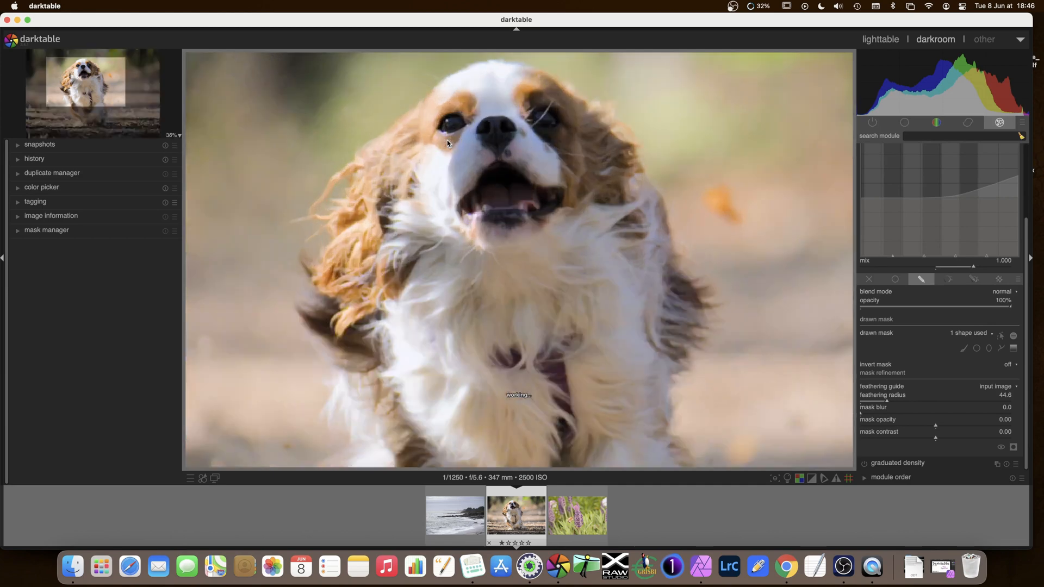
pyautogui.scroll(3)
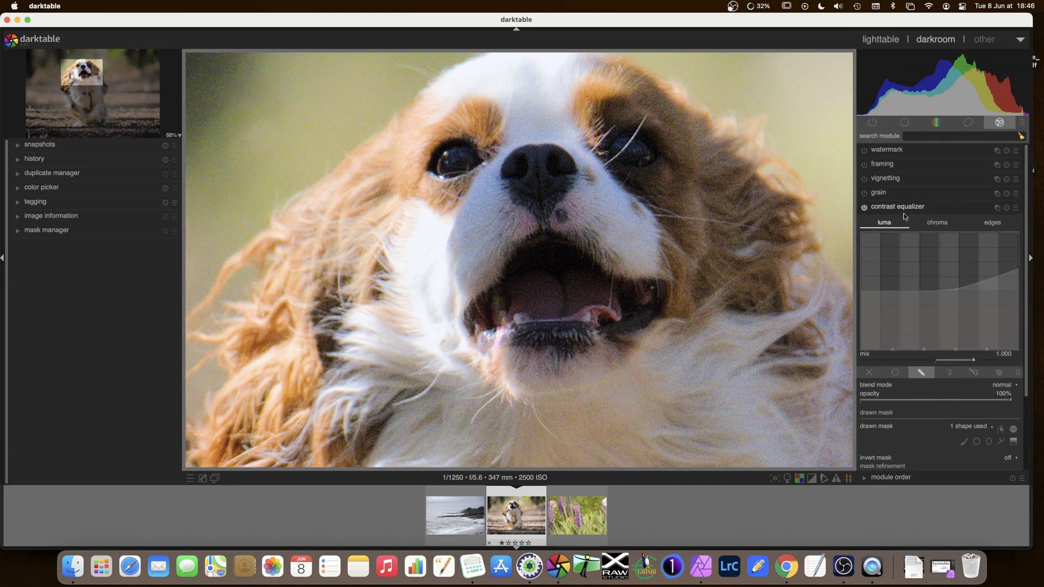
pyautogui.click(863, 206)
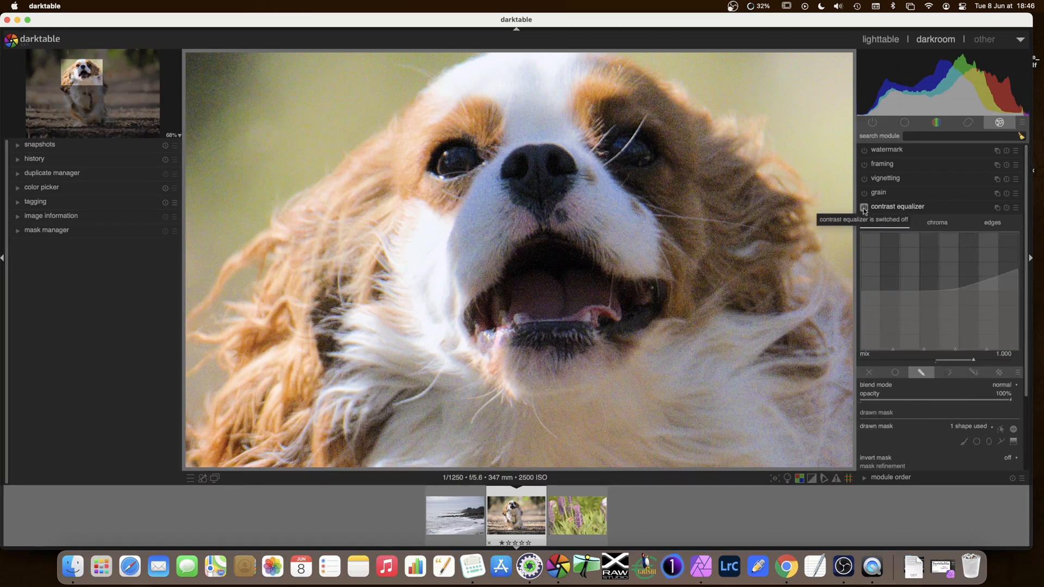
pyautogui.click(863, 207)
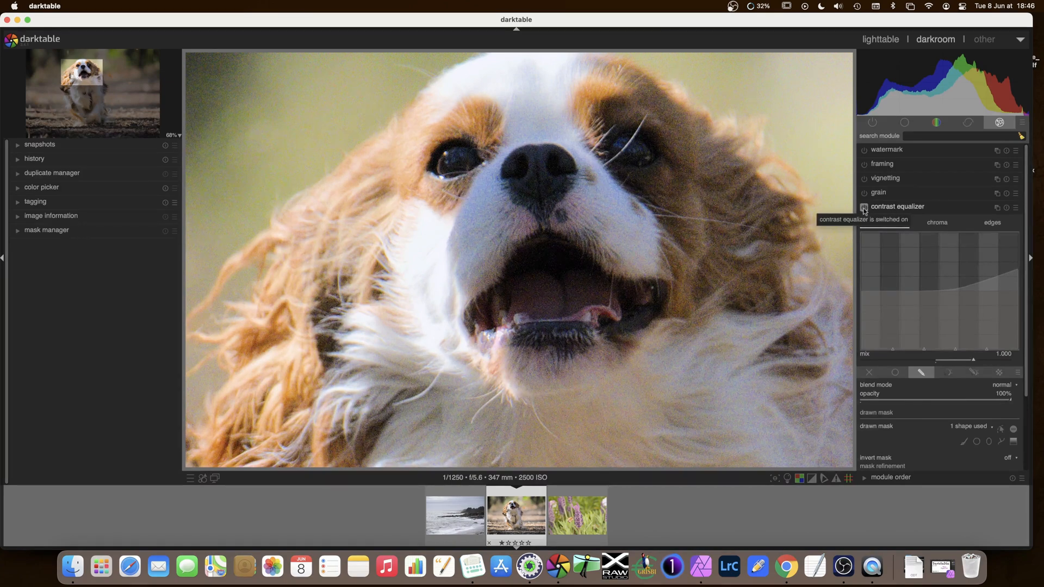
pyautogui.click(864, 207)
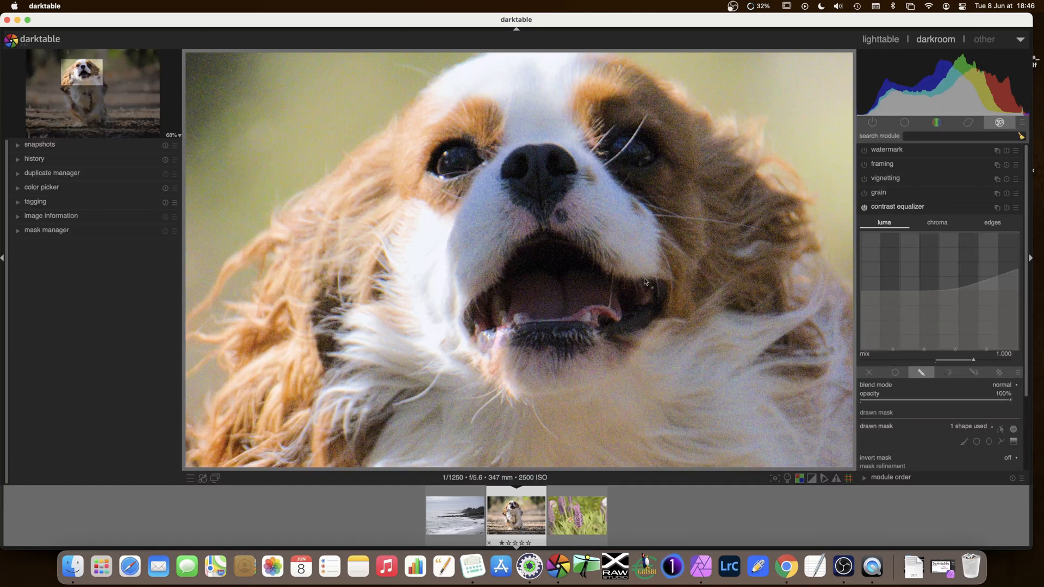
pyautogui.moveTo(817, 305)
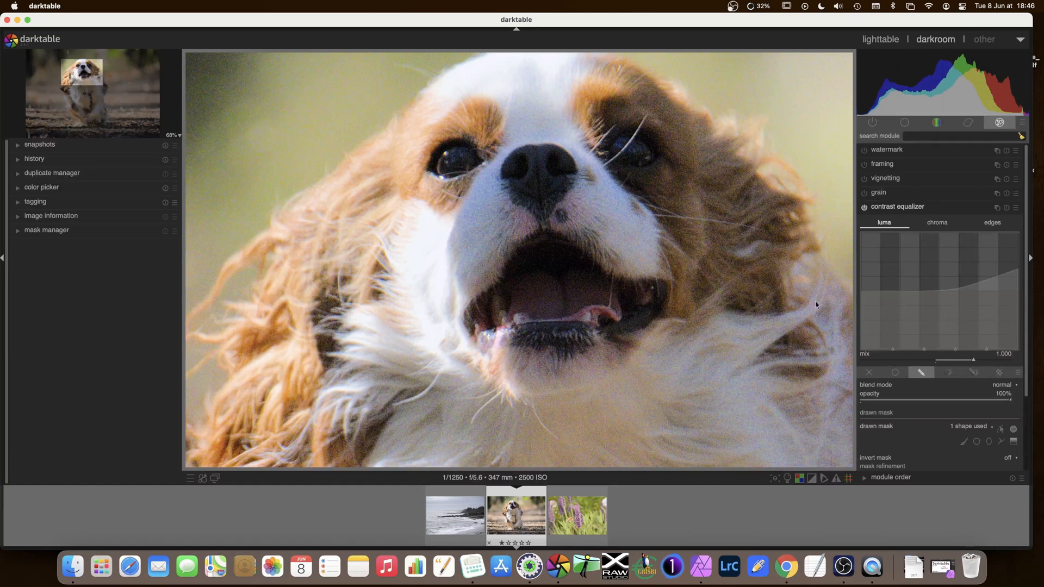
pyautogui.moveTo(872, 370)
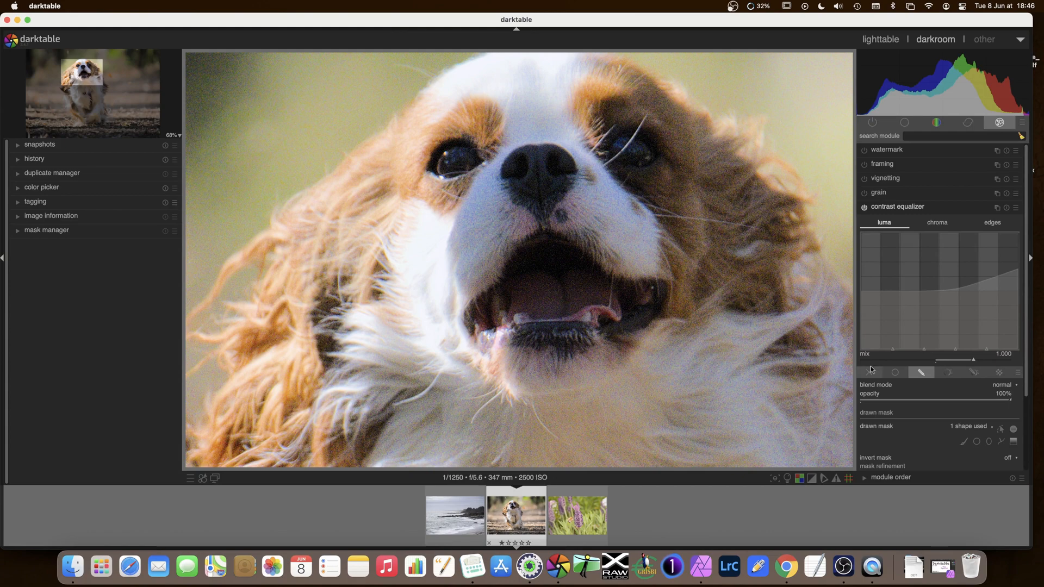
pyautogui.moveTo(963, 291)
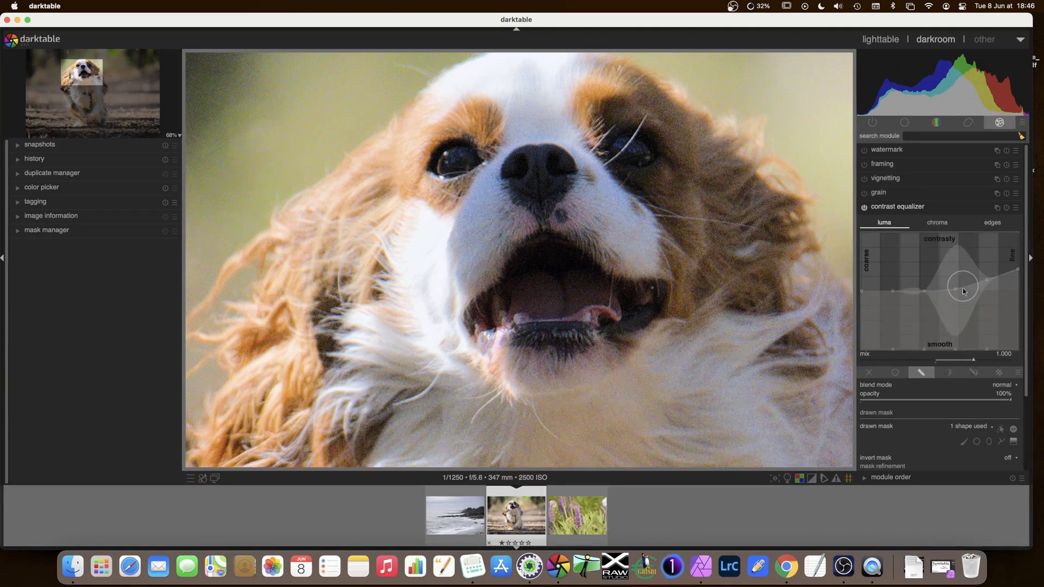
pyautogui.moveTo(956, 287)
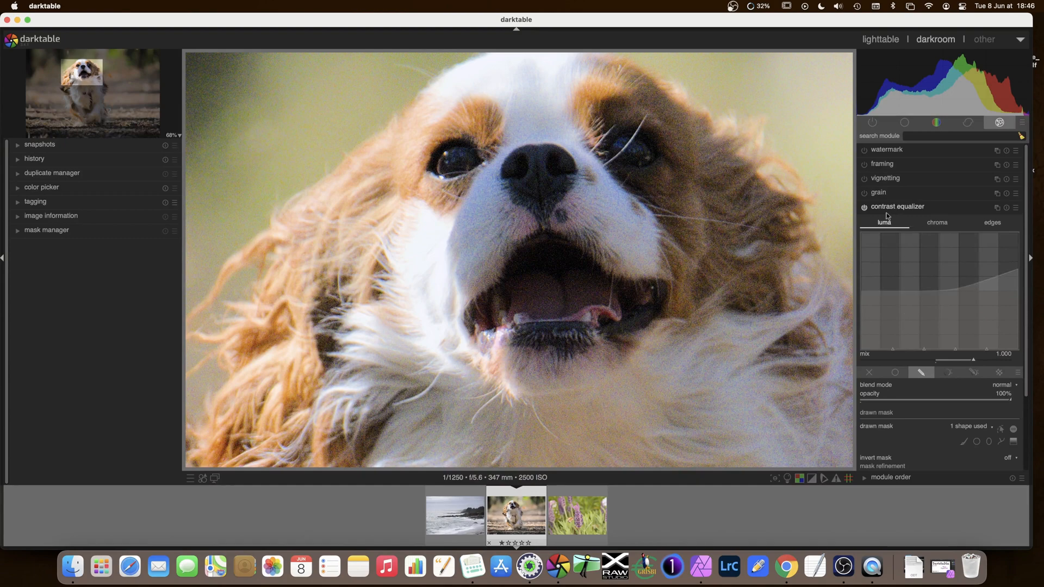
pyautogui.moveTo(884, 222)
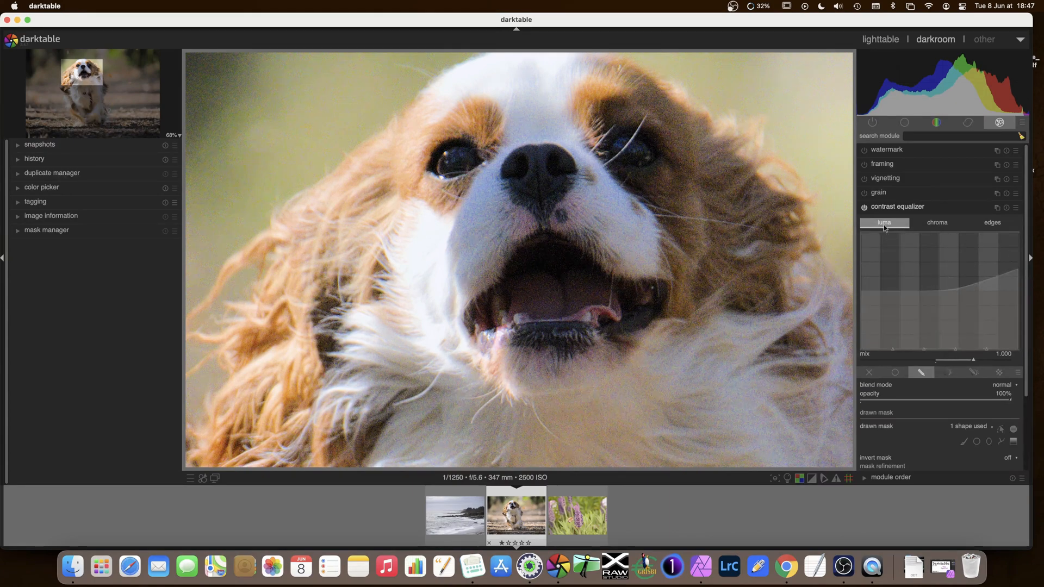
# Smooth fine-scale colour noise on the chroma curve, toggling the equalizer off and on to compare
pyautogui.click(937, 222)
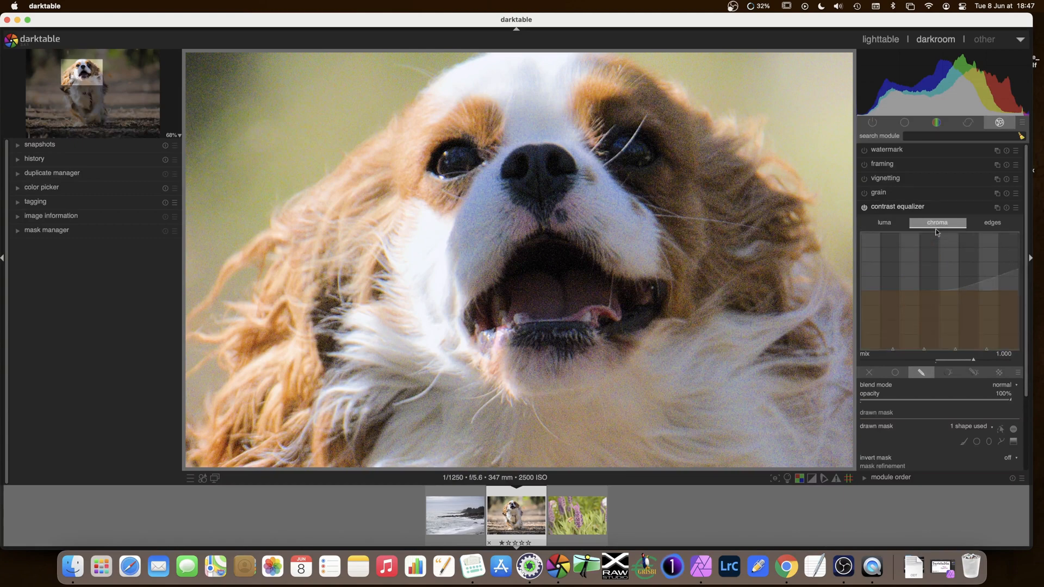
pyautogui.moveTo(897, 289)
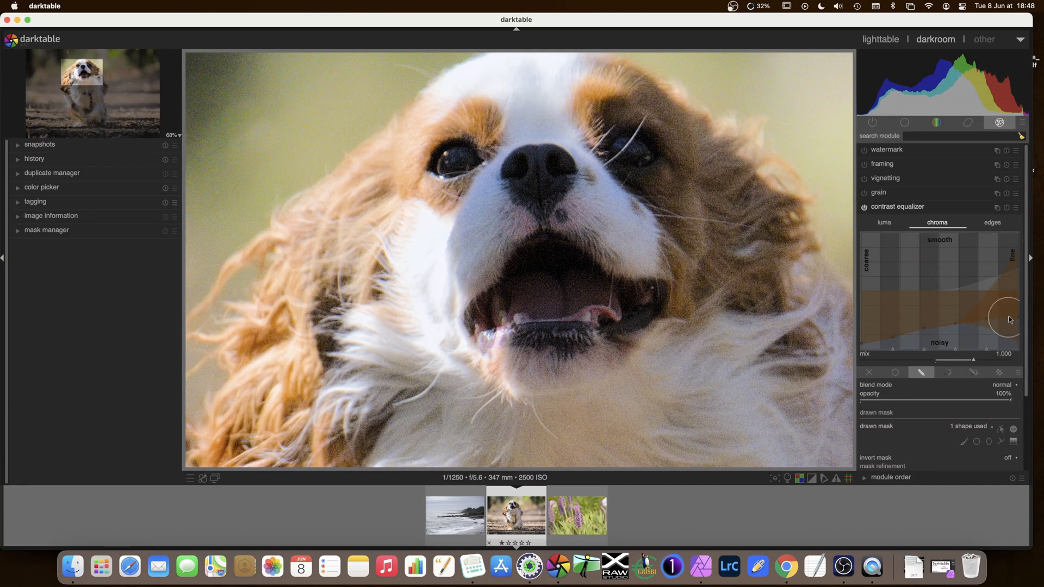
pyautogui.moveTo(1014, 318)
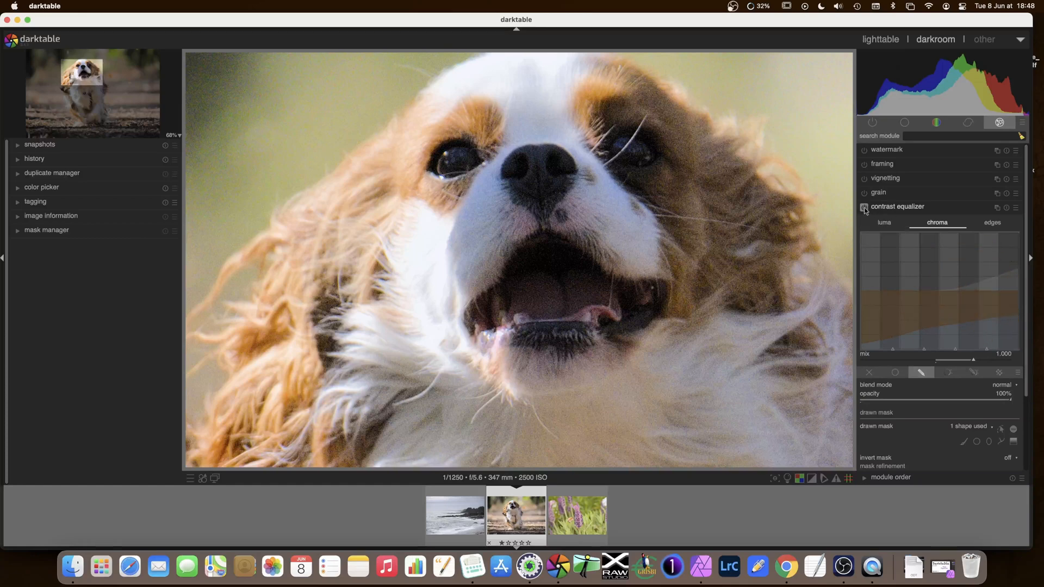
pyautogui.click(865, 207)
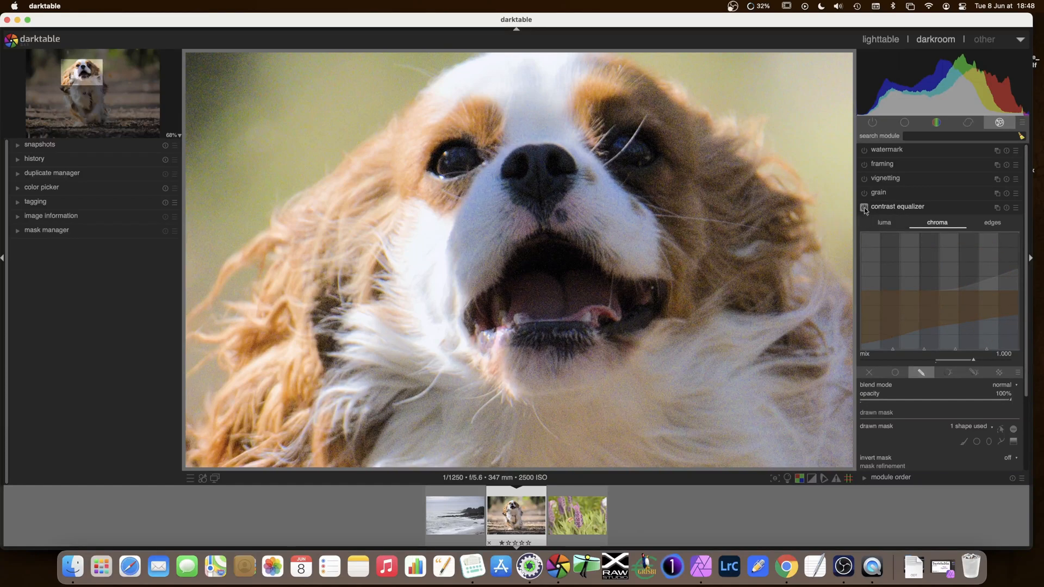
pyautogui.click(865, 208)
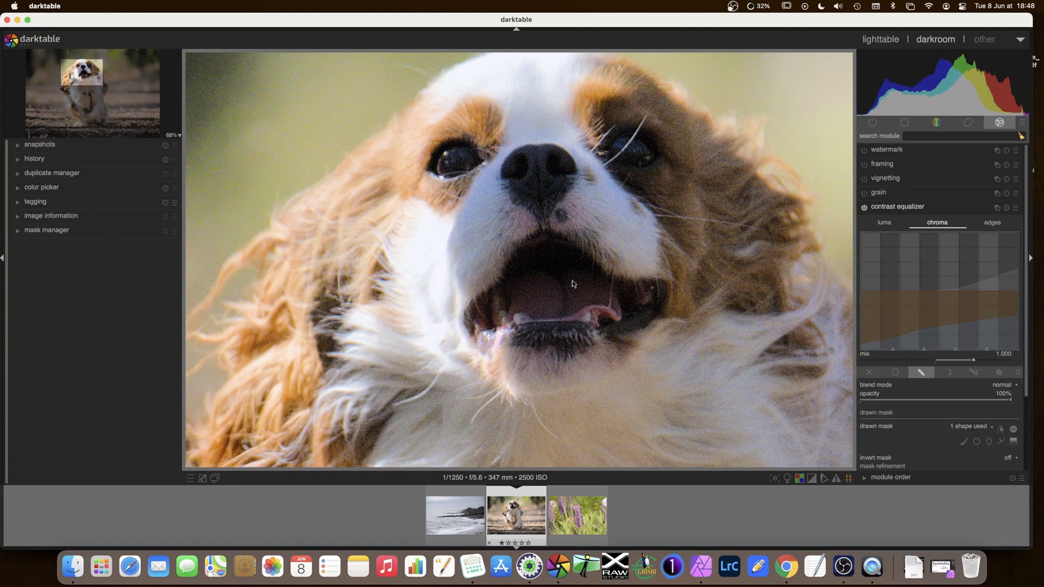
pyautogui.moveTo(750, 291)
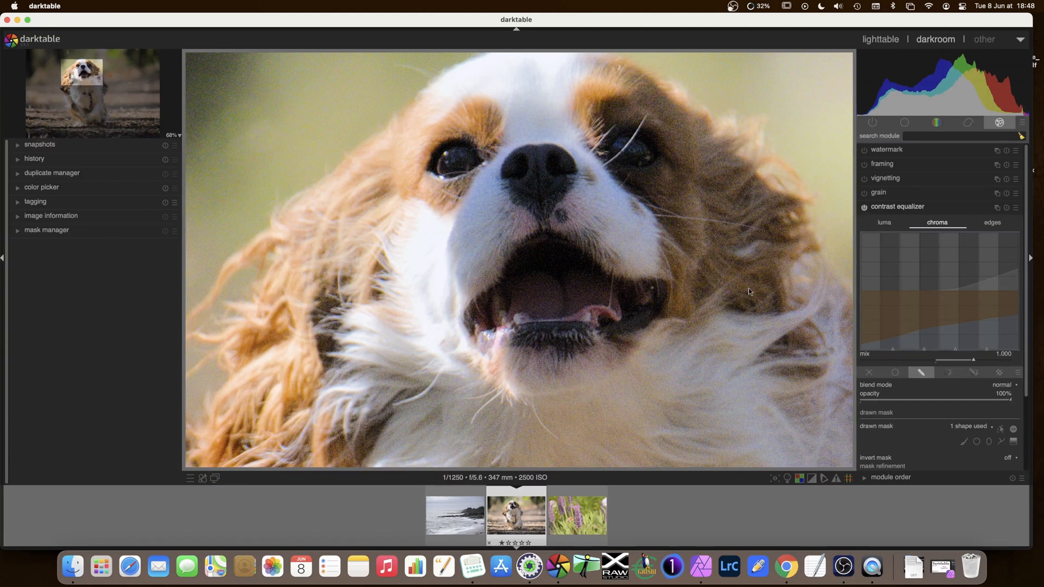
pyautogui.click(885, 222)
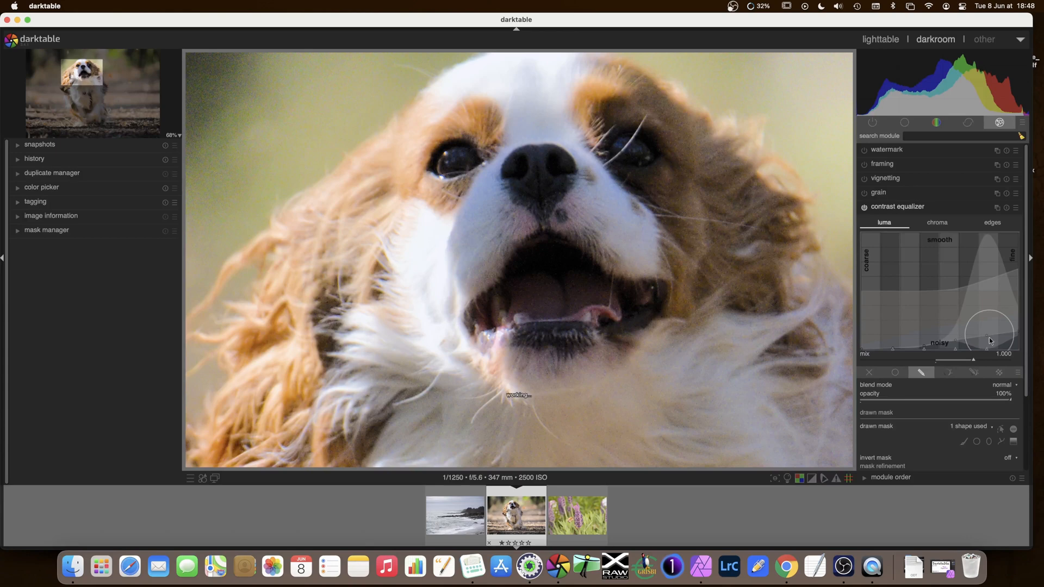
# Shape the luma curve to boost fine detail while suppressing noise, toggling the equalizer to compare
pyautogui.click(883, 222)
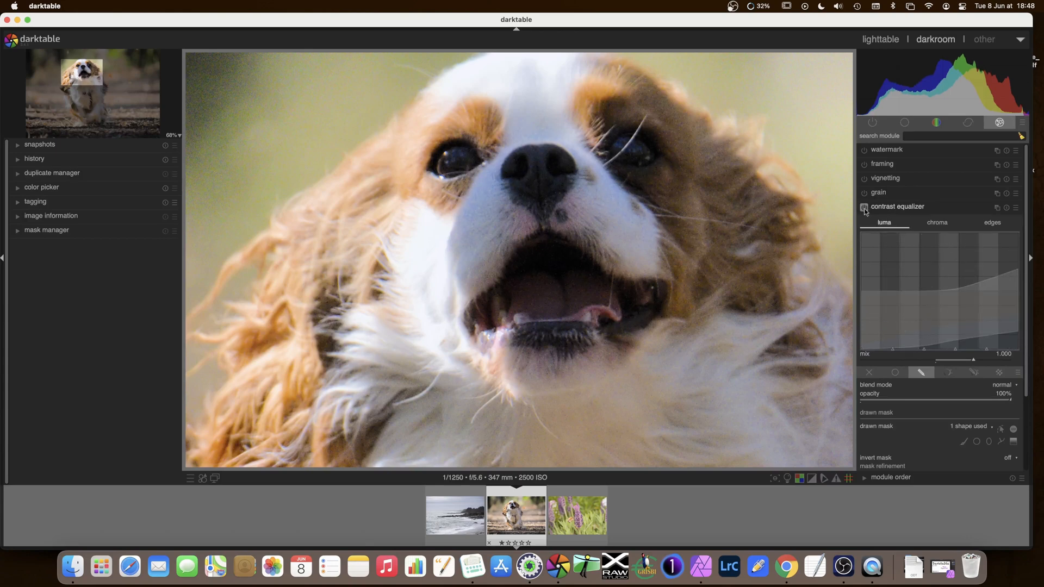
pyautogui.click(865, 207)
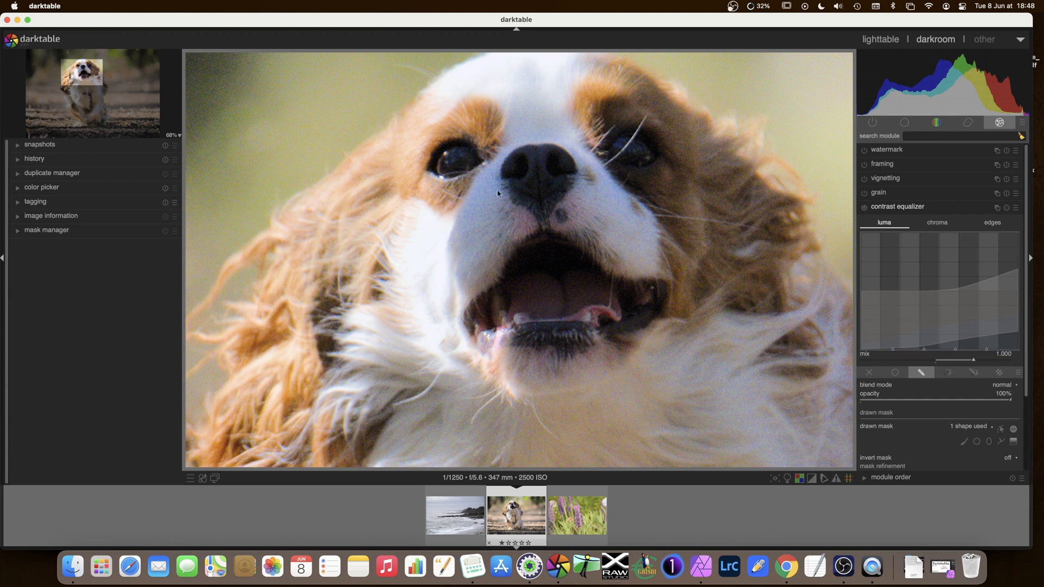
pyautogui.moveTo(483, 215)
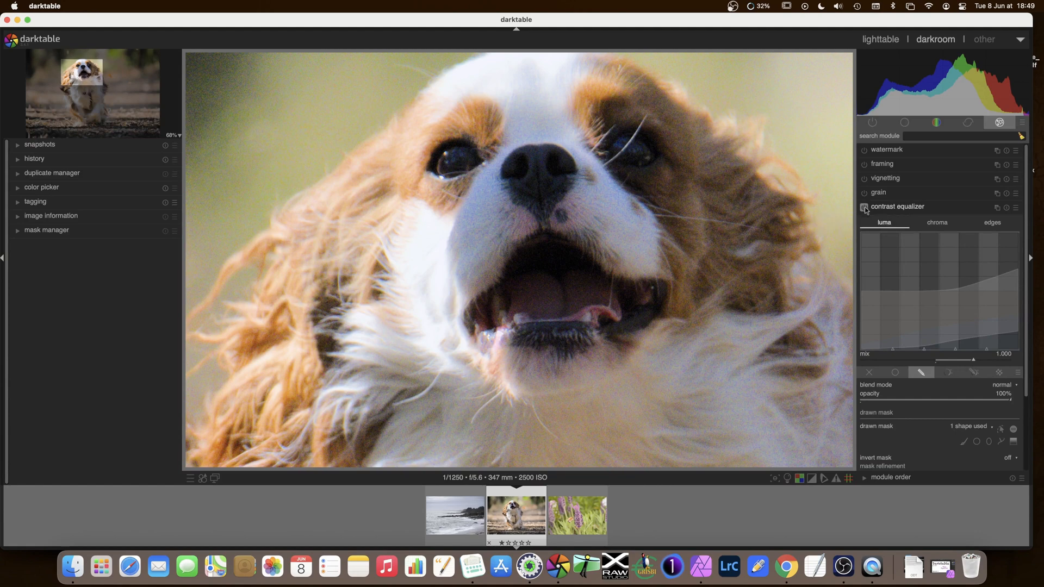
pyautogui.click(865, 207)
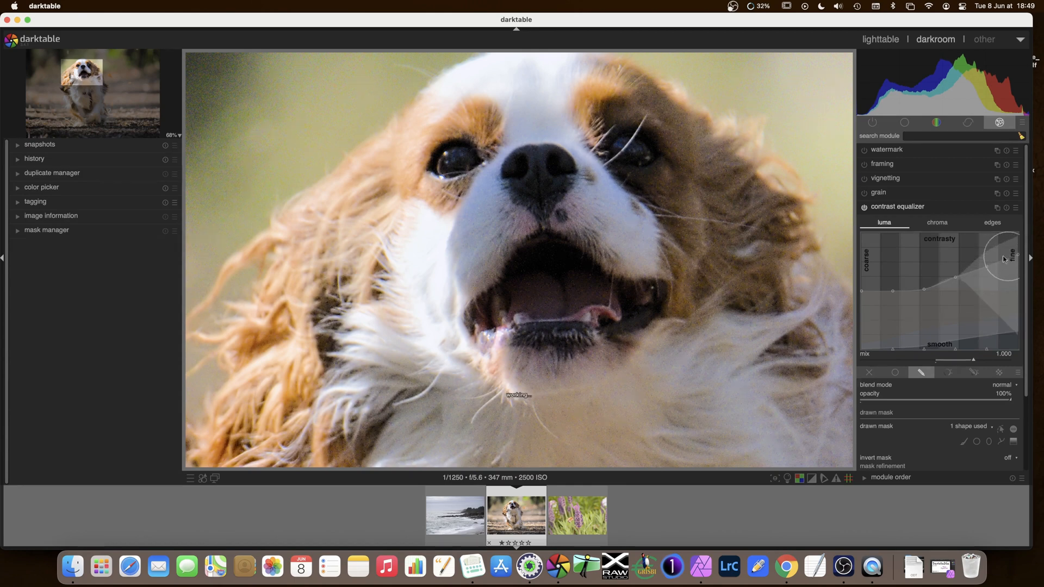
pyautogui.click(864, 206)
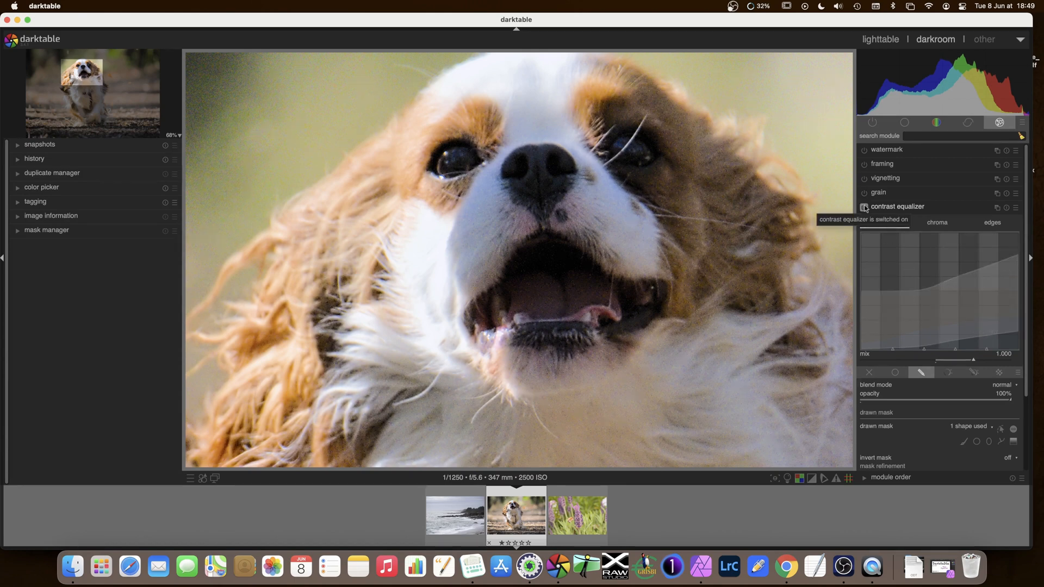
pyautogui.click(864, 208)
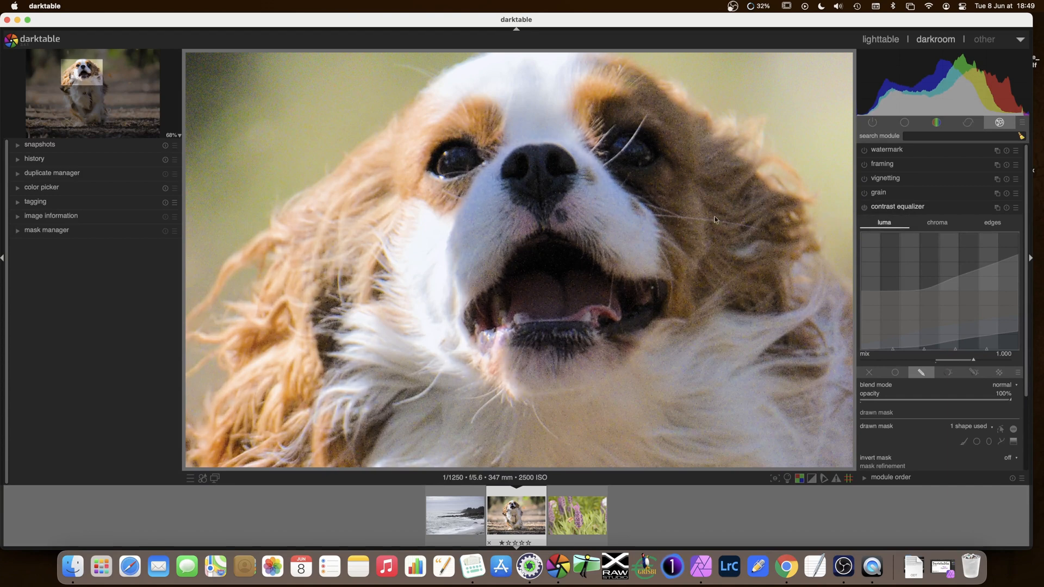
# Fit the whole spaniel photo in view and collapse the contrast equalizer settings
pyautogui.click(864, 206)
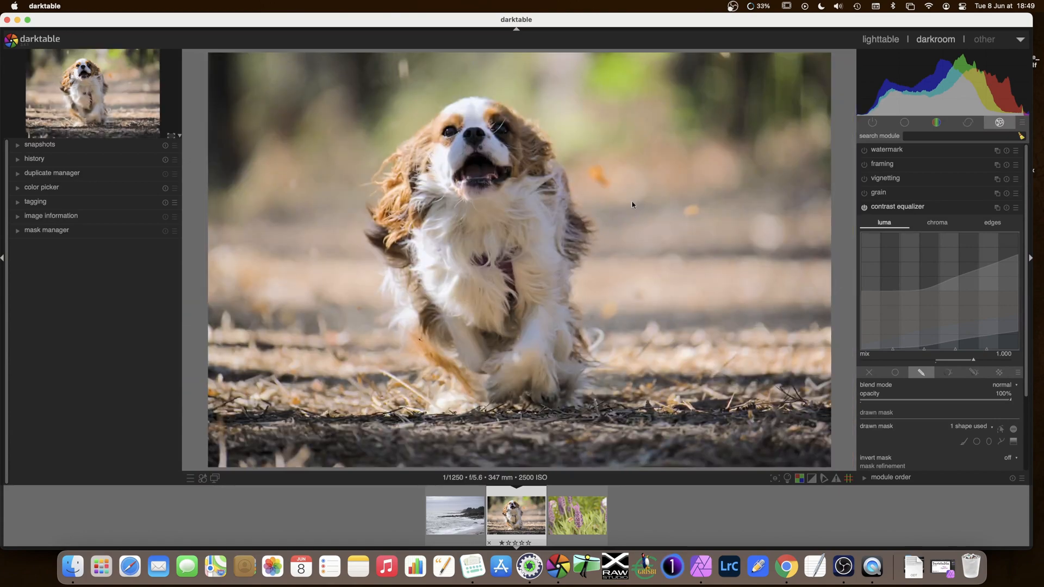
pyautogui.moveTo(602, 141)
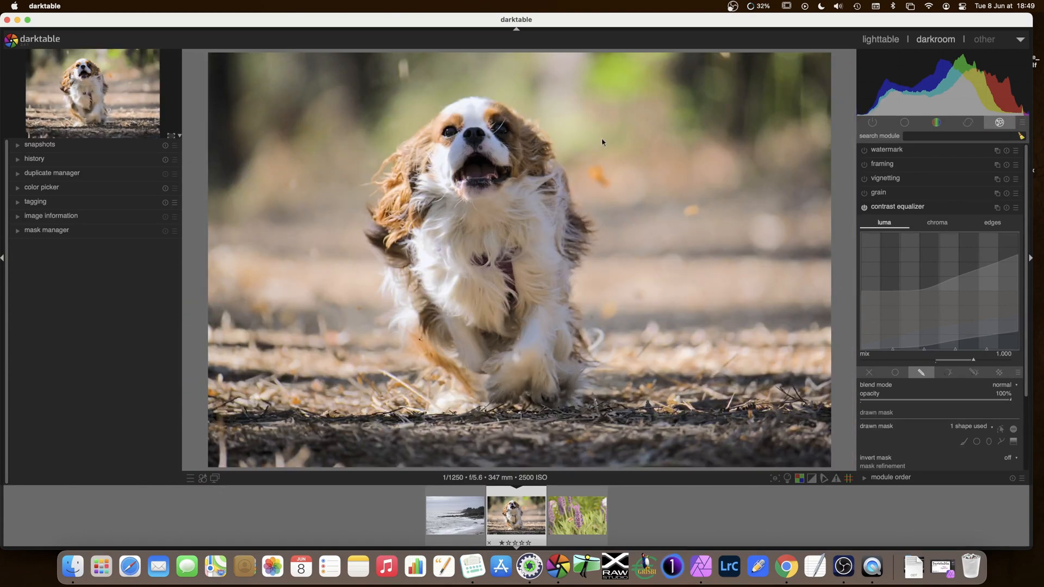
pyautogui.moveTo(698, 145)
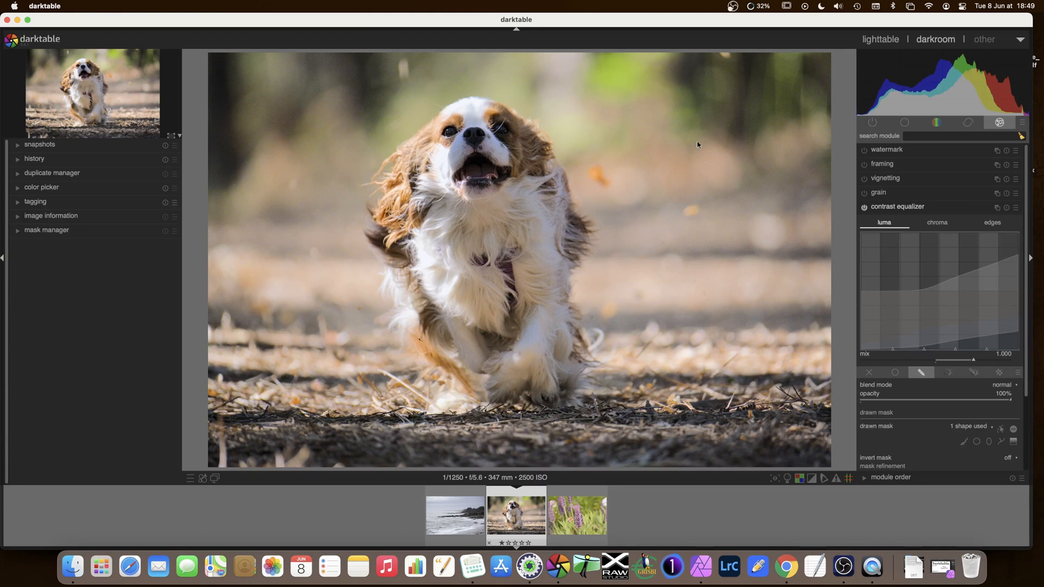
pyautogui.scroll(-3)
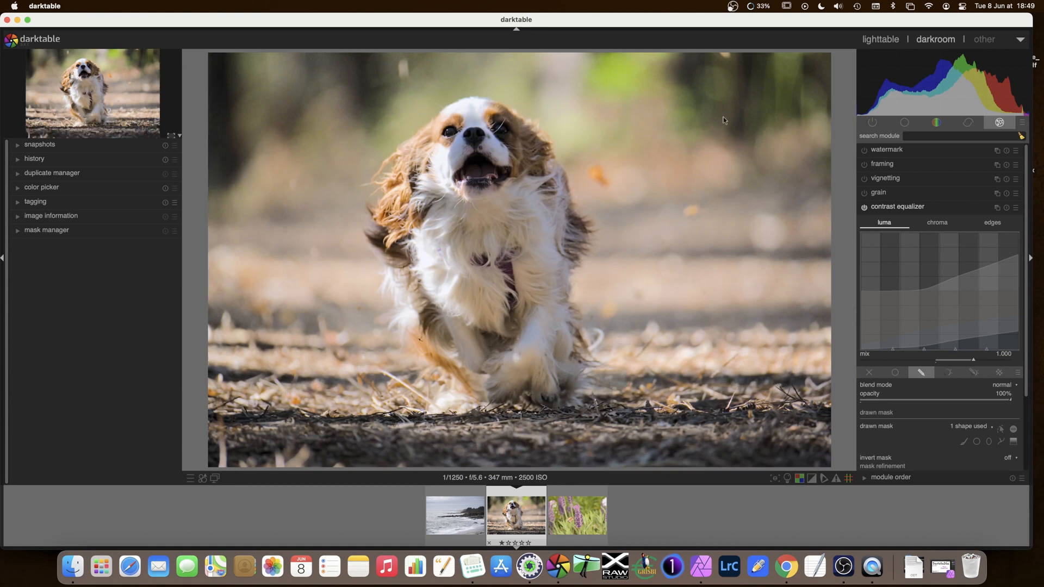
pyautogui.moveTo(940, 283)
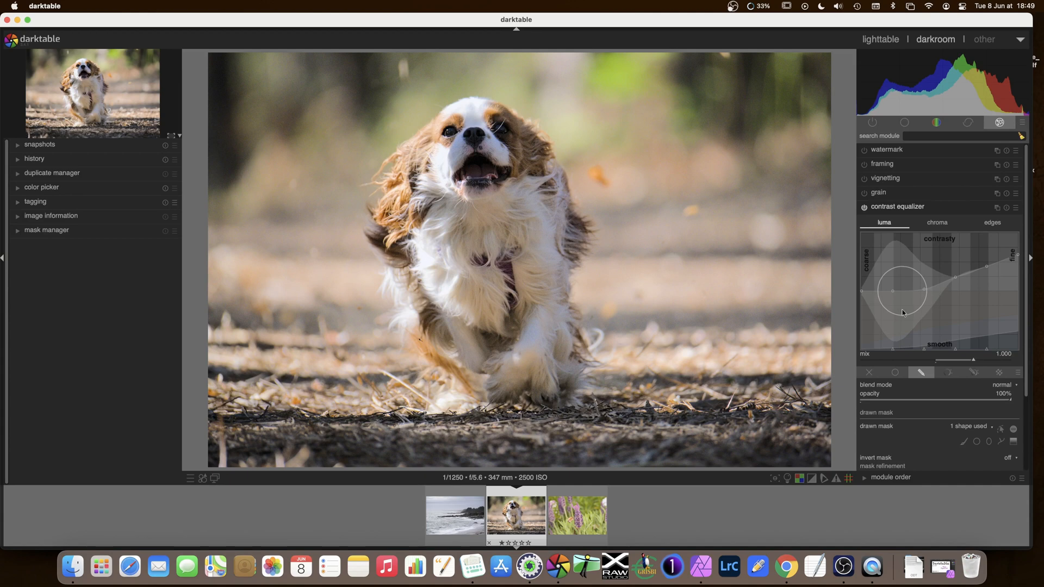
pyautogui.click(898, 206)
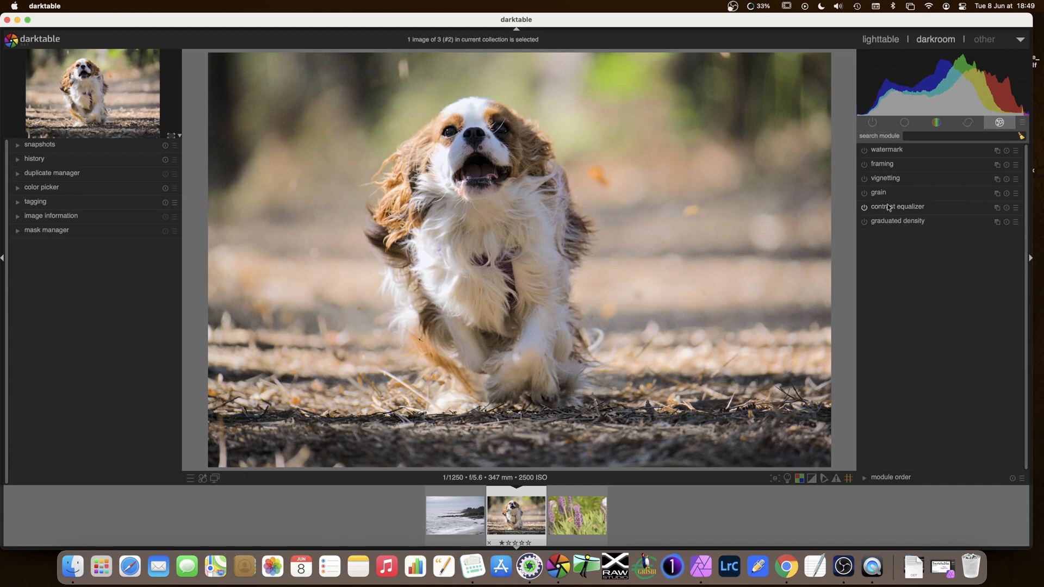